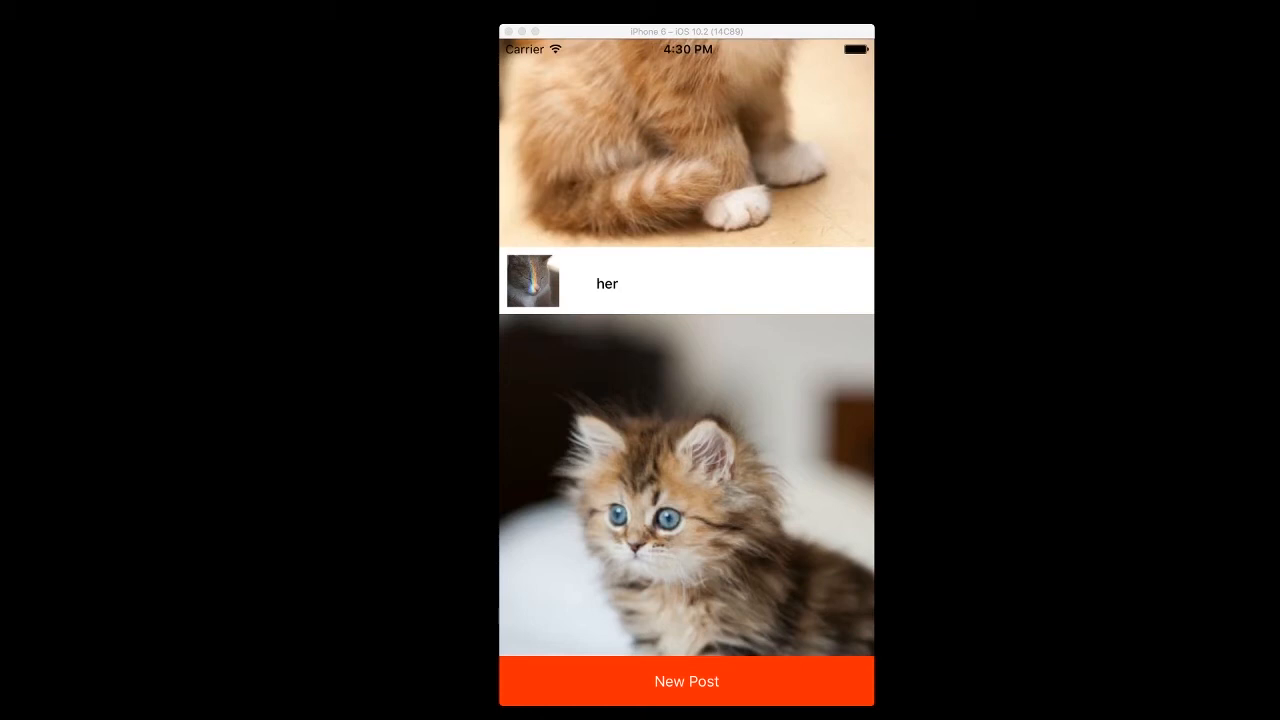
# Scroll through the FeedViewController list adapter data source extension to review it.
pyautogui.scroll(3)
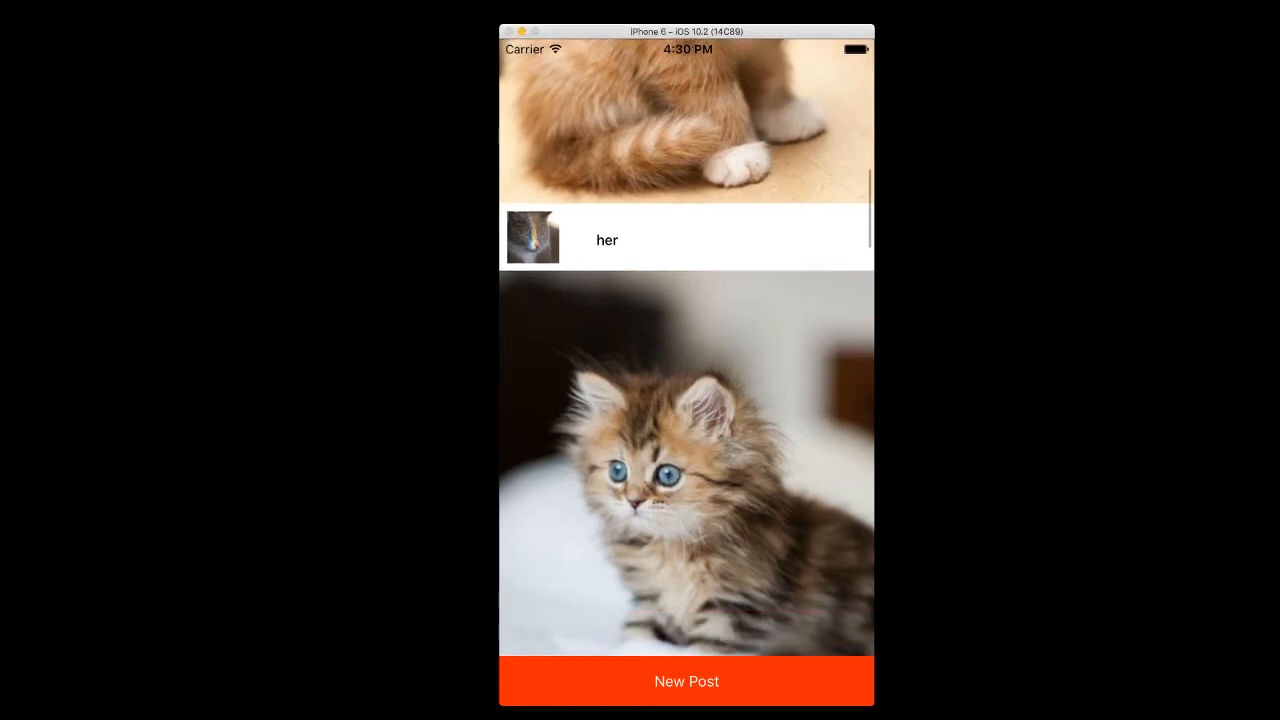
pyautogui.scroll(3)
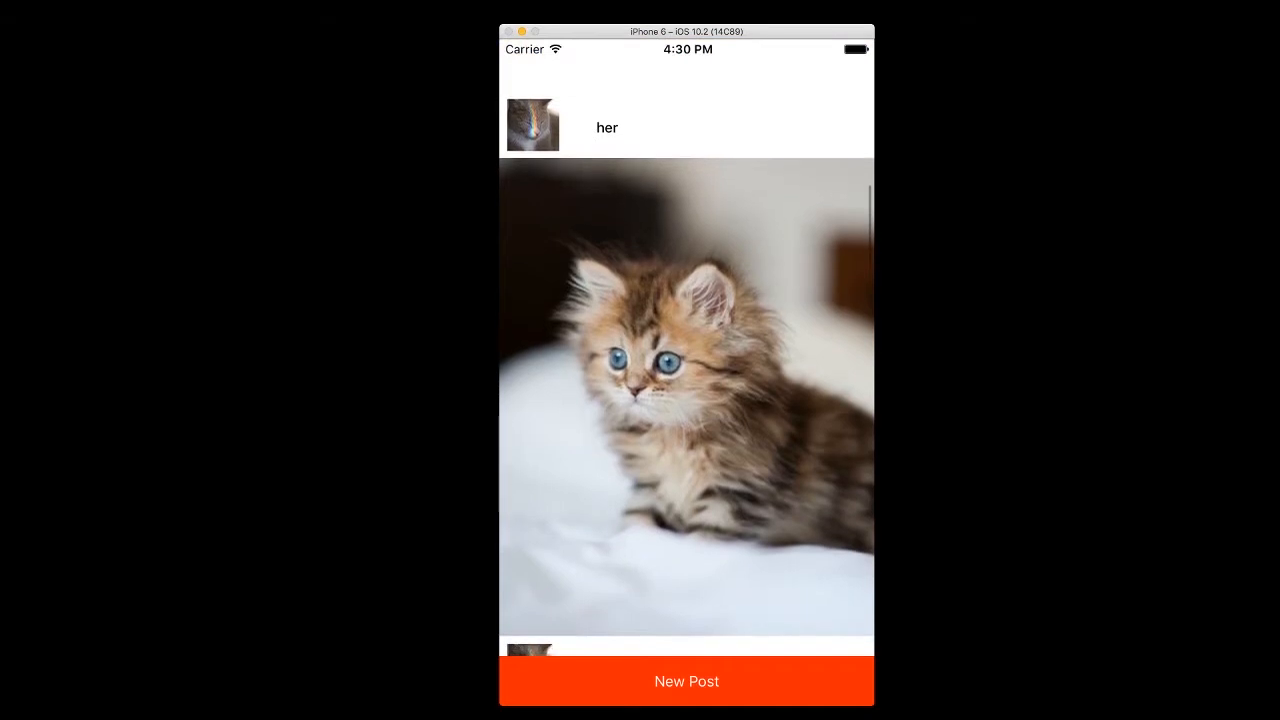
pyautogui.scroll(3)
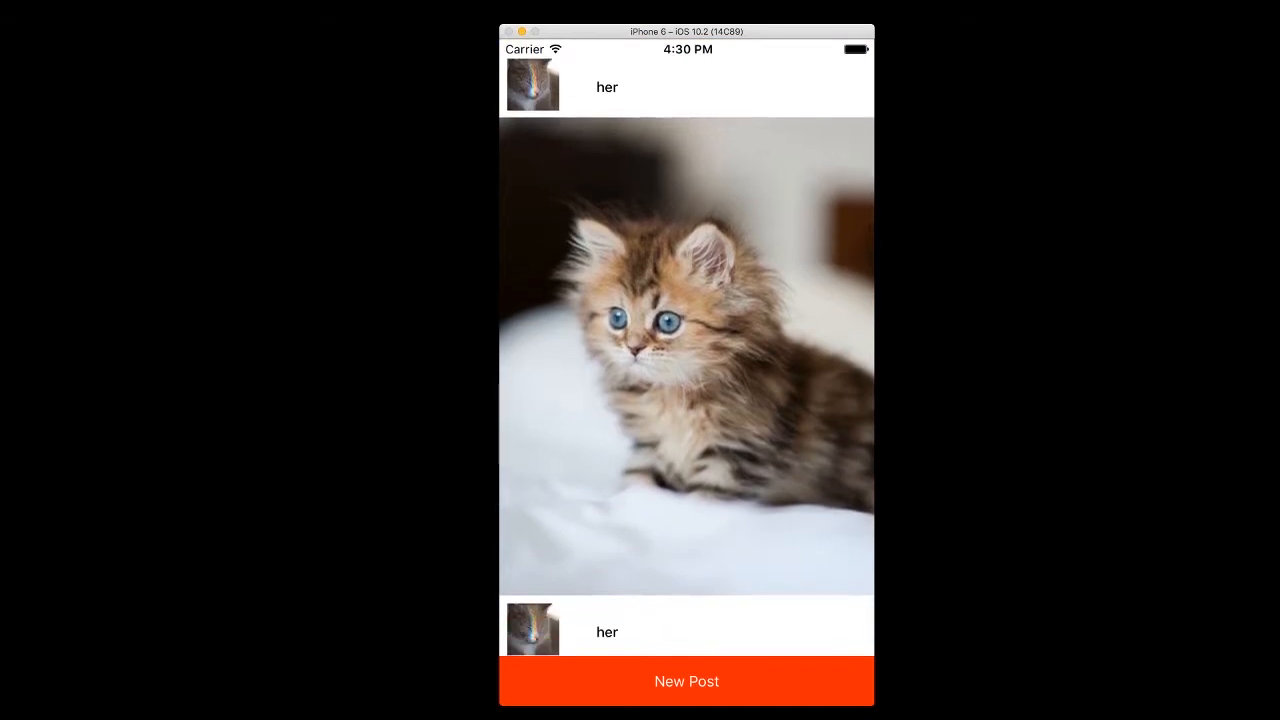
pyautogui.scroll(-3)
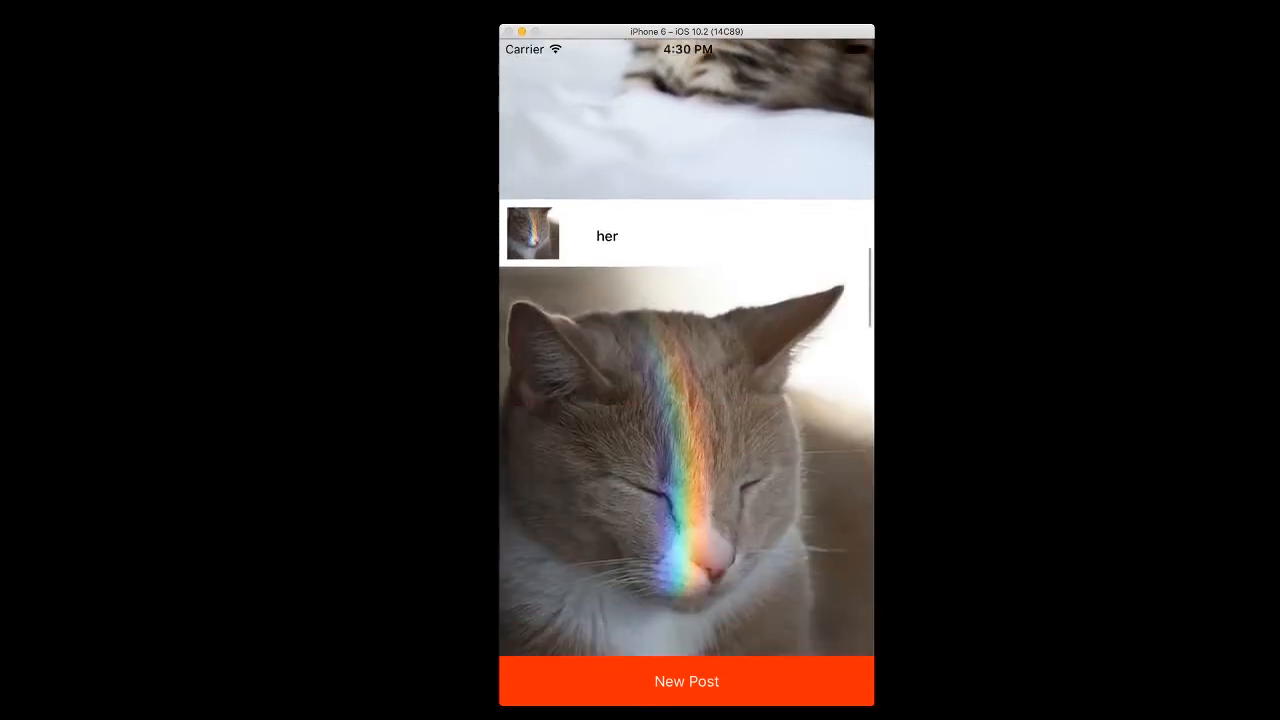
pyautogui.scroll(-3)
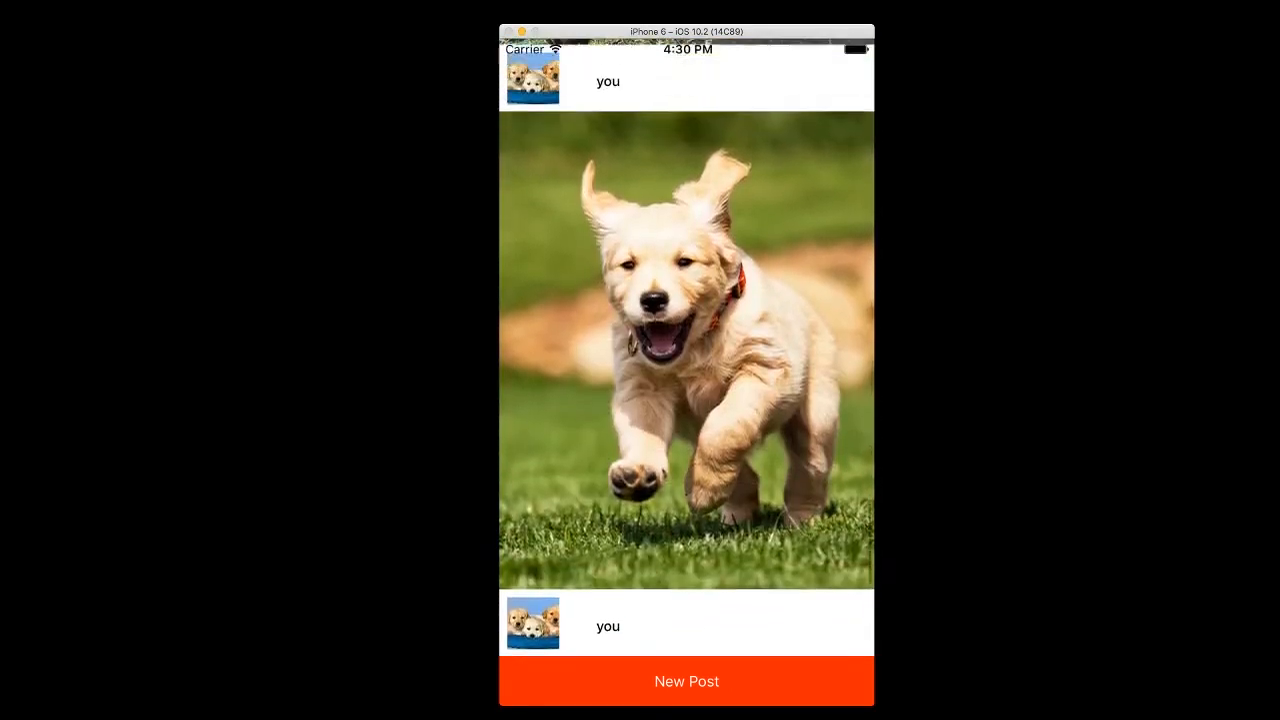
pyautogui.scroll(3)
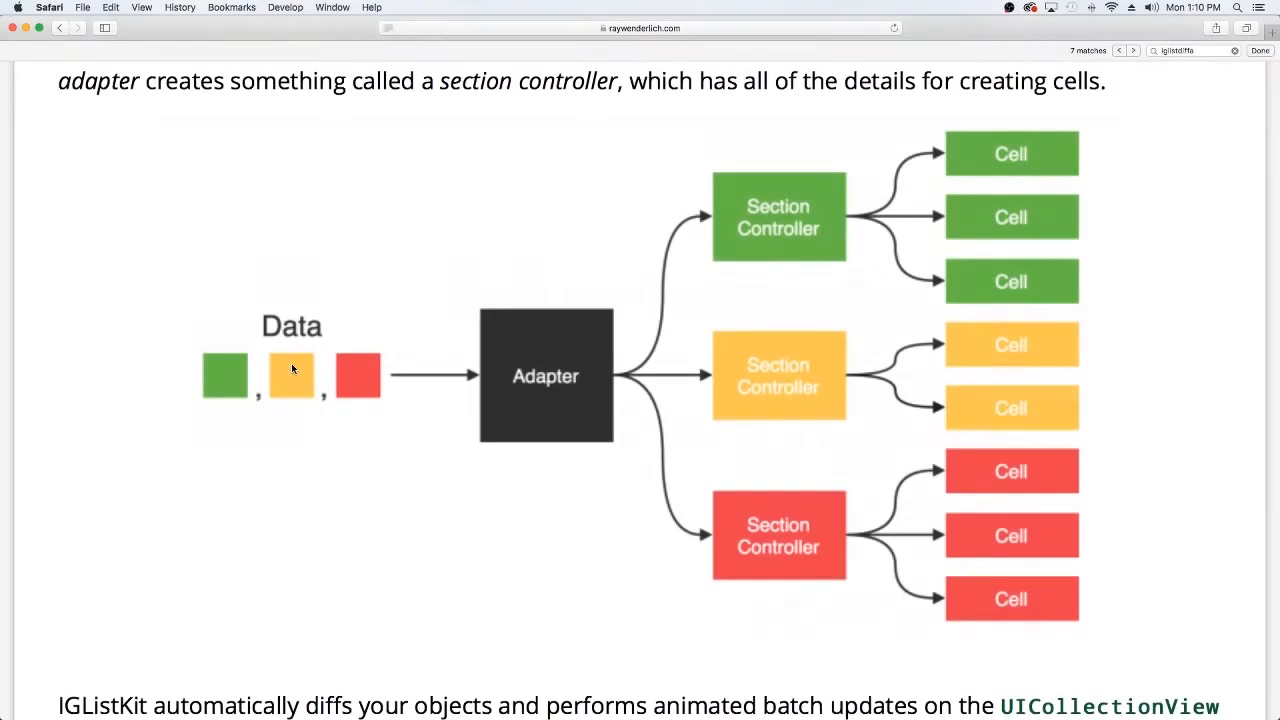
pyautogui.moveTo(780, 162)
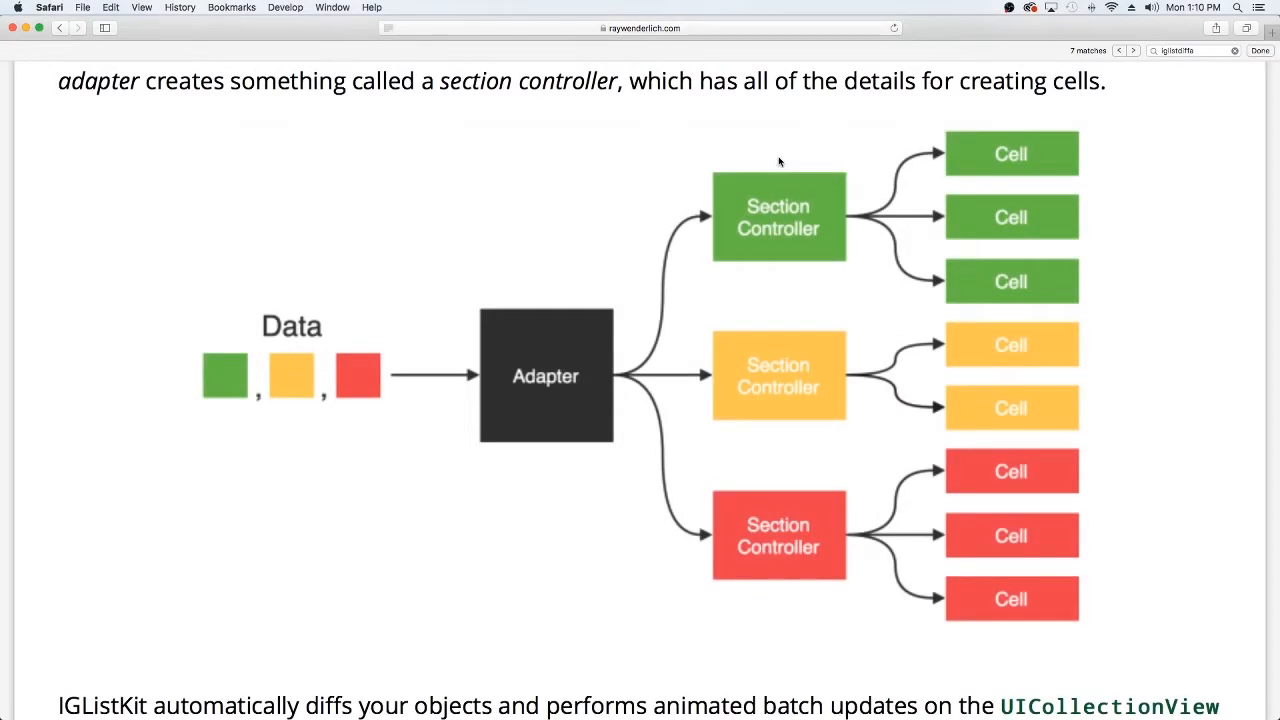
pyautogui.moveTo(838, 206)
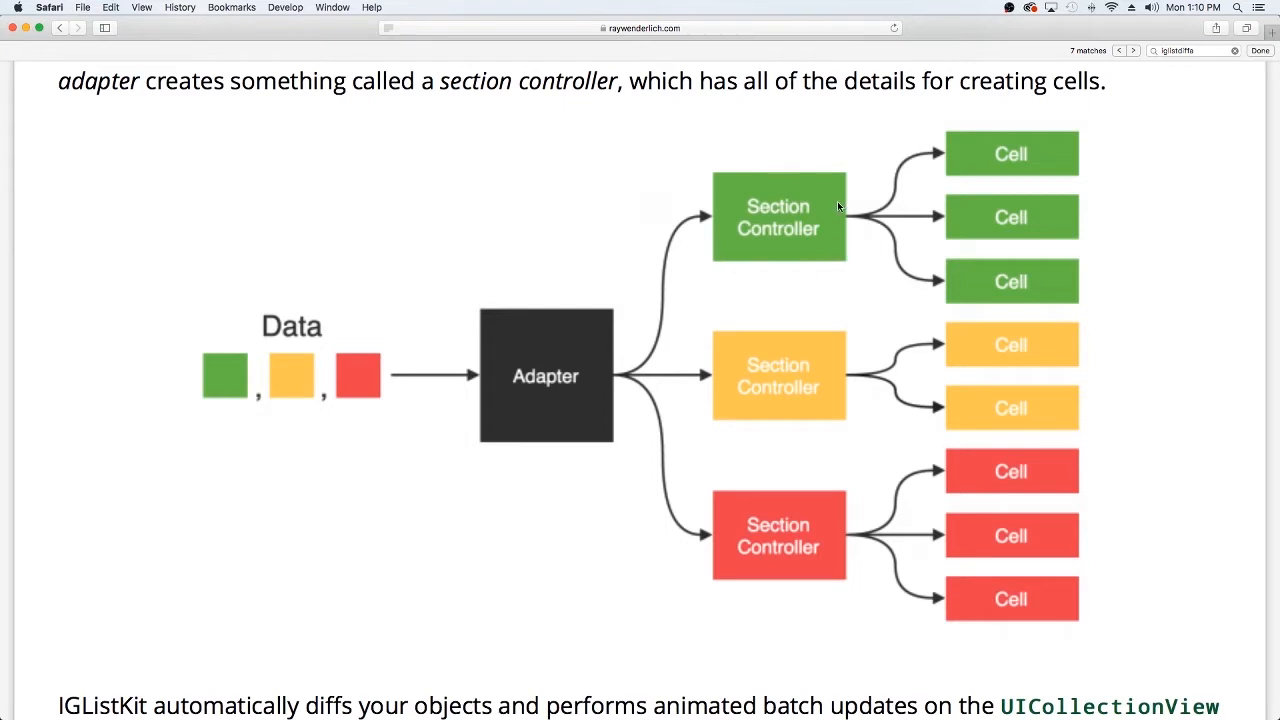
pyautogui.moveTo(572, 226)
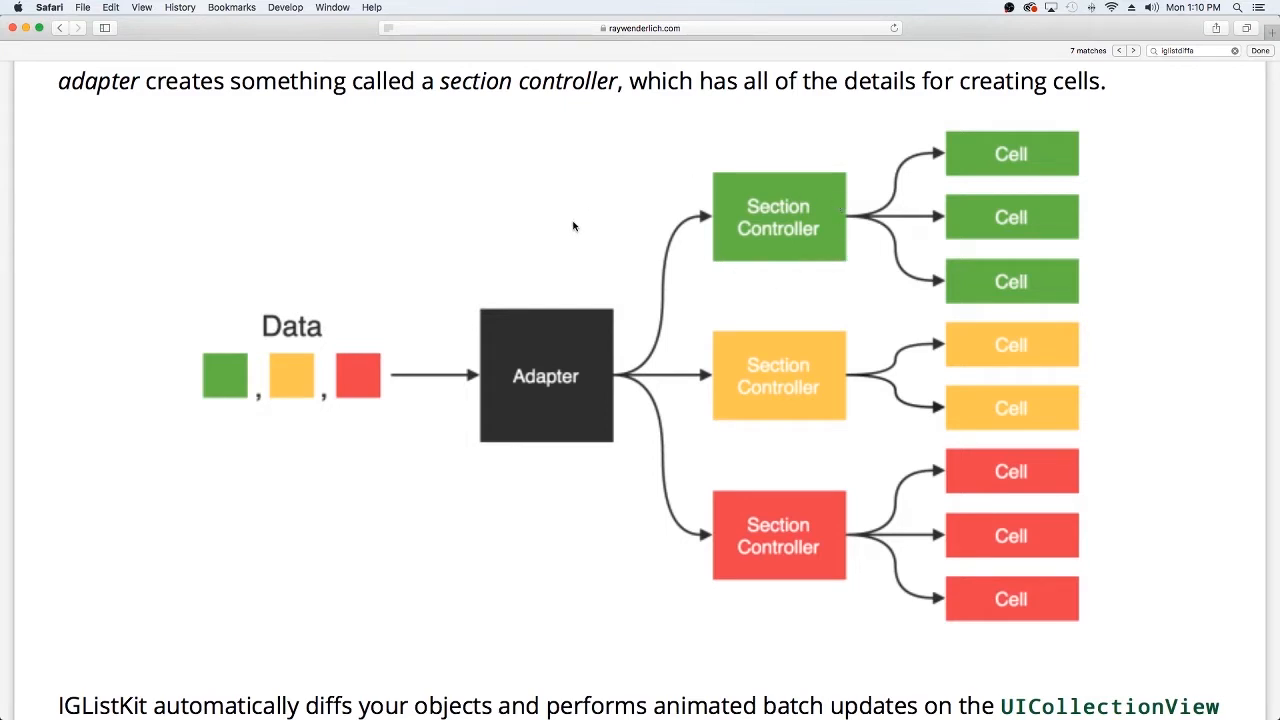
pyautogui.moveTo(436, 410)
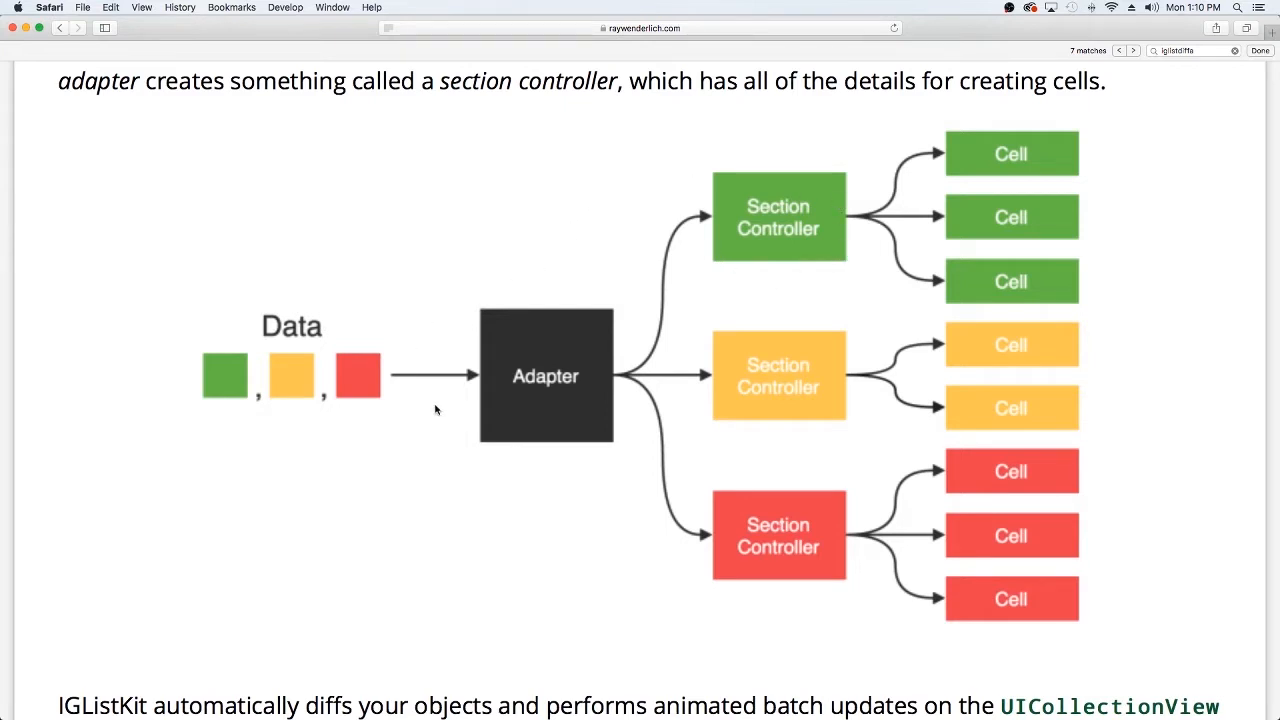
pyautogui.moveTo(456, 312)
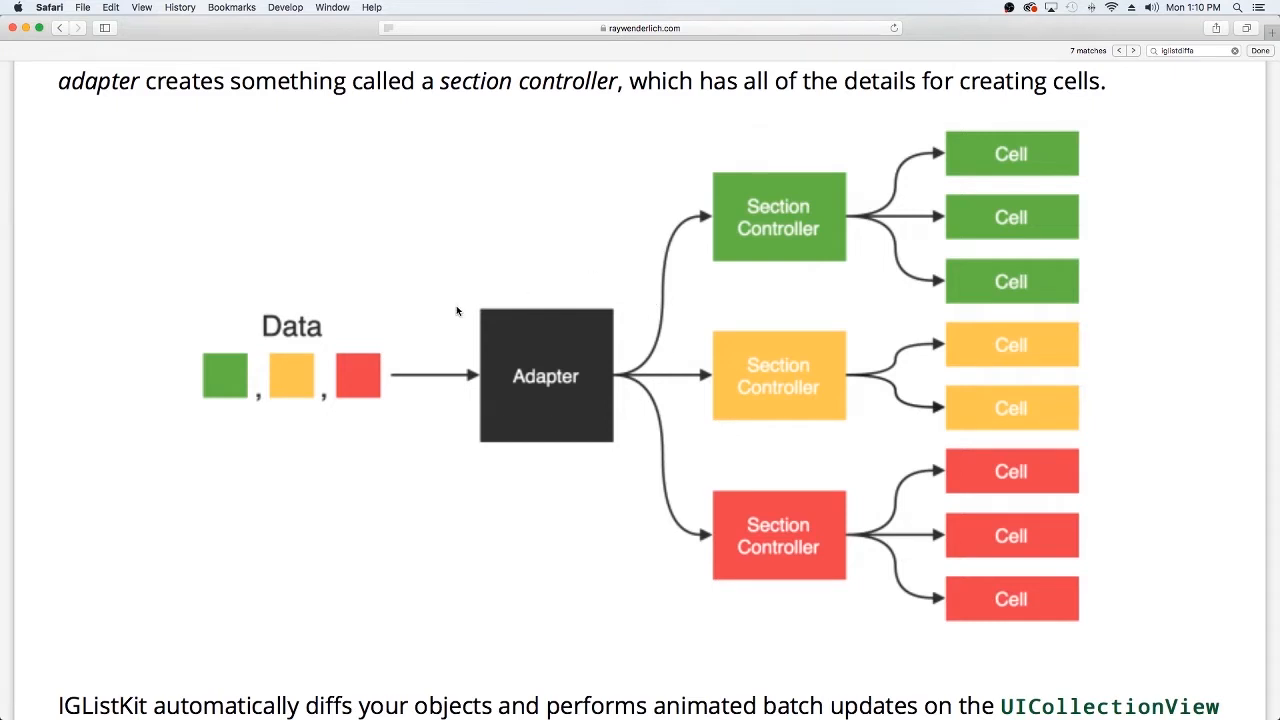
pyautogui.moveTo(196, 404)
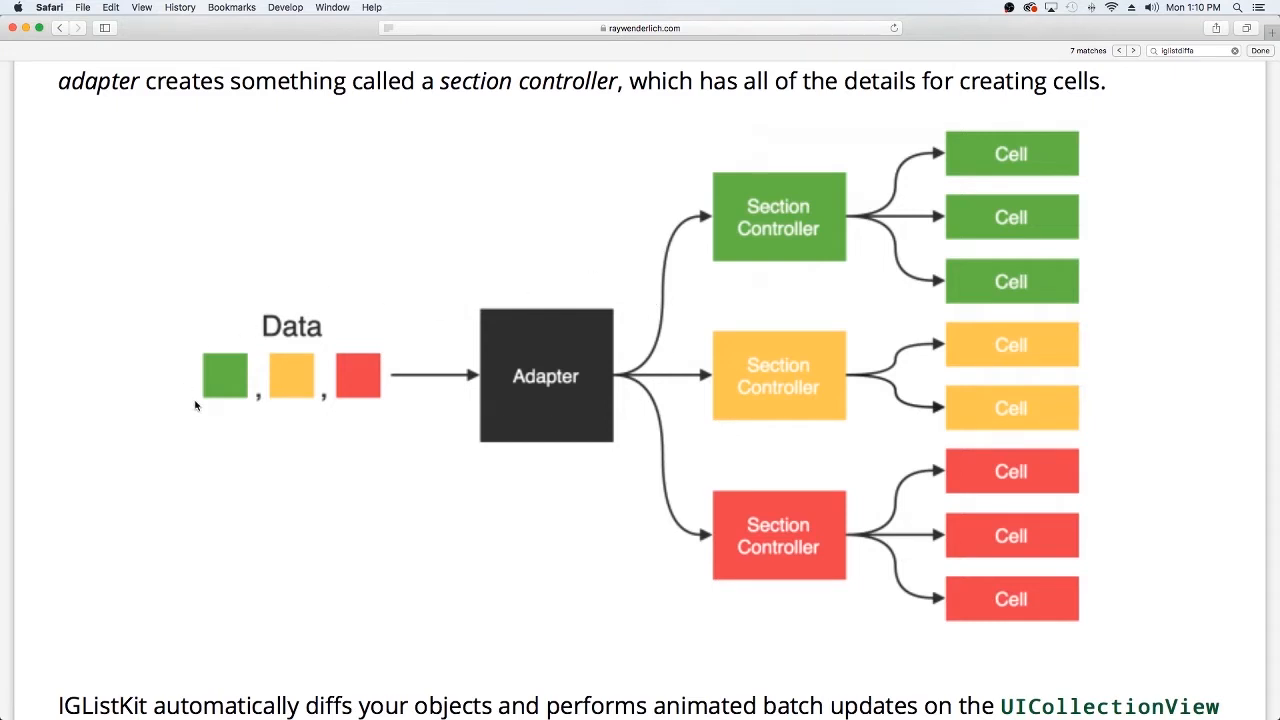
pyautogui.moveTo(464, 360)
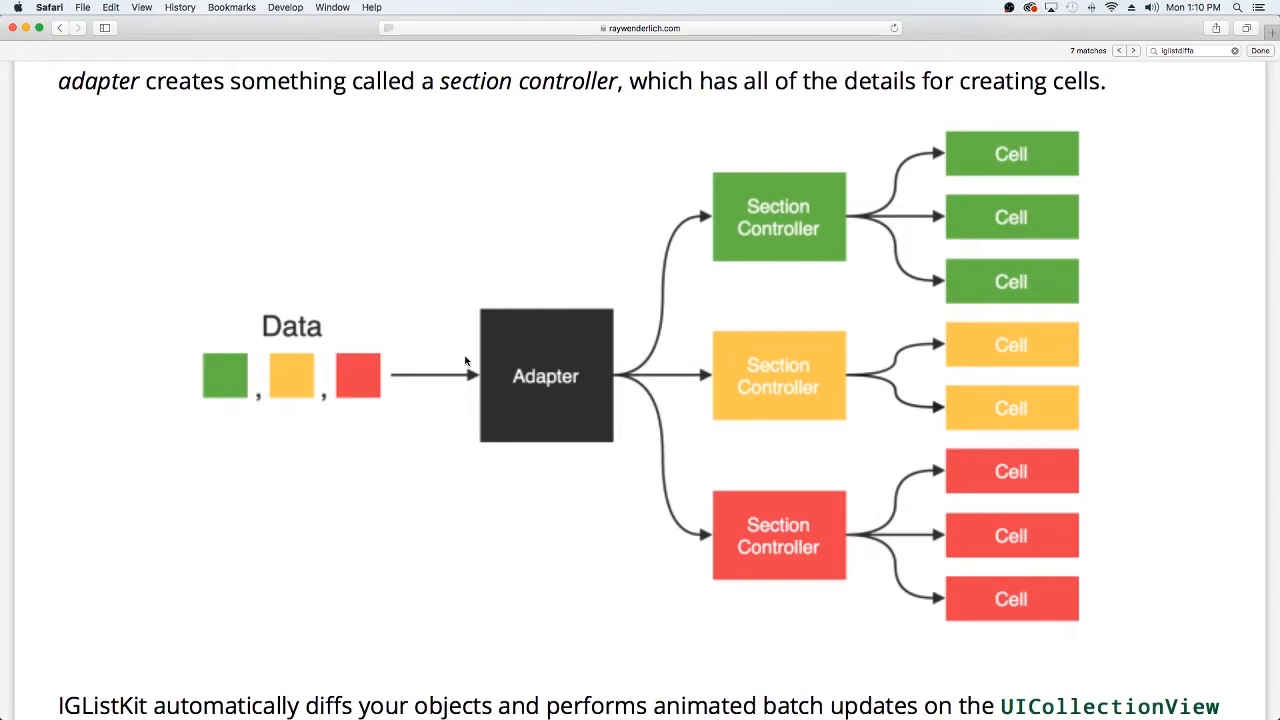
pyautogui.moveTo(684, 212)
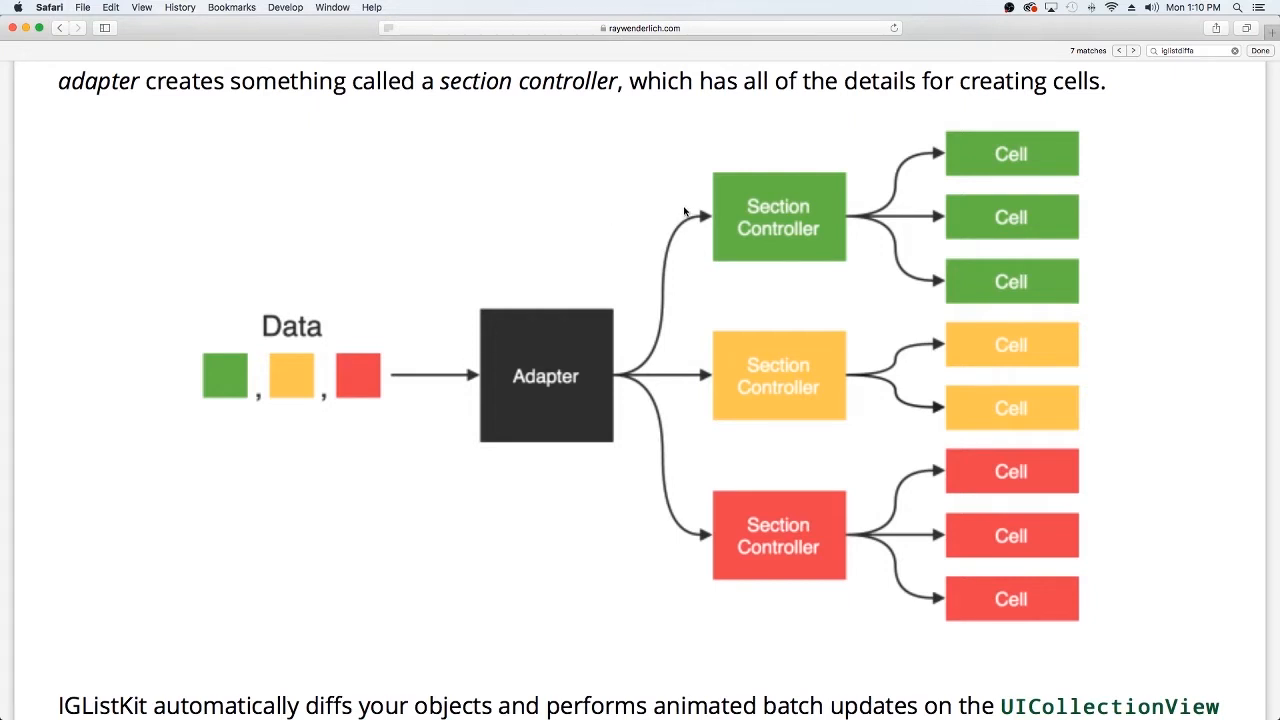
pyautogui.moveTo(474, 182)
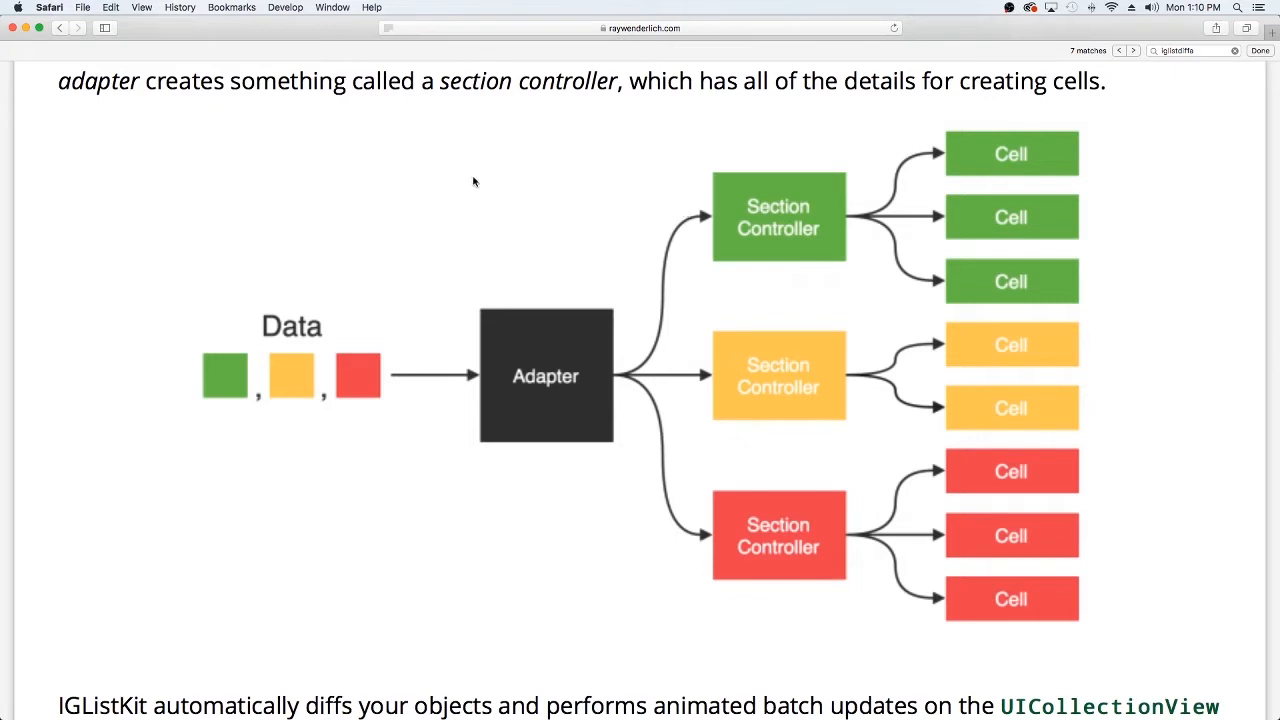
pyautogui.moveTo(1056, 144)
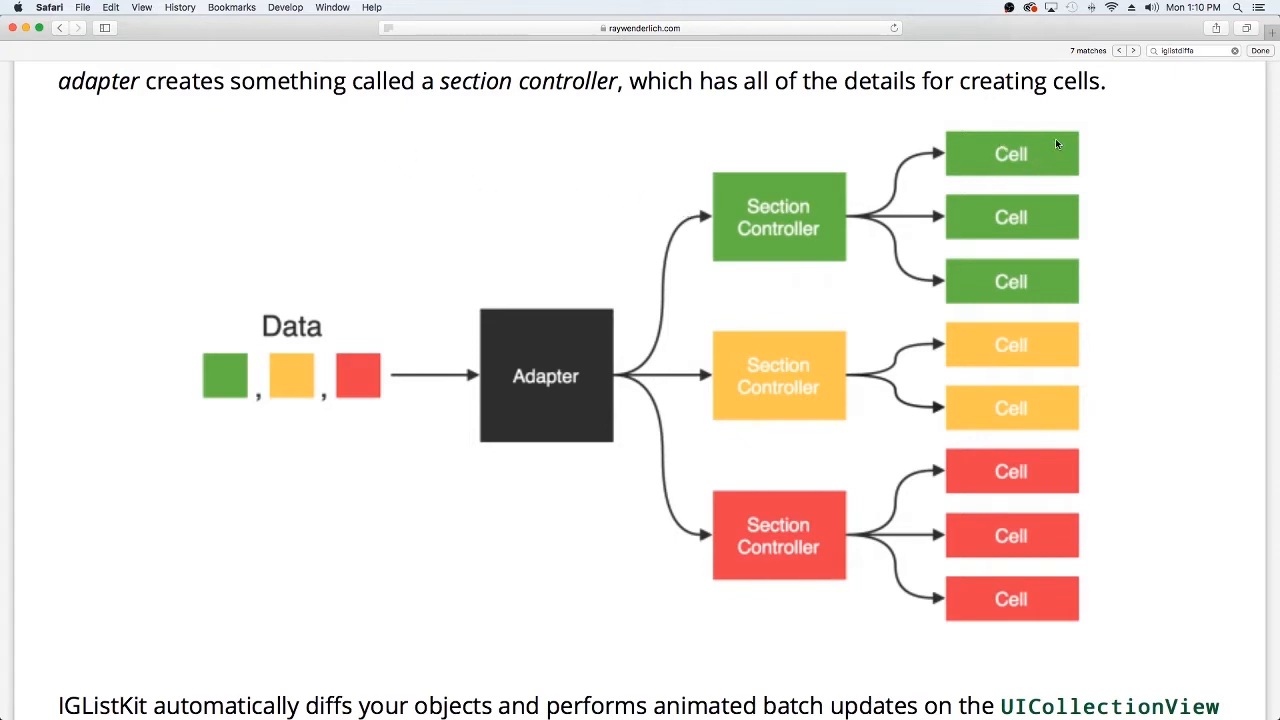
pyautogui.moveTo(796, 136)
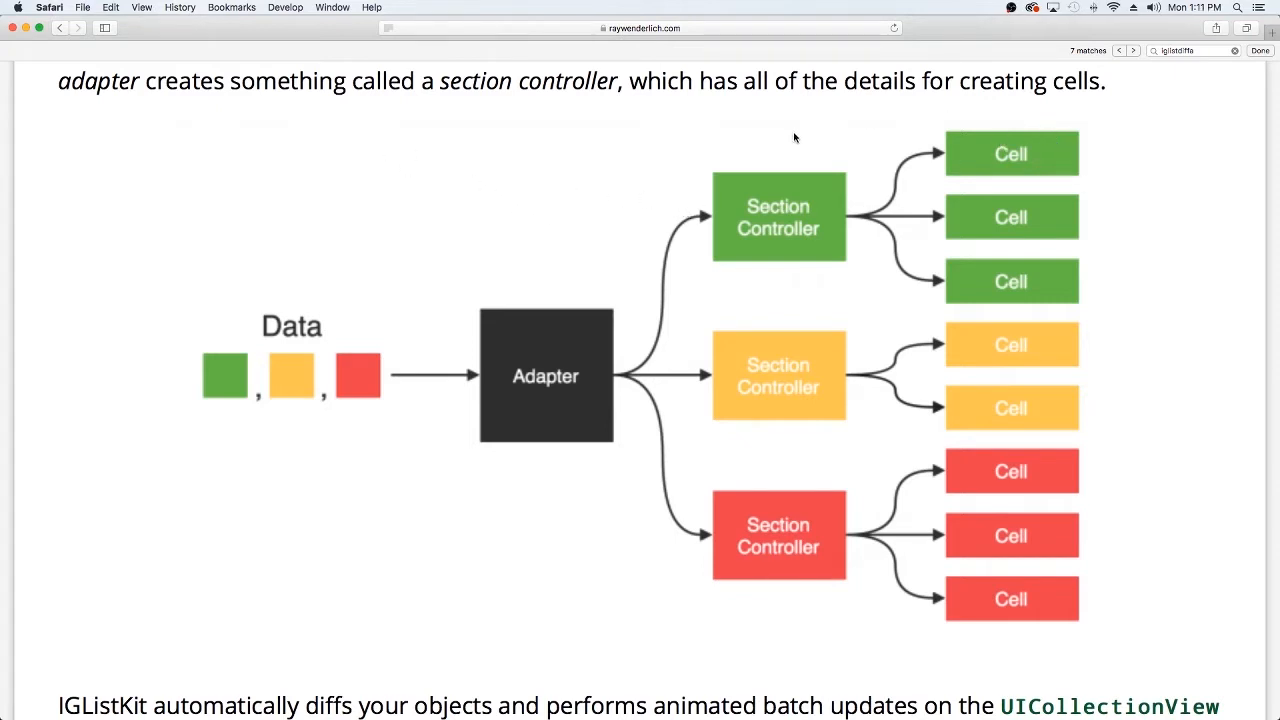
pyautogui.moveTo(956, 178)
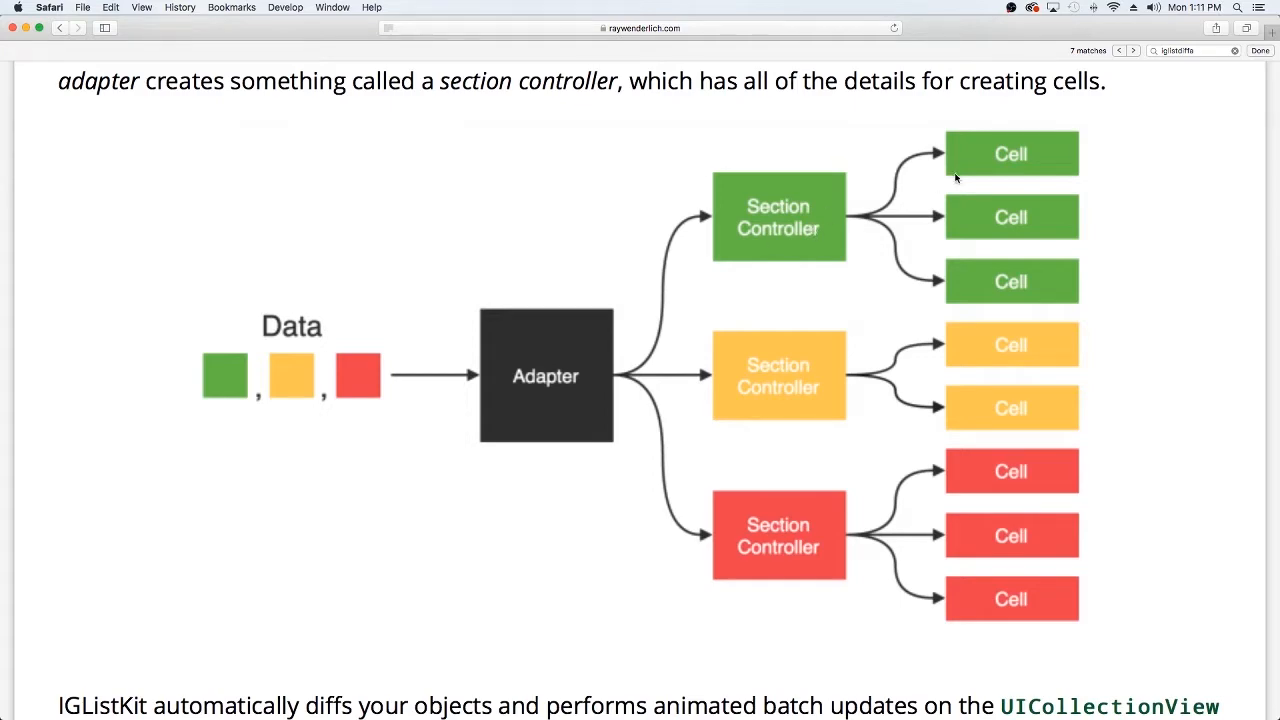
pyautogui.moveTo(28, 28)
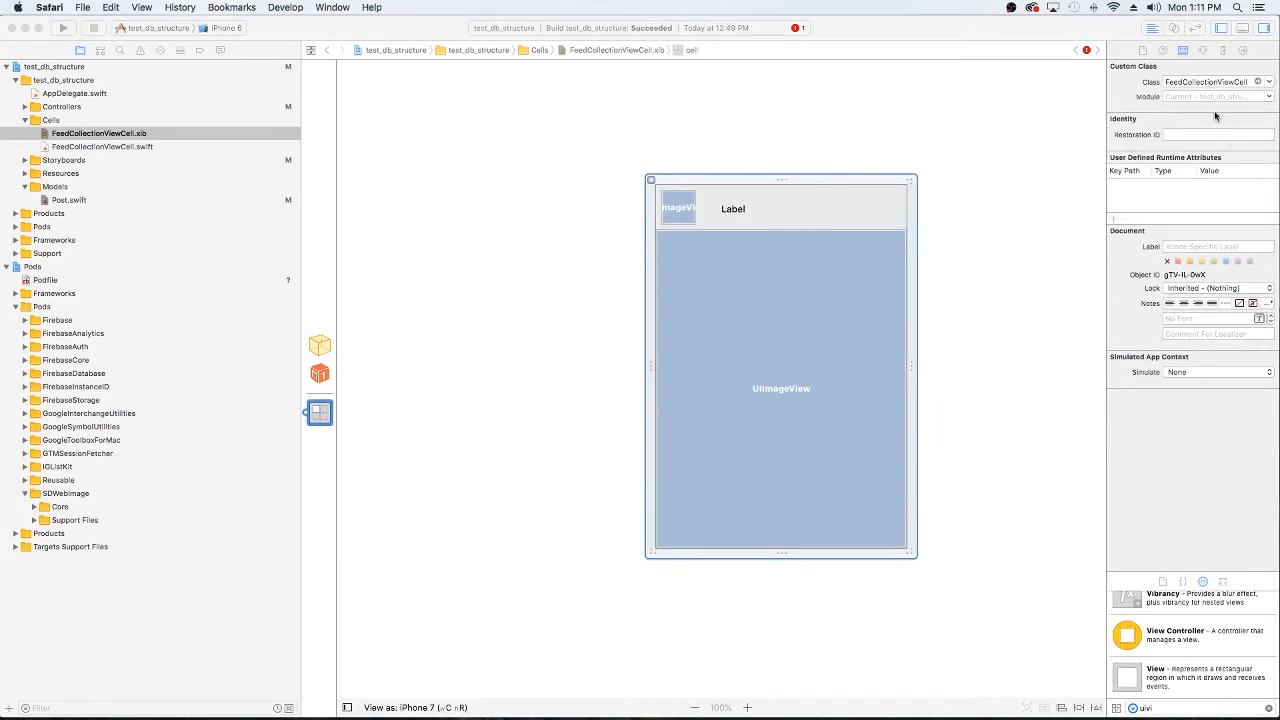
pyautogui.moveTo(1170, 90)
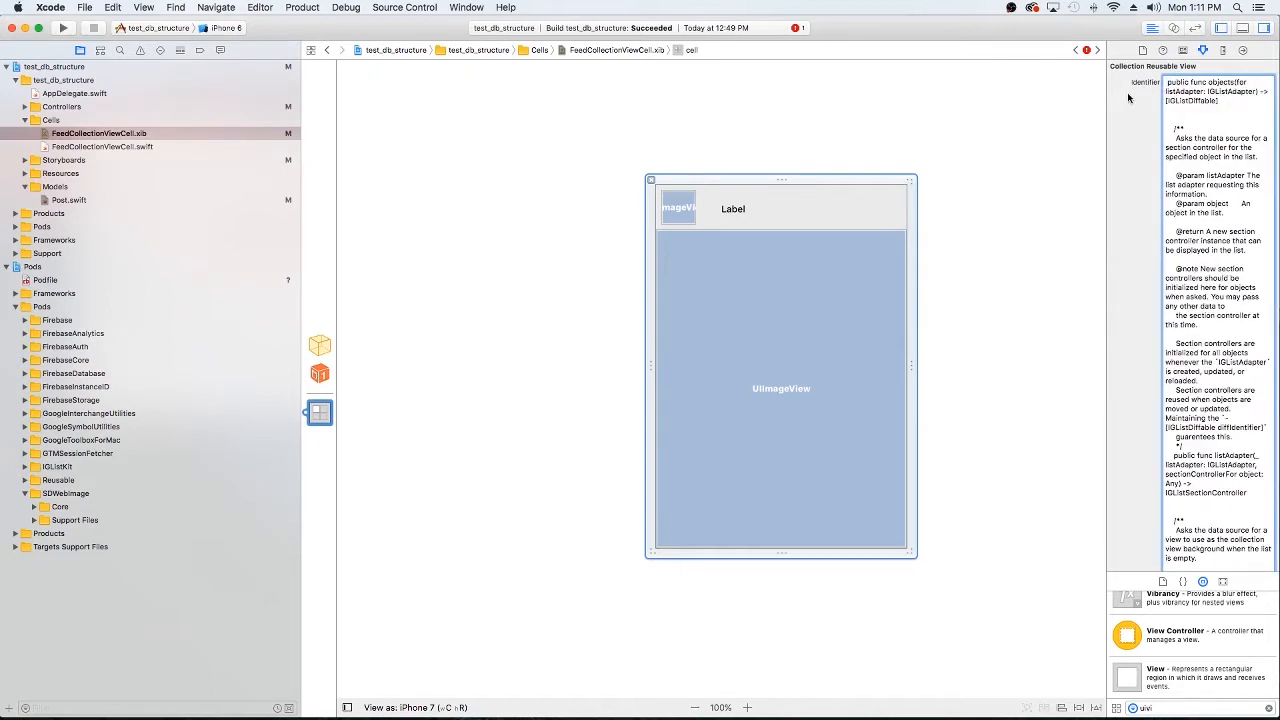
# Review the FeedCollectionViewCell Swift source and its interface layout.
pyautogui.click(102, 146)
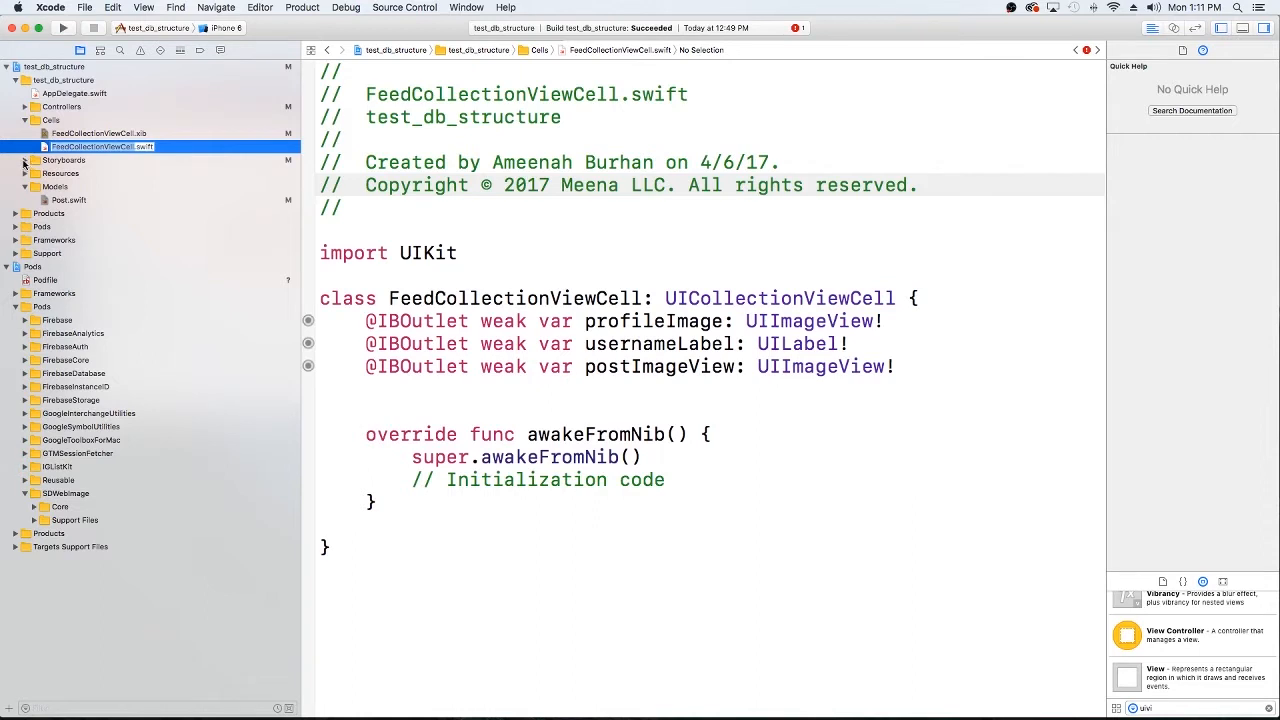
pyautogui.click(100, 132)
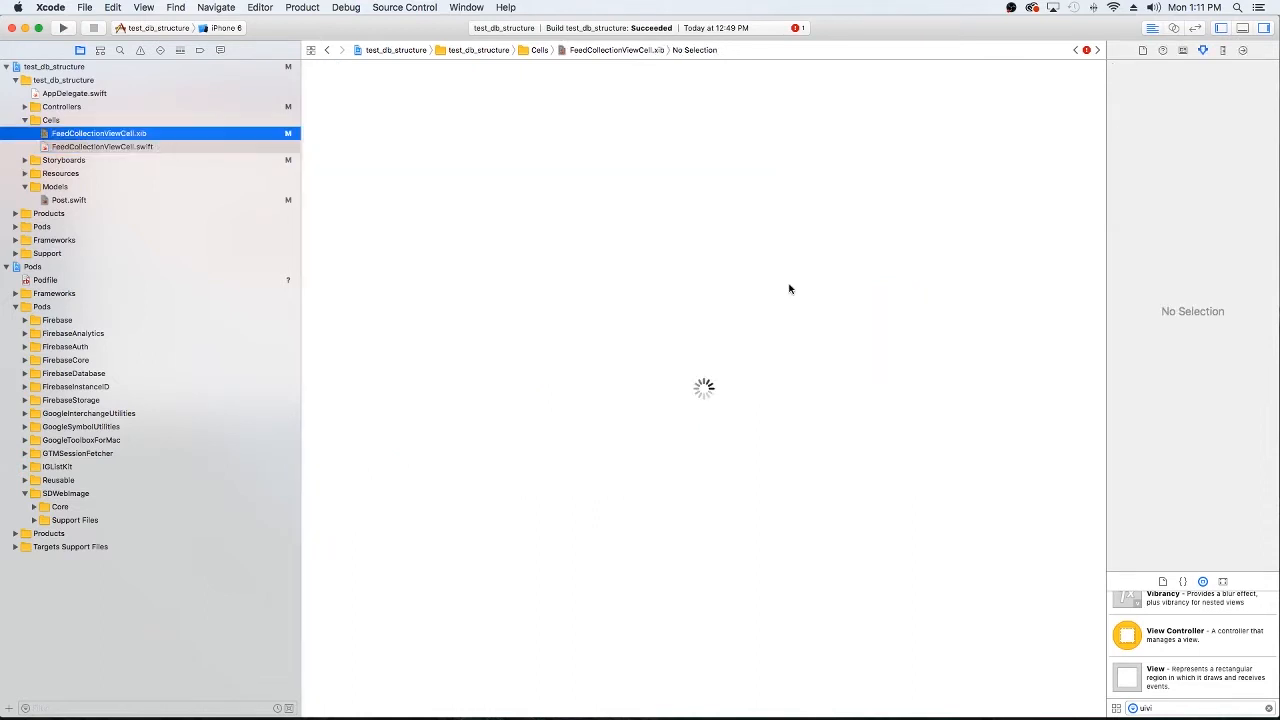
pyautogui.click(100, 132)
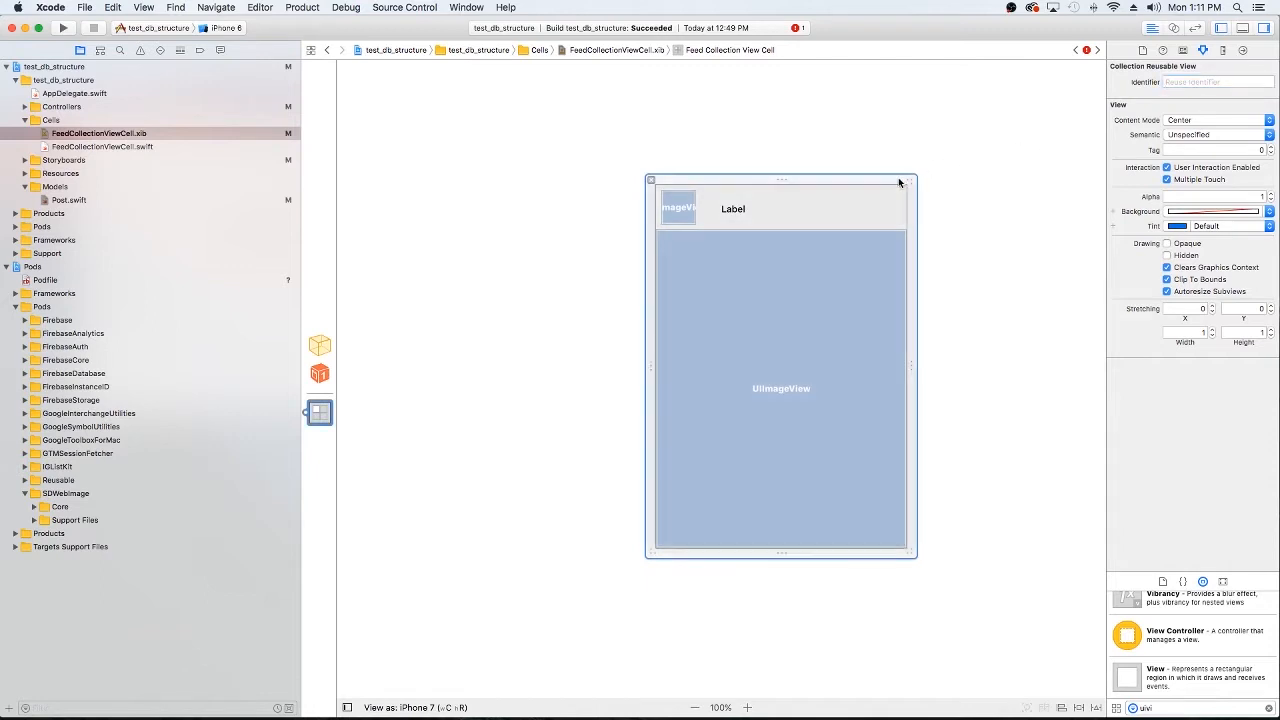
pyautogui.moveTo(1094, 112)
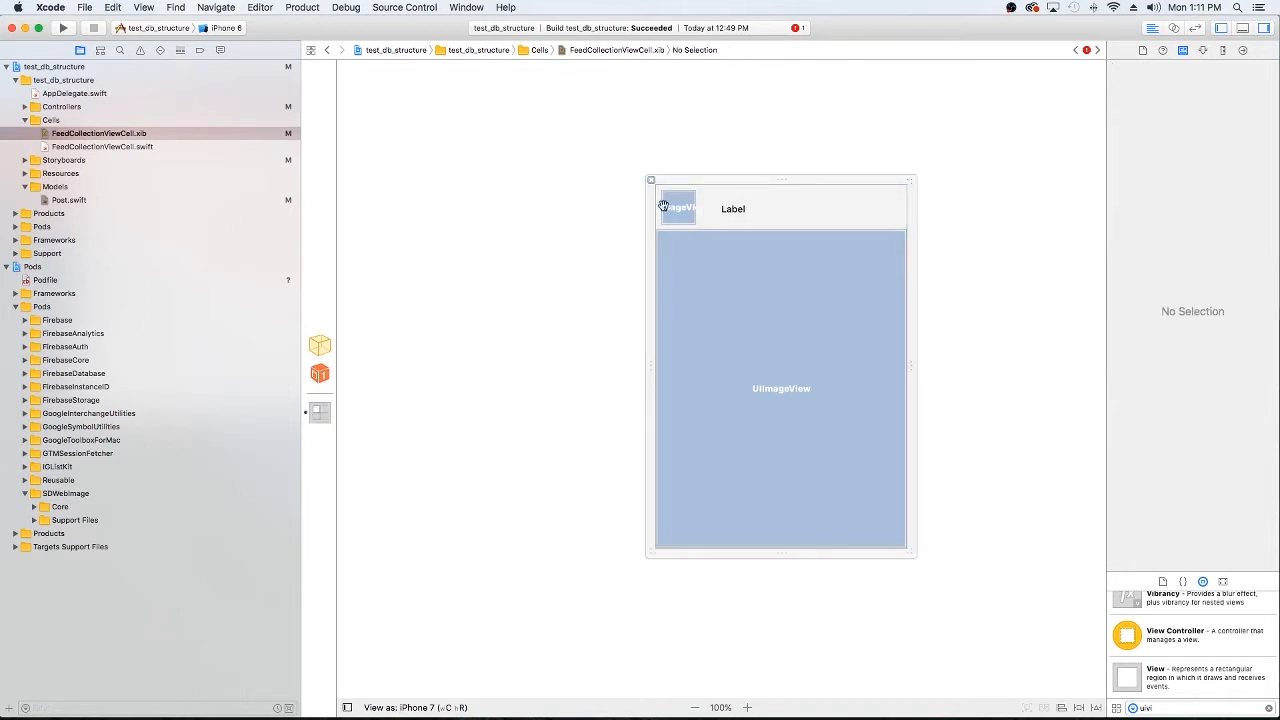
pyautogui.click(100, 146)
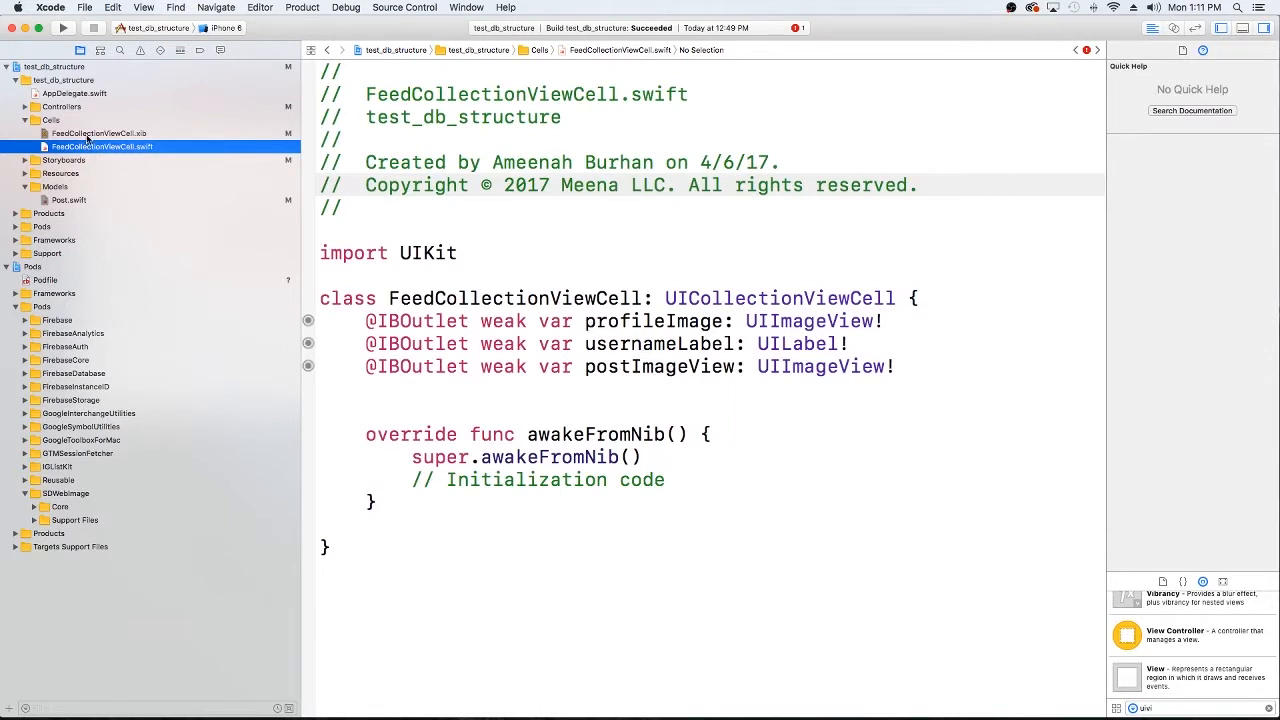
pyautogui.click(98, 132)
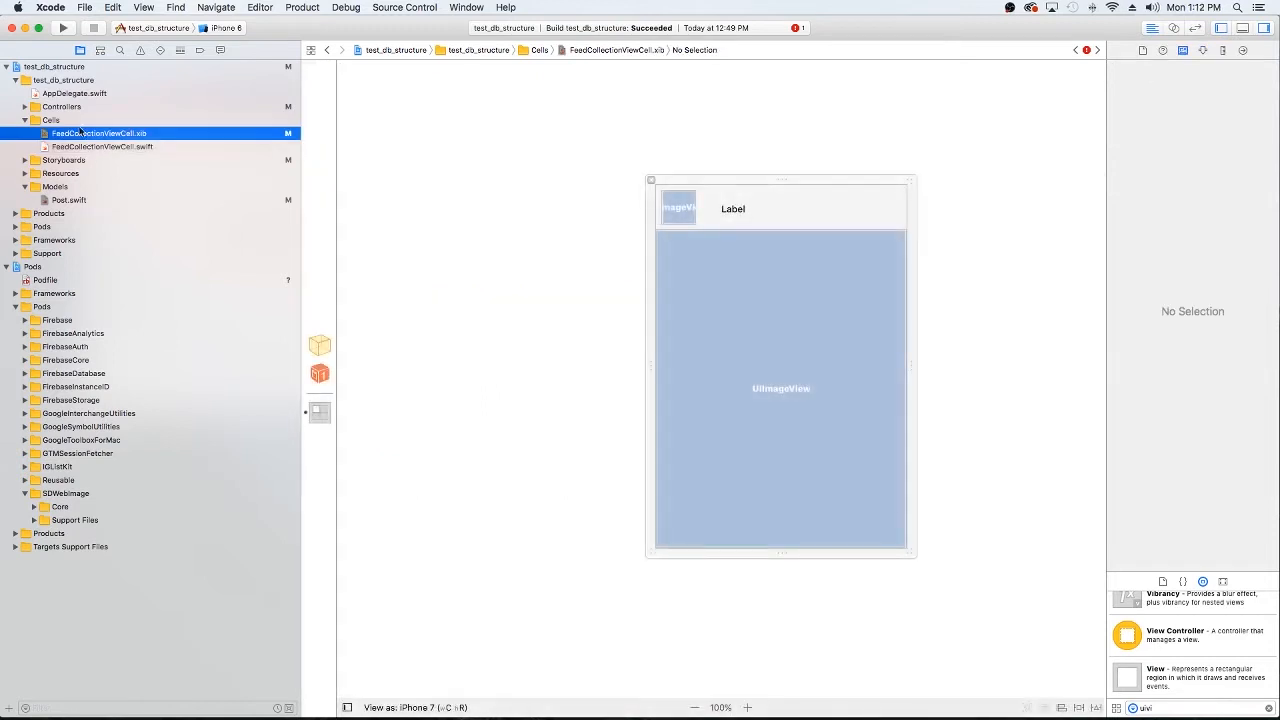
# Inspect the PostSectionController reference in FeedViewController and begin adding a file to Controllers.
pyautogui.click(24, 120)
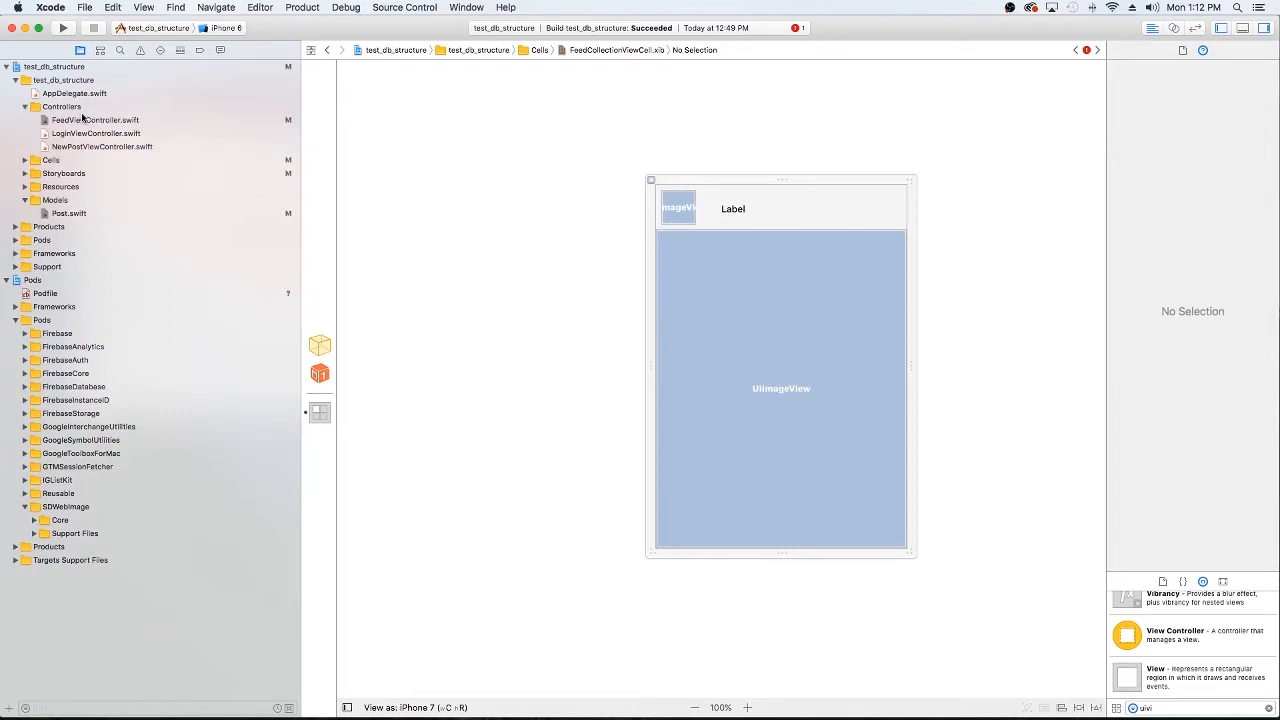
pyautogui.click(96, 120)
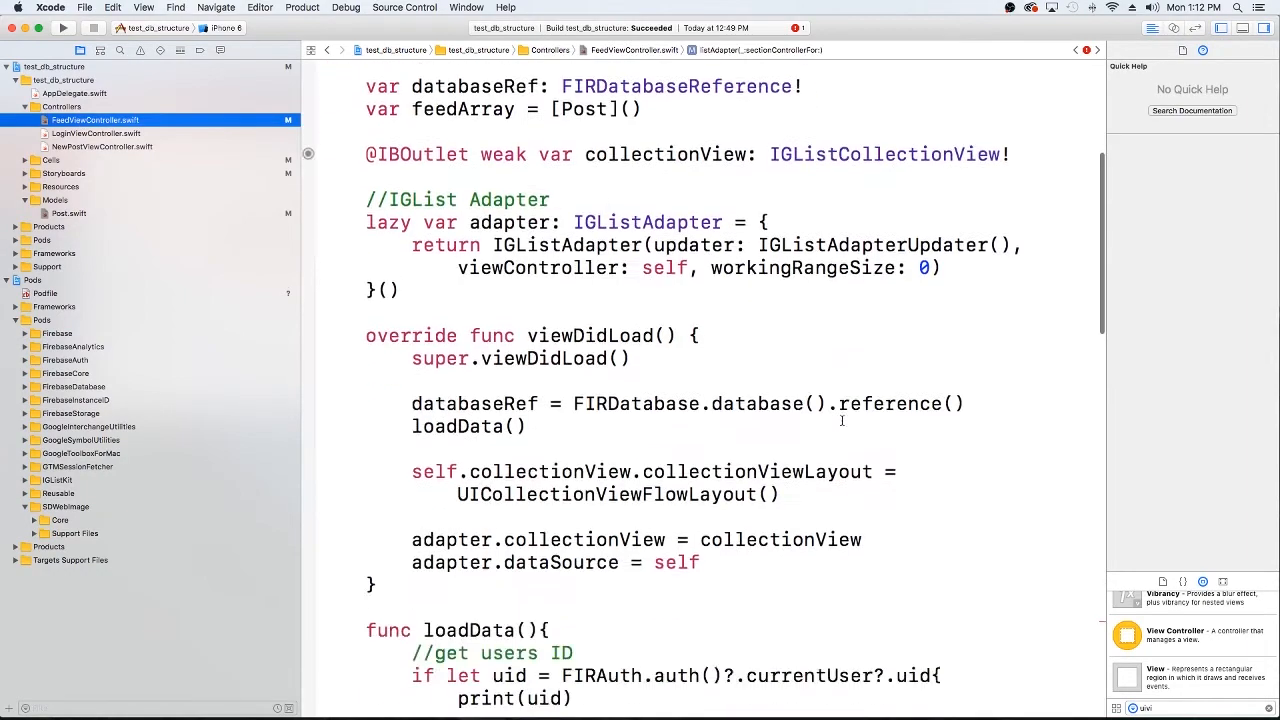
pyautogui.scroll(-3)
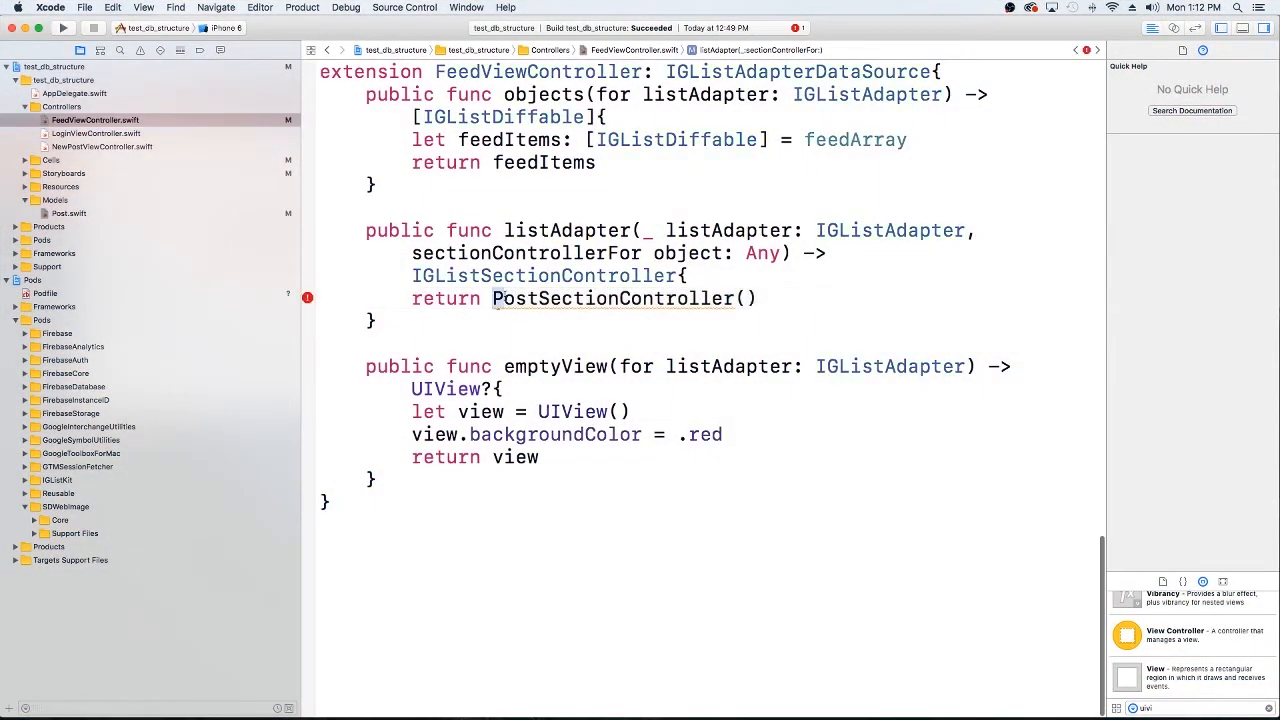
pyautogui.doubleClick(610, 298)
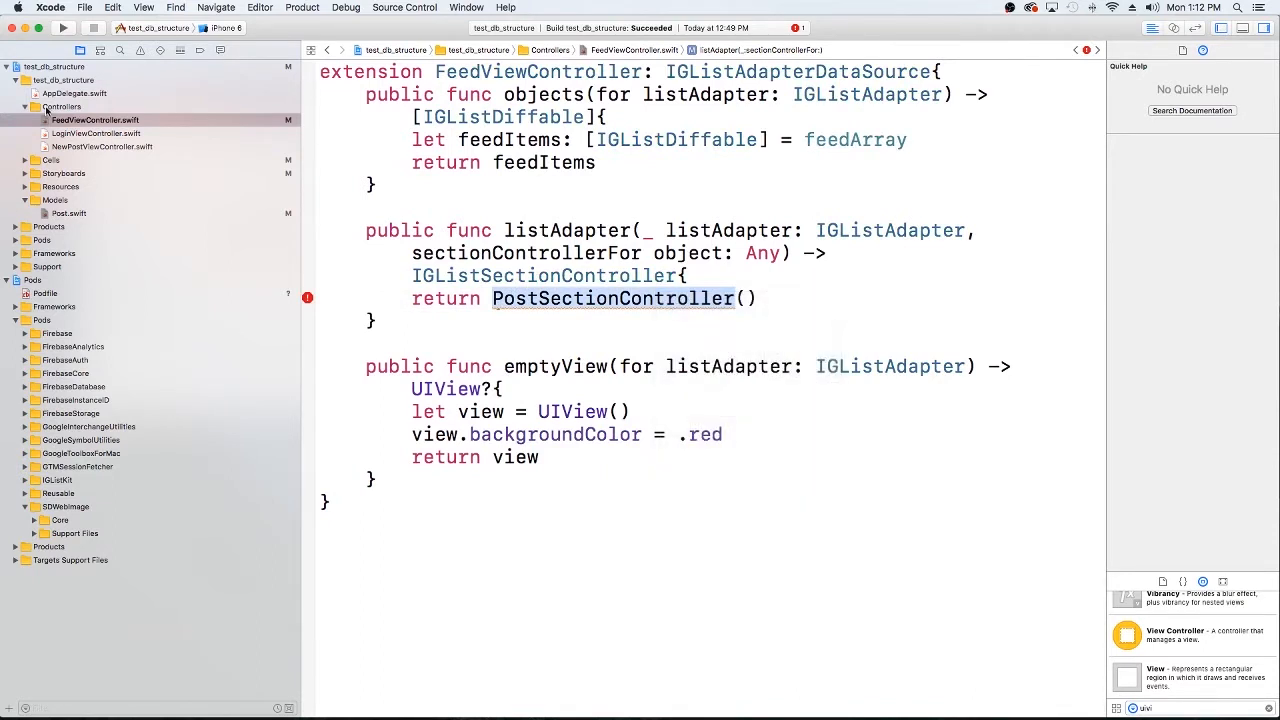
pyautogui.rightClick(60, 106)
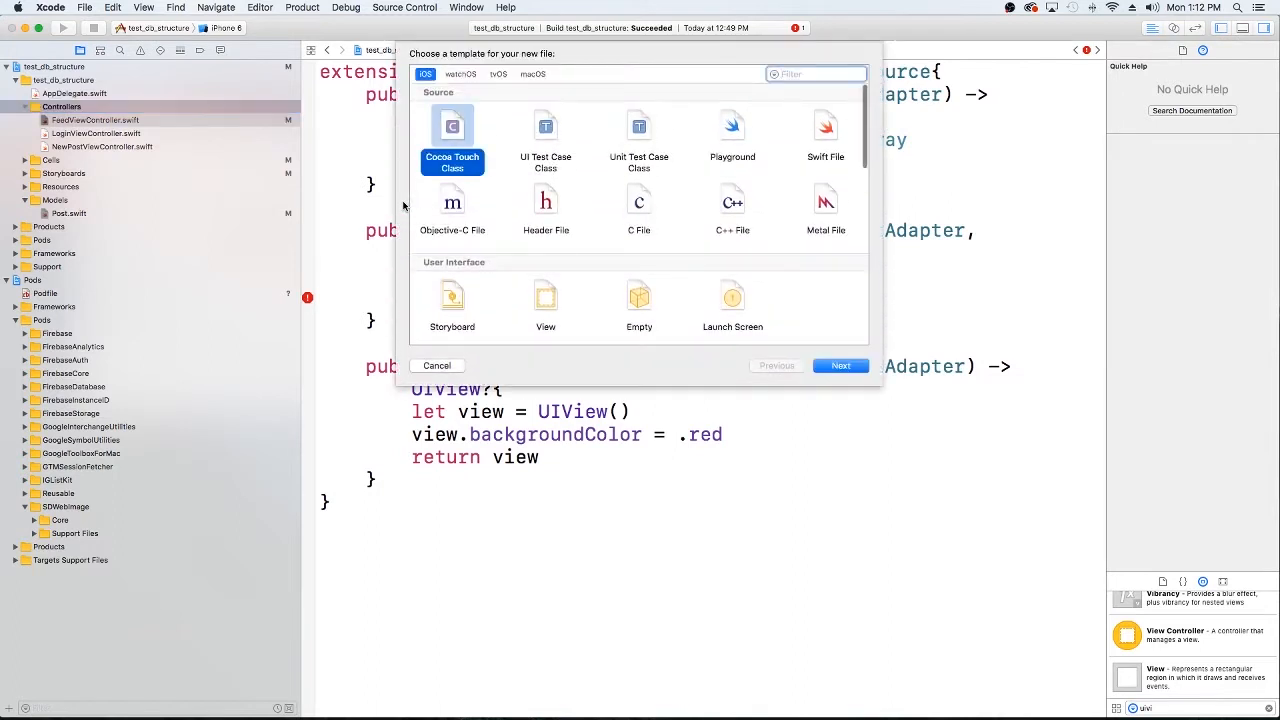
# Create a Cocoa Touch Class named PostSectionController subclassing IGListSectionController in Swift.
pyautogui.click(840, 364)
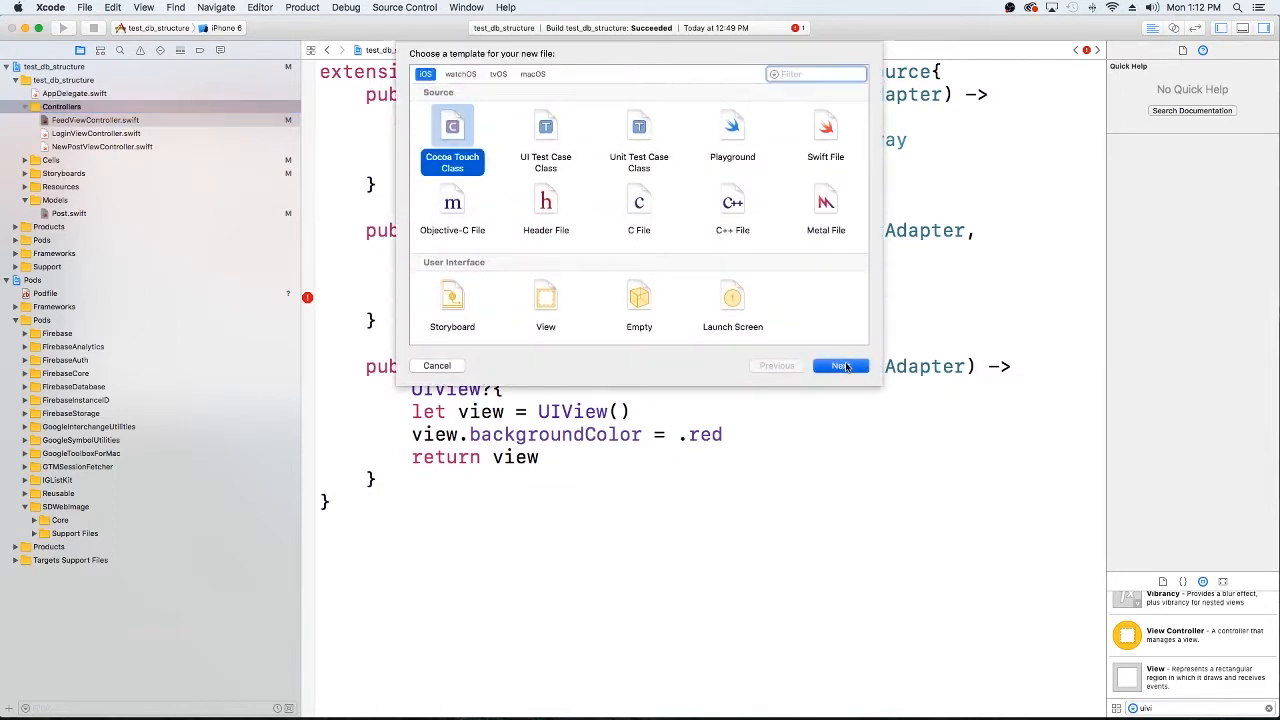
pyautogui.click(840, 364)
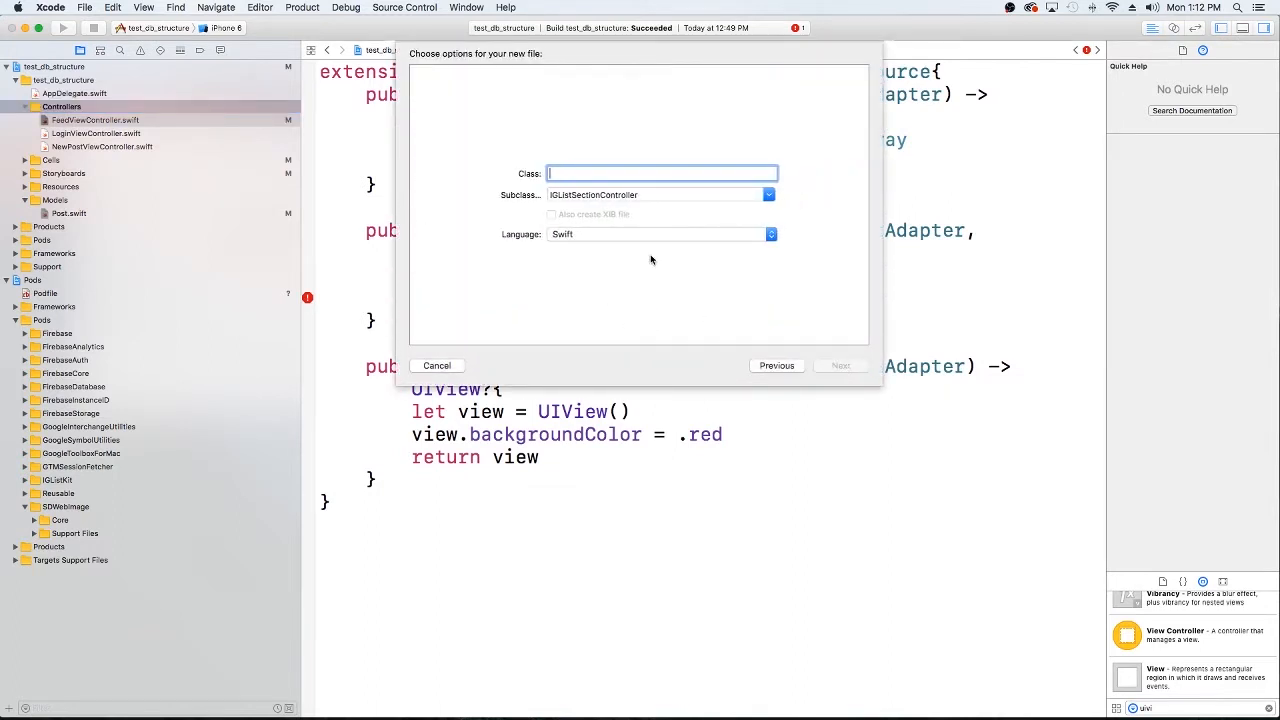
pyautogui.write('PostSectionController')
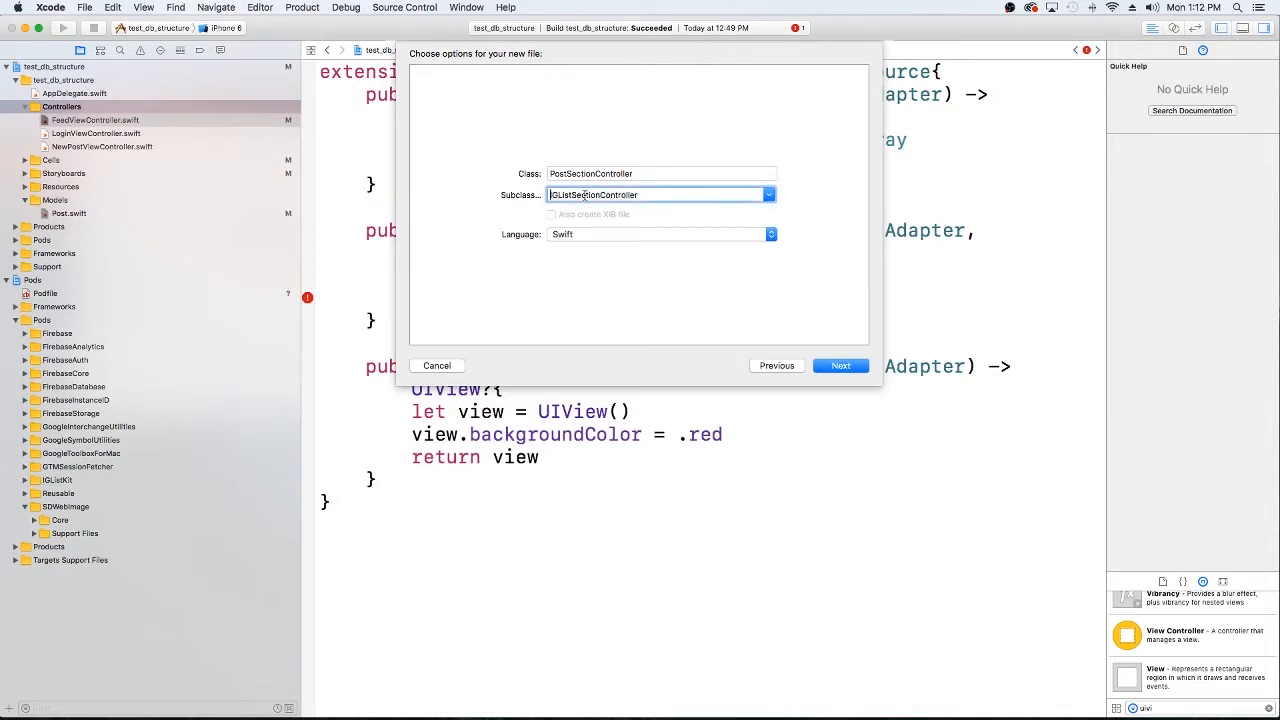
pyautogui.moveTo(760, 272)
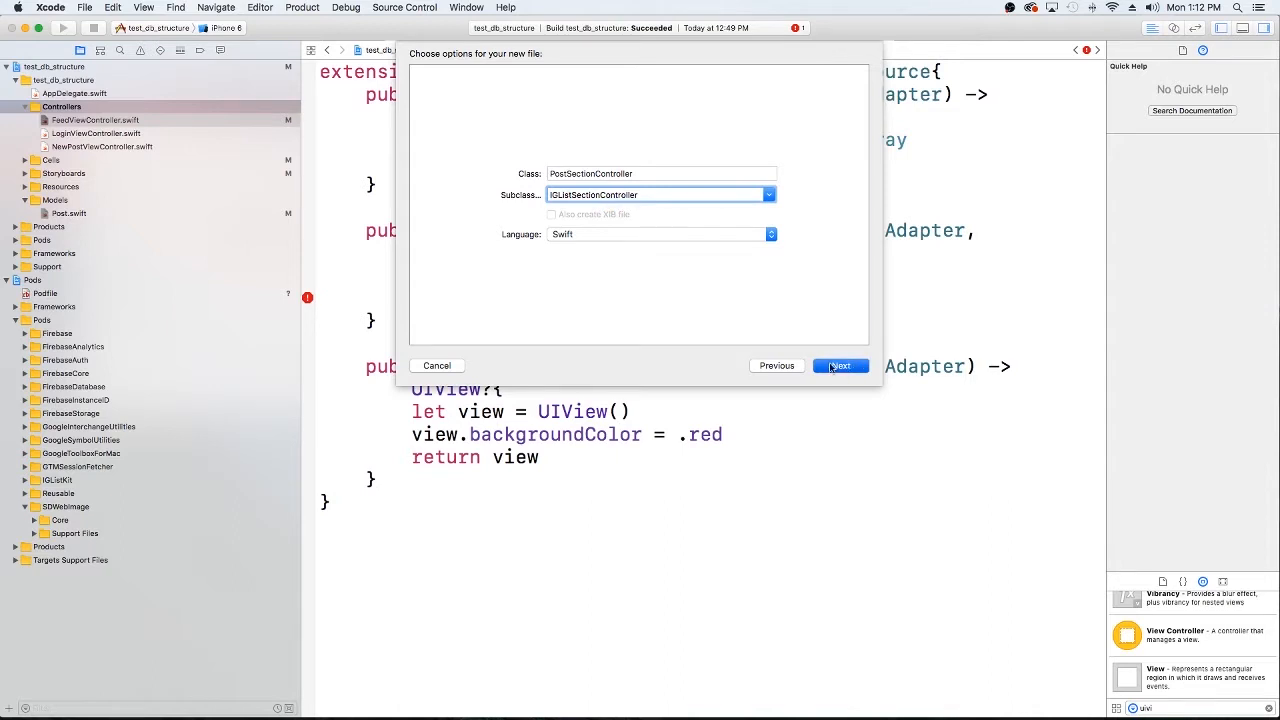
pyautogui.click(840, 364)
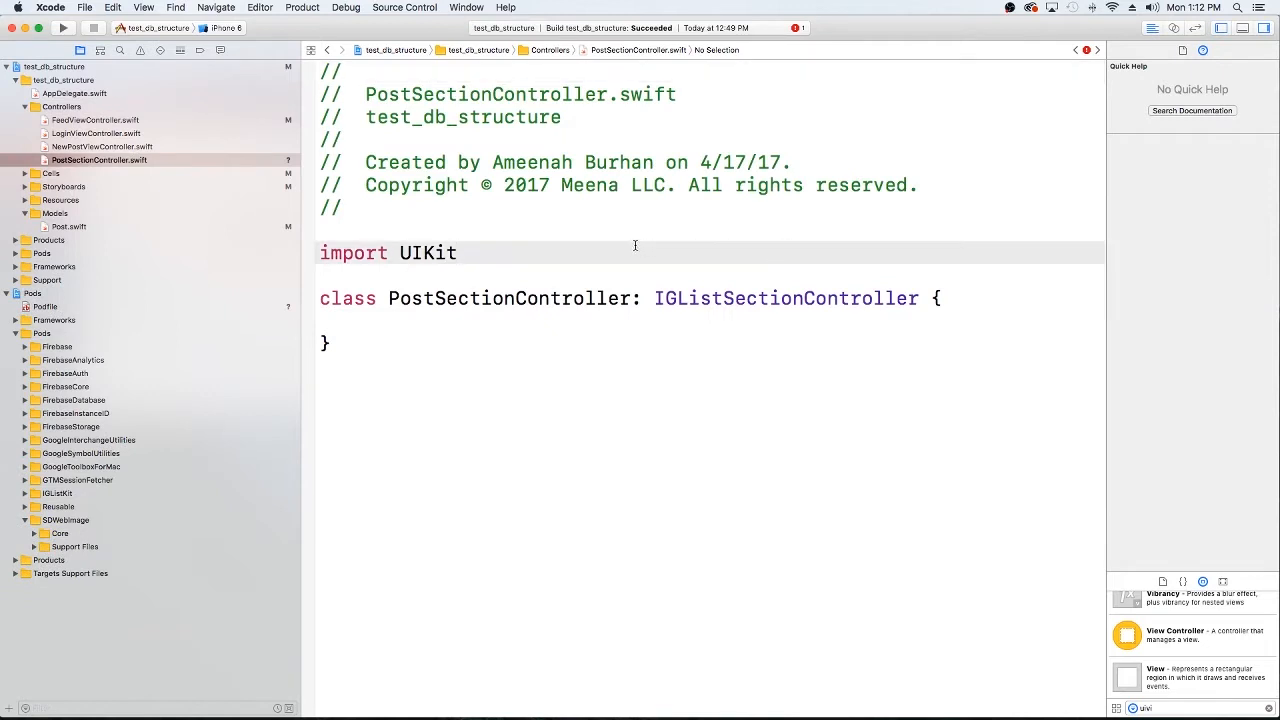
# Add import IGListKit on a new line below import UIKit.
pyautogui.click(456, 252)
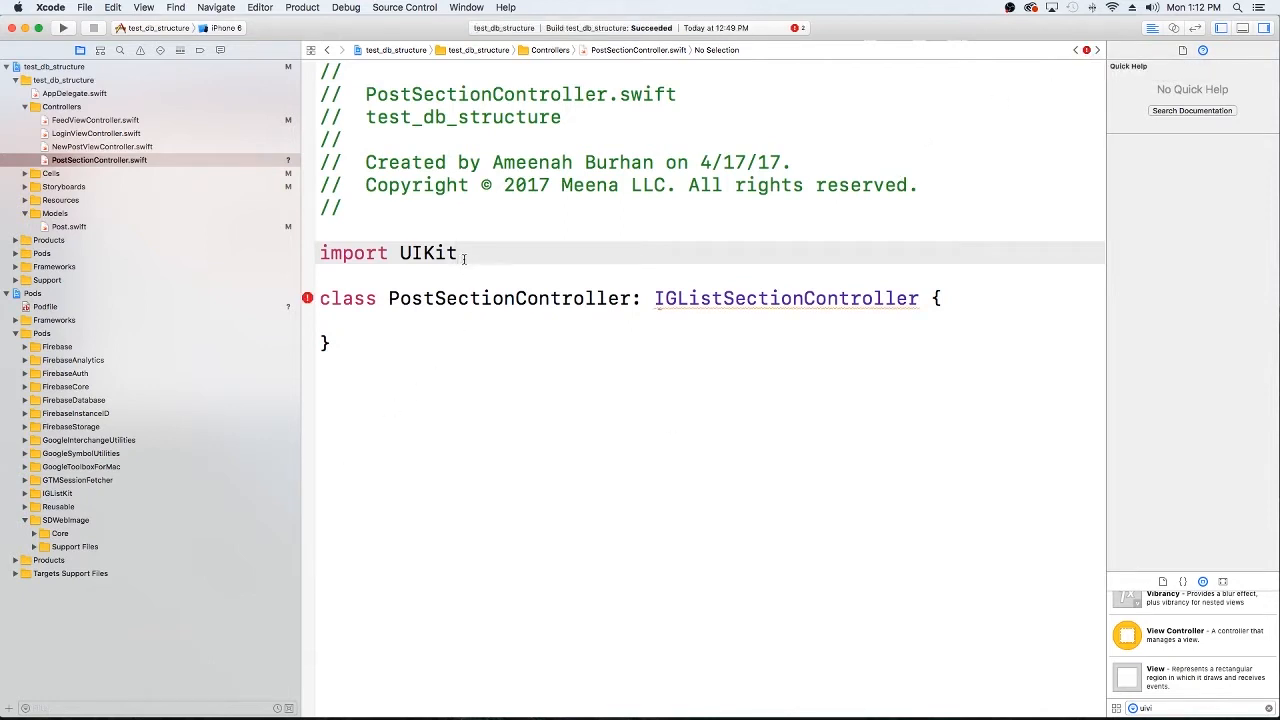
pyautogui.press('return')
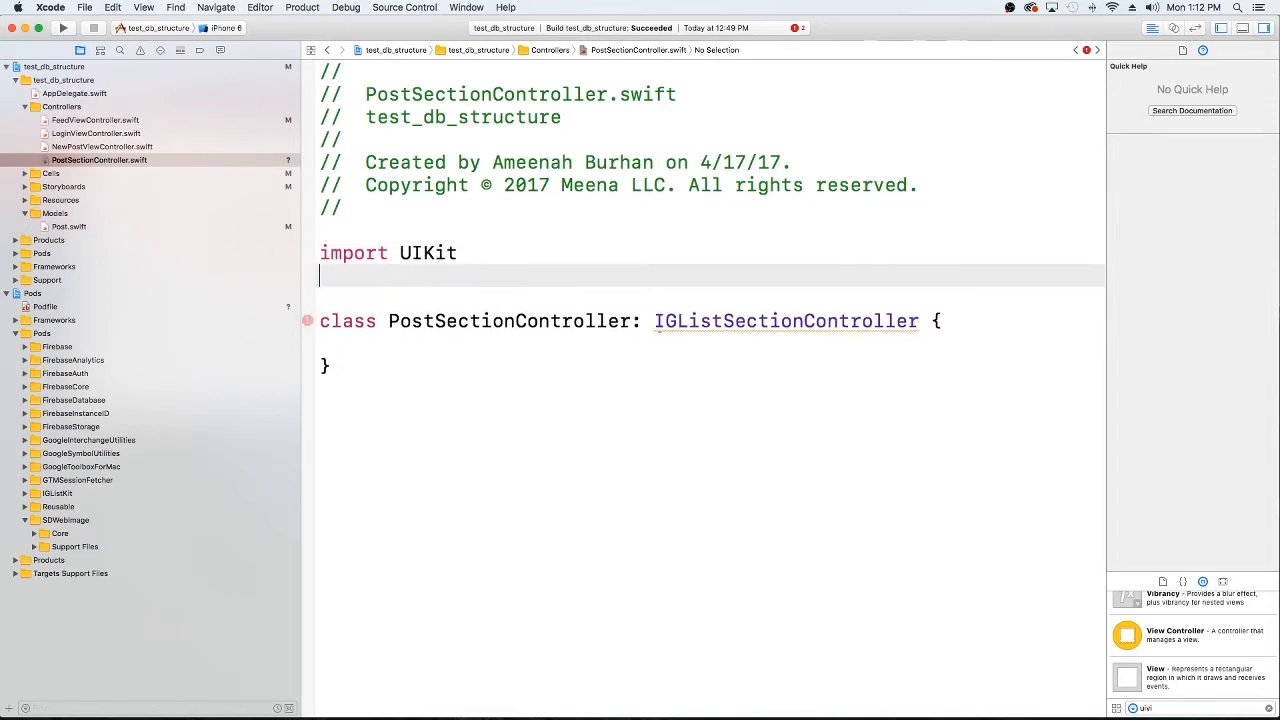
pyautogui.write('import')
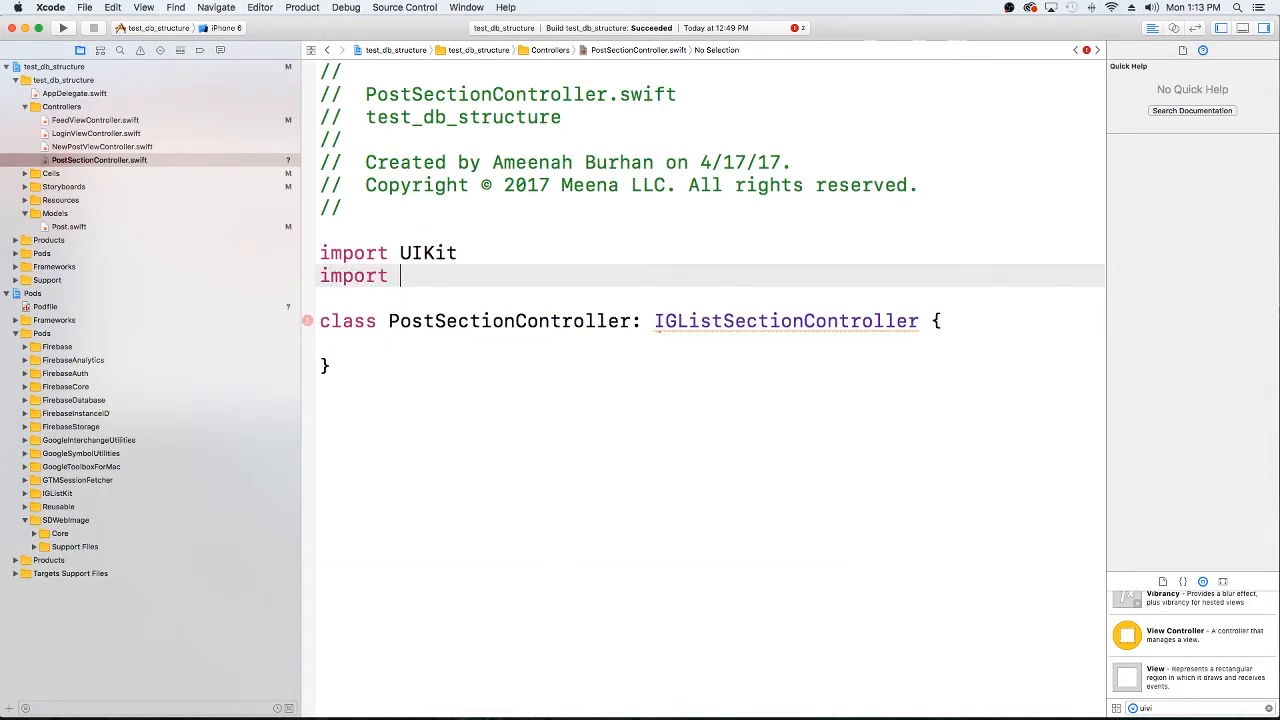
pyautogui.write('IGListKit')
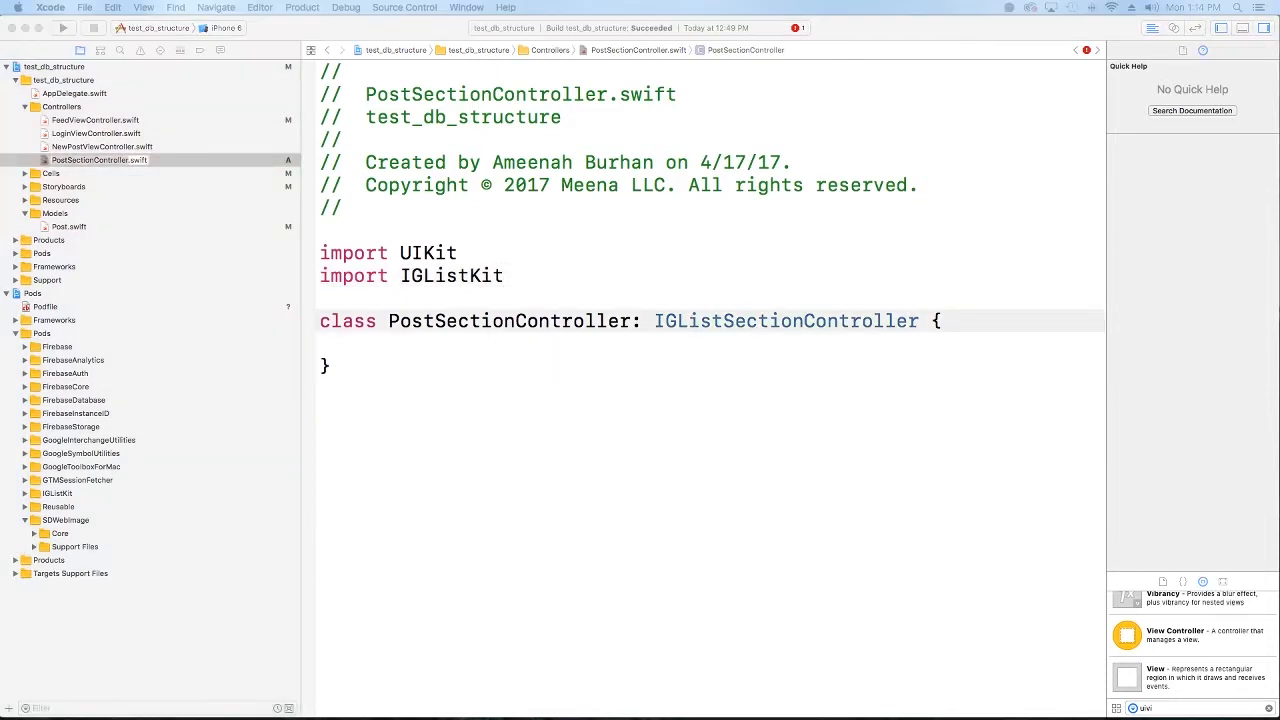
# Add import Reusable and import SDWebImage, accepting the autocomplete suggestions.
pyautogui.click(504, 276)
pyautogui.write('import')
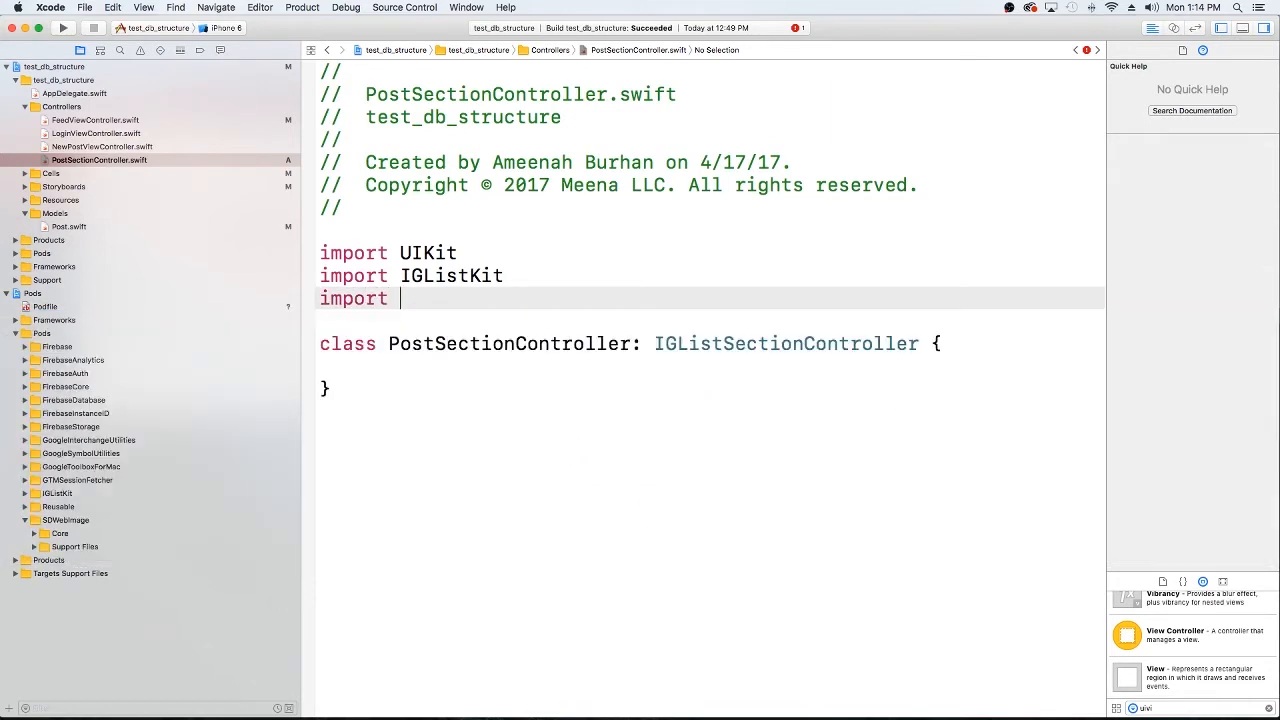
pyautogui.write('Reusable')
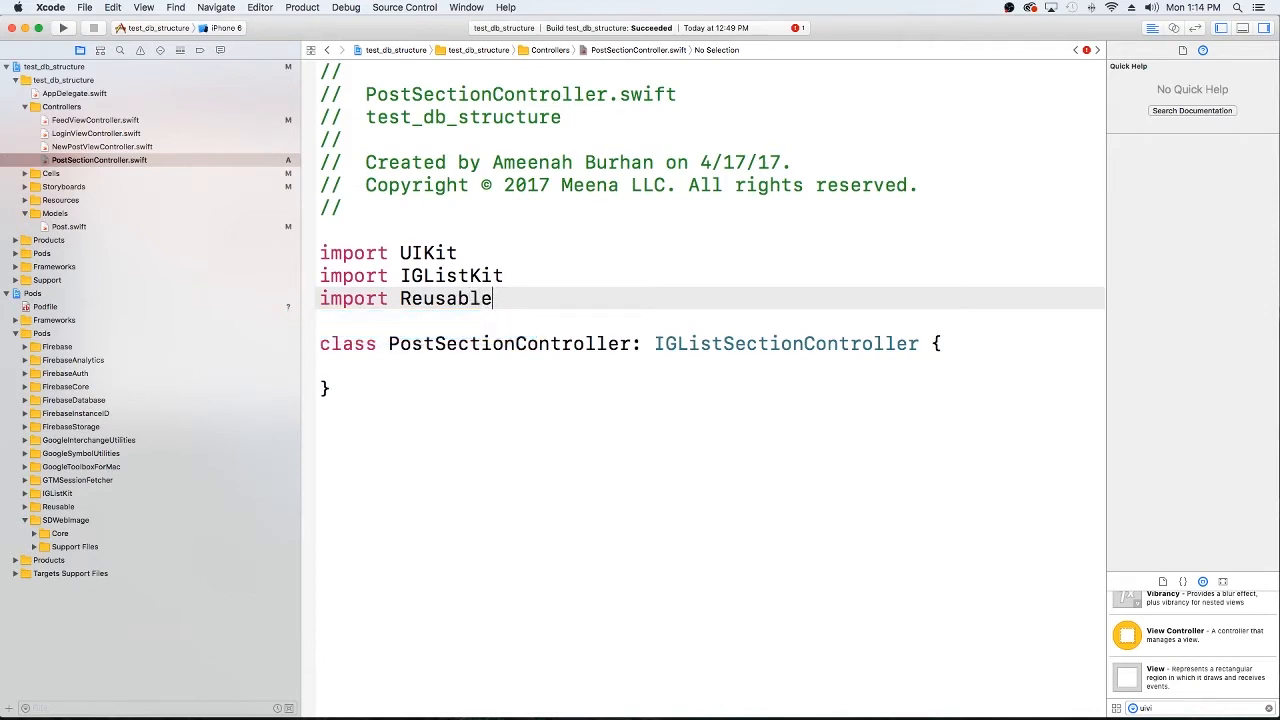
pyautogui.write('import')
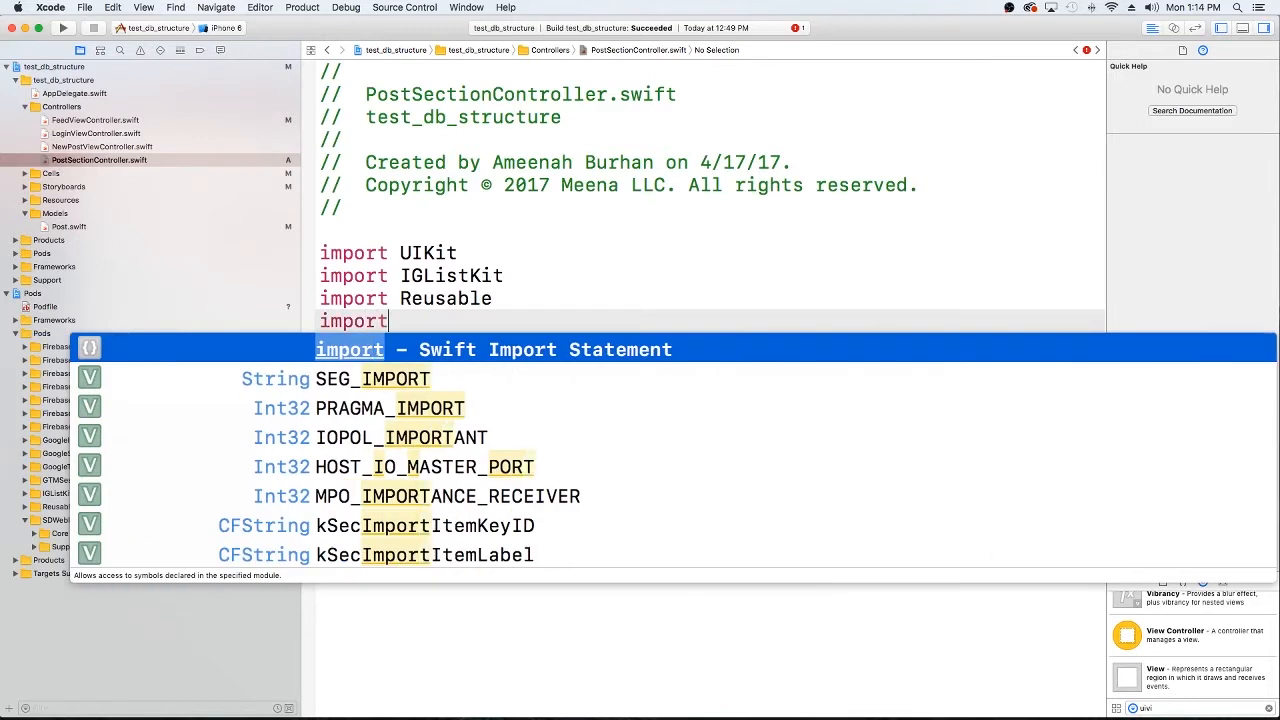
pyautogui.write('SDWebImage')
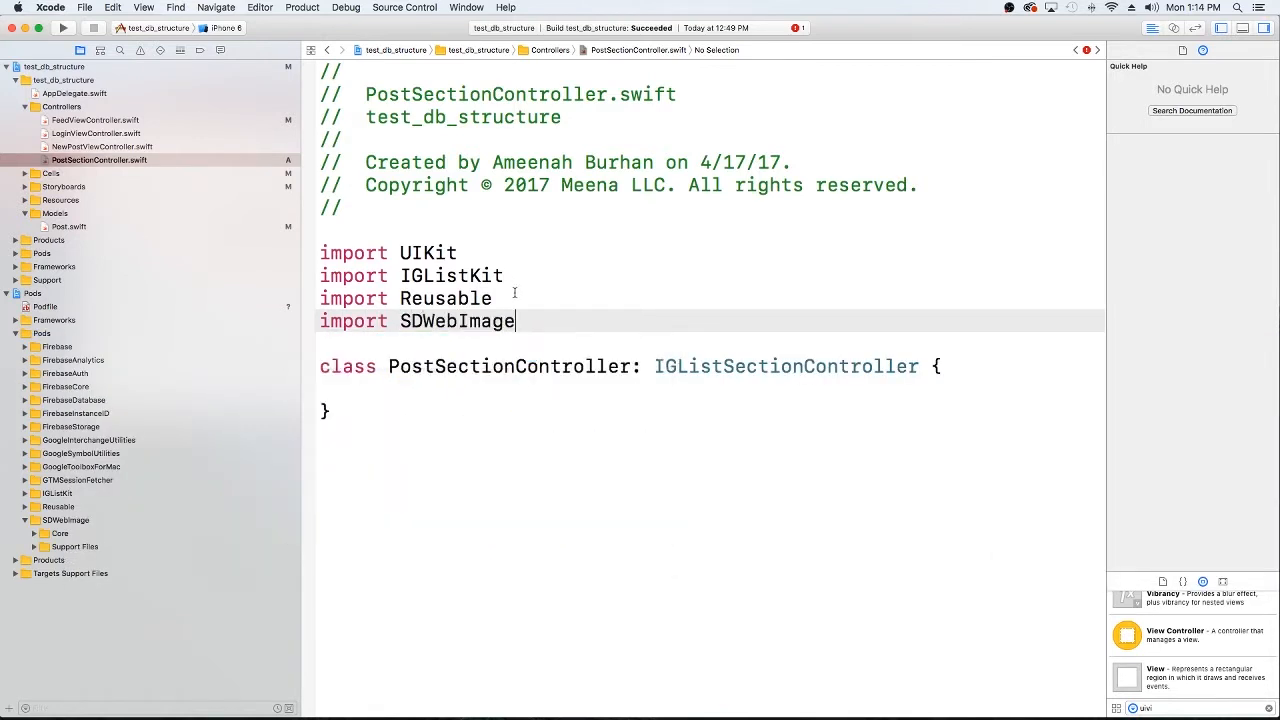
pyautogui.press('Return')
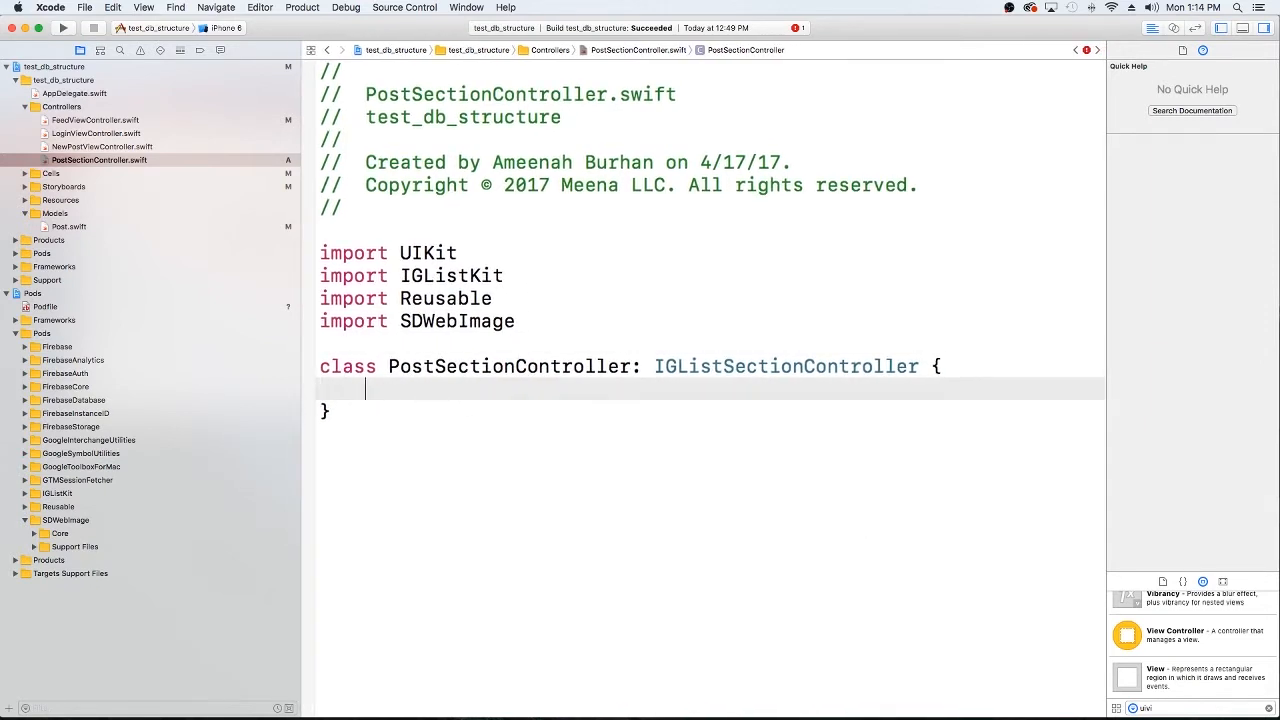
# Add `var post: Post!` and start `extension PostSectionController: IGListSectionType {`.
pyautogui.write('var post:')
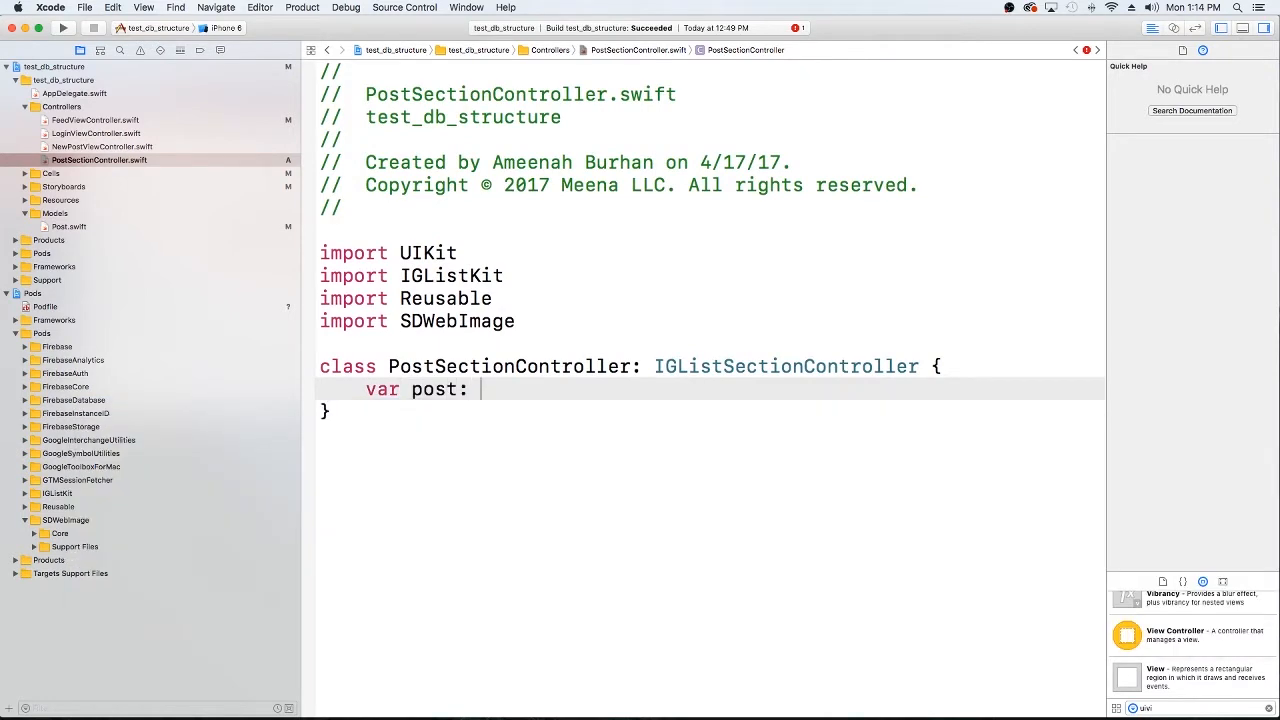
pyautogui.write('Post1')
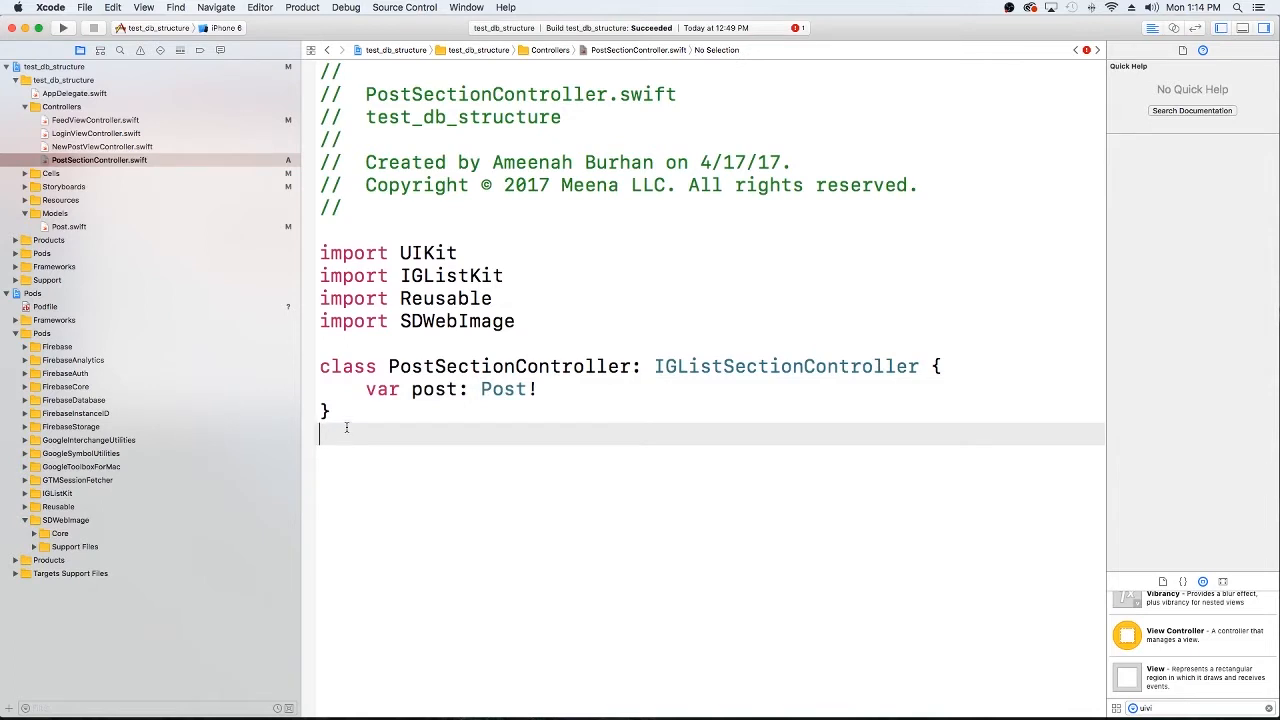
pyautogui.write('extension')
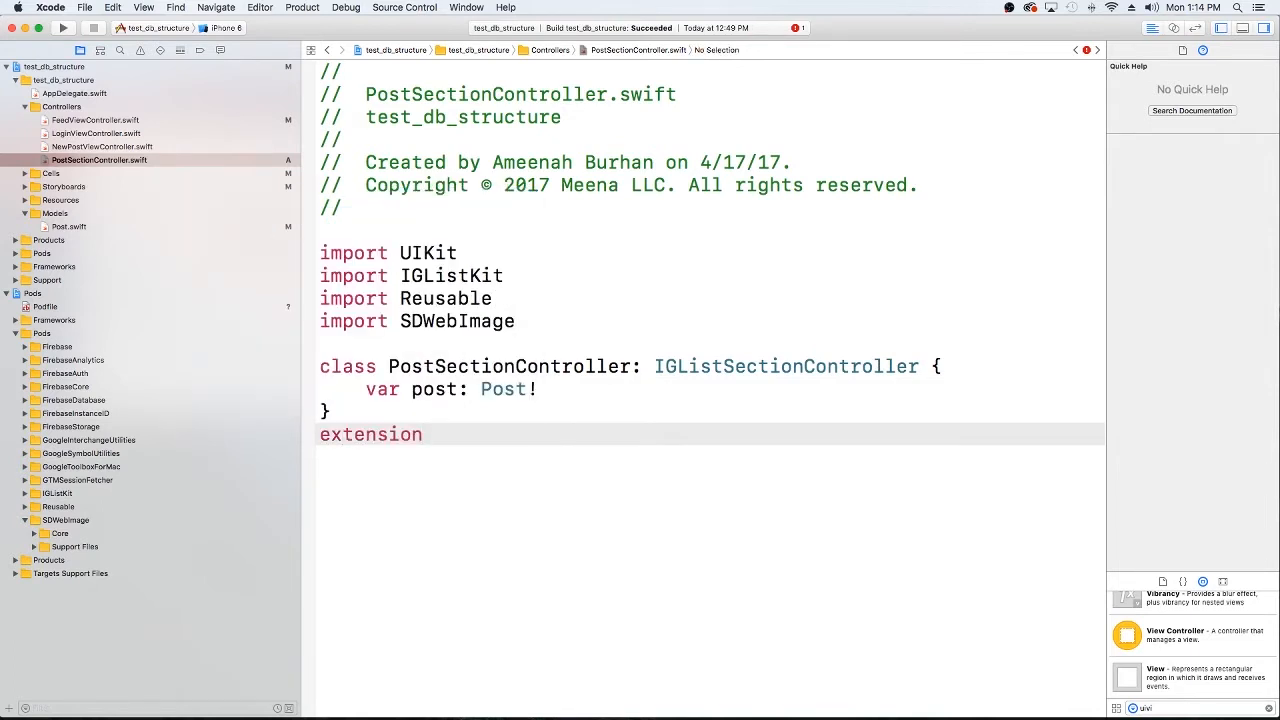
pyautogui.write('PostSectionController')
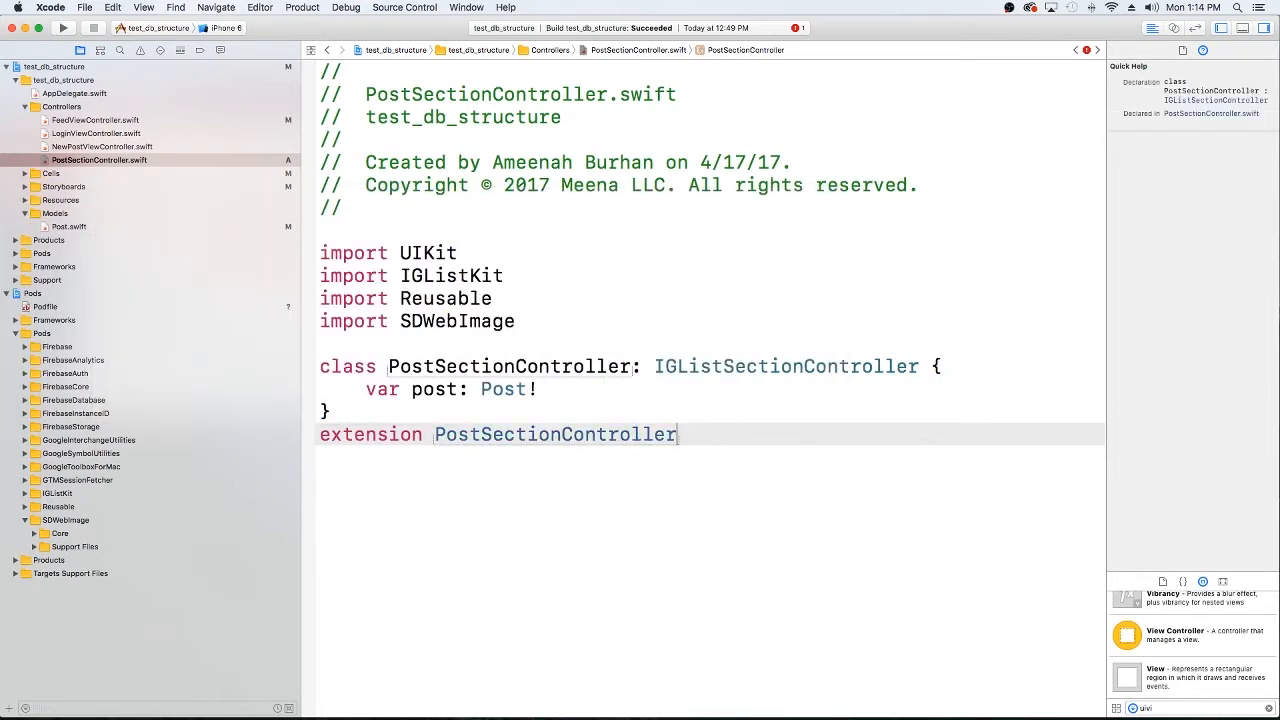
pyautogui.write(': IGListSectionType')
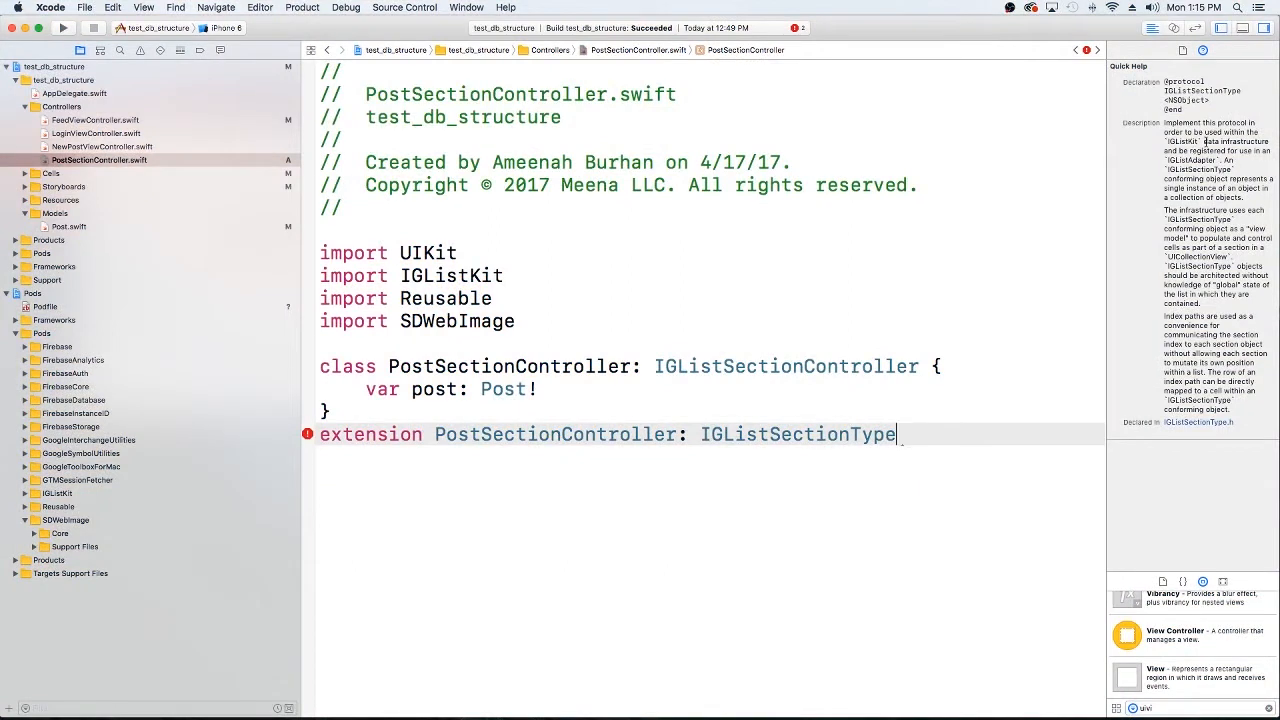
pyautogui.write('{')
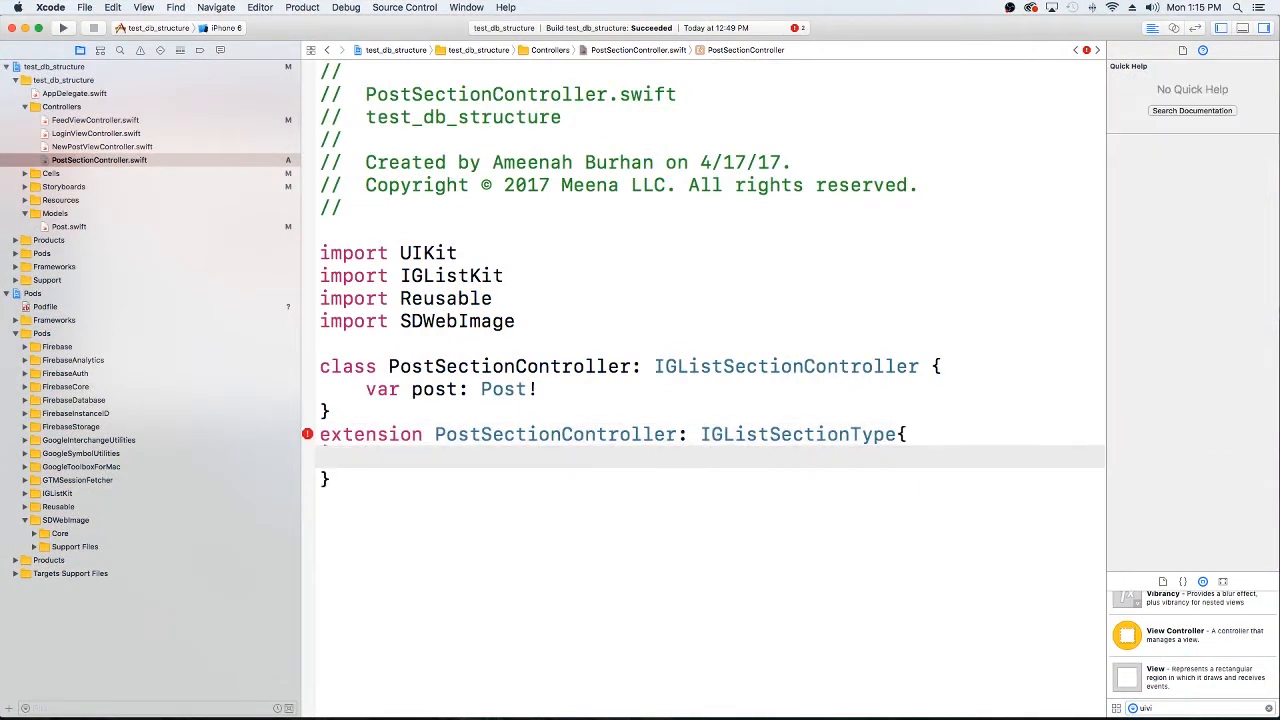
# View the conformance error, jump to the IGListSectionType protocol and copy numberOfItems.
pyautogui.click(308, 432)
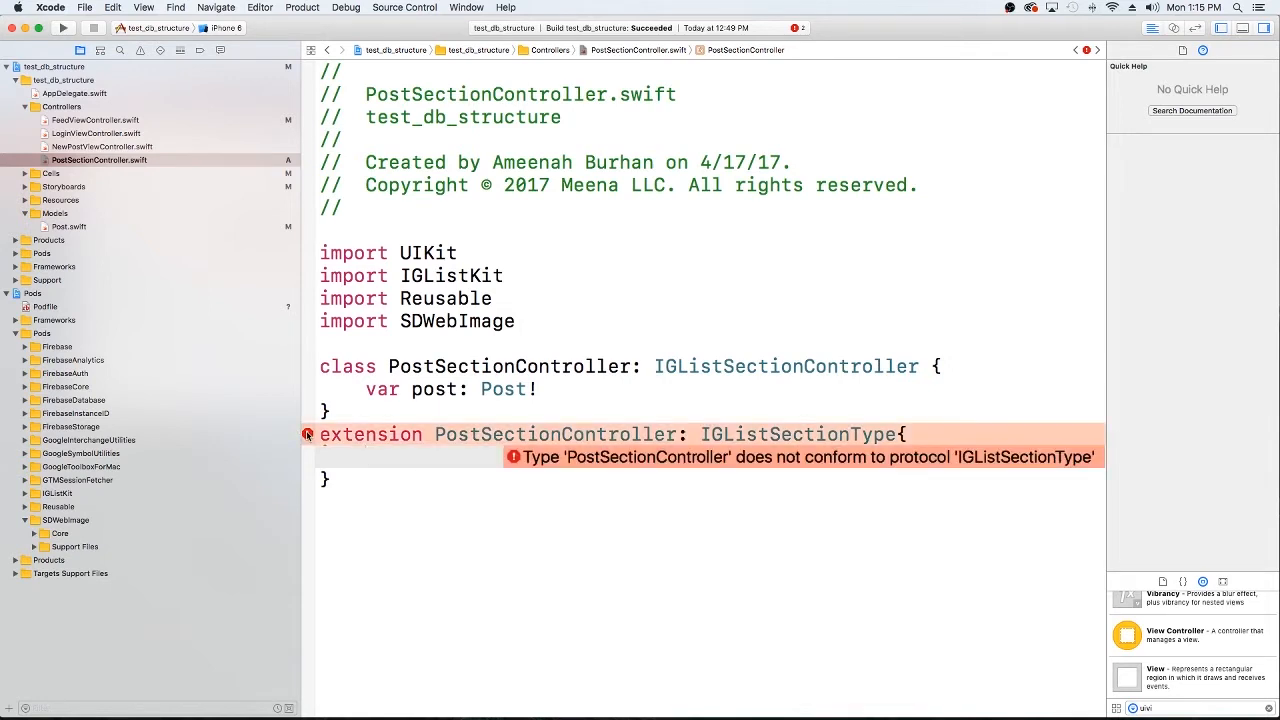
pyautogui.click(364, 456)
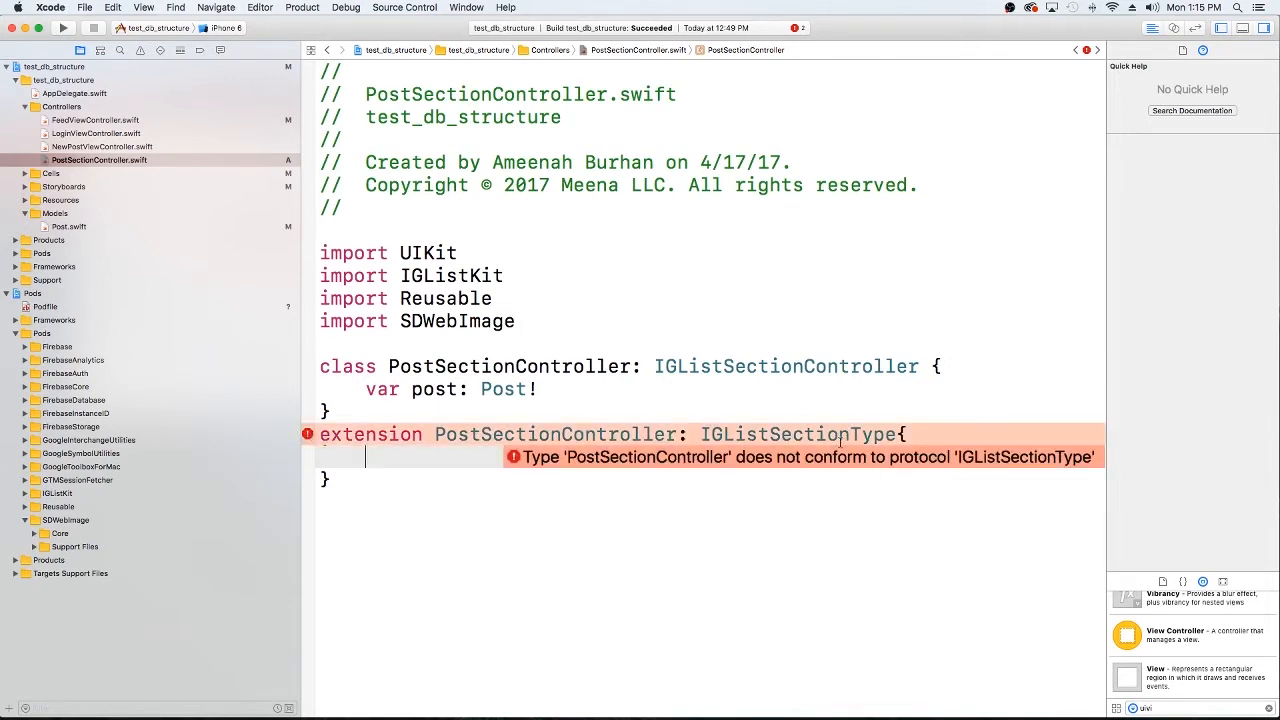
pyautogui.moveTo(796, 434)
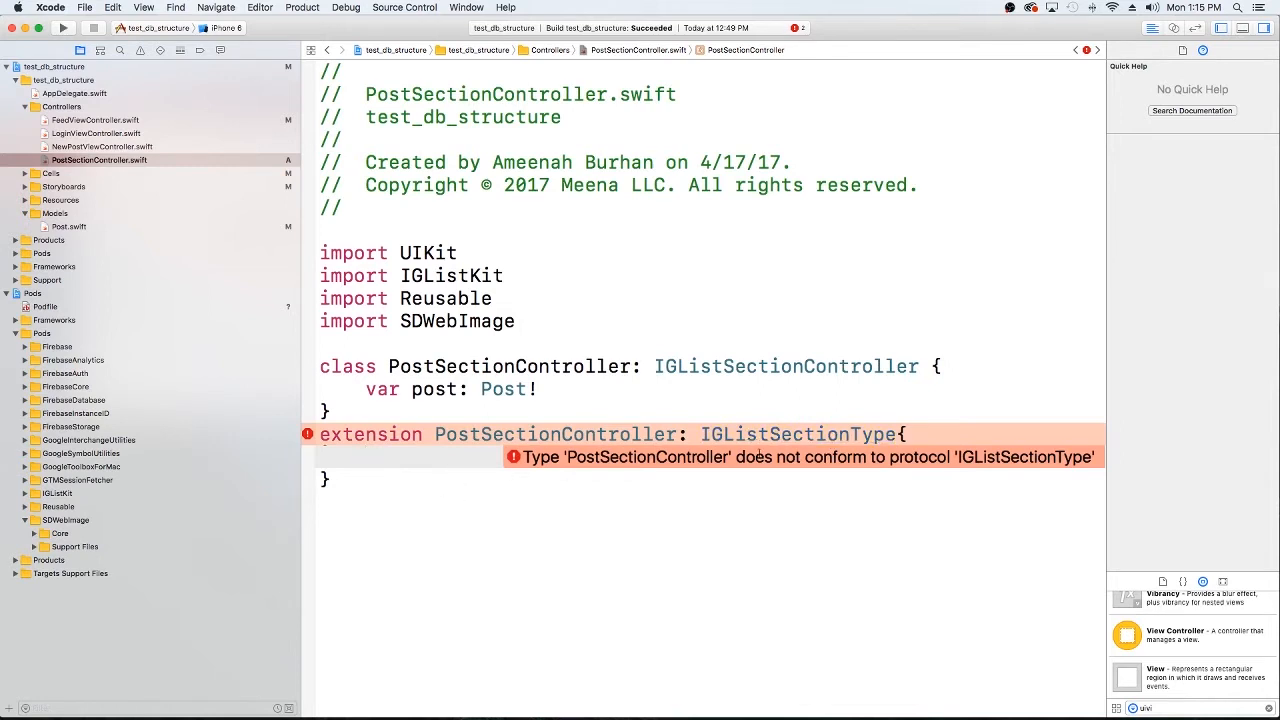
pyautogui.moveTo(796, 434)
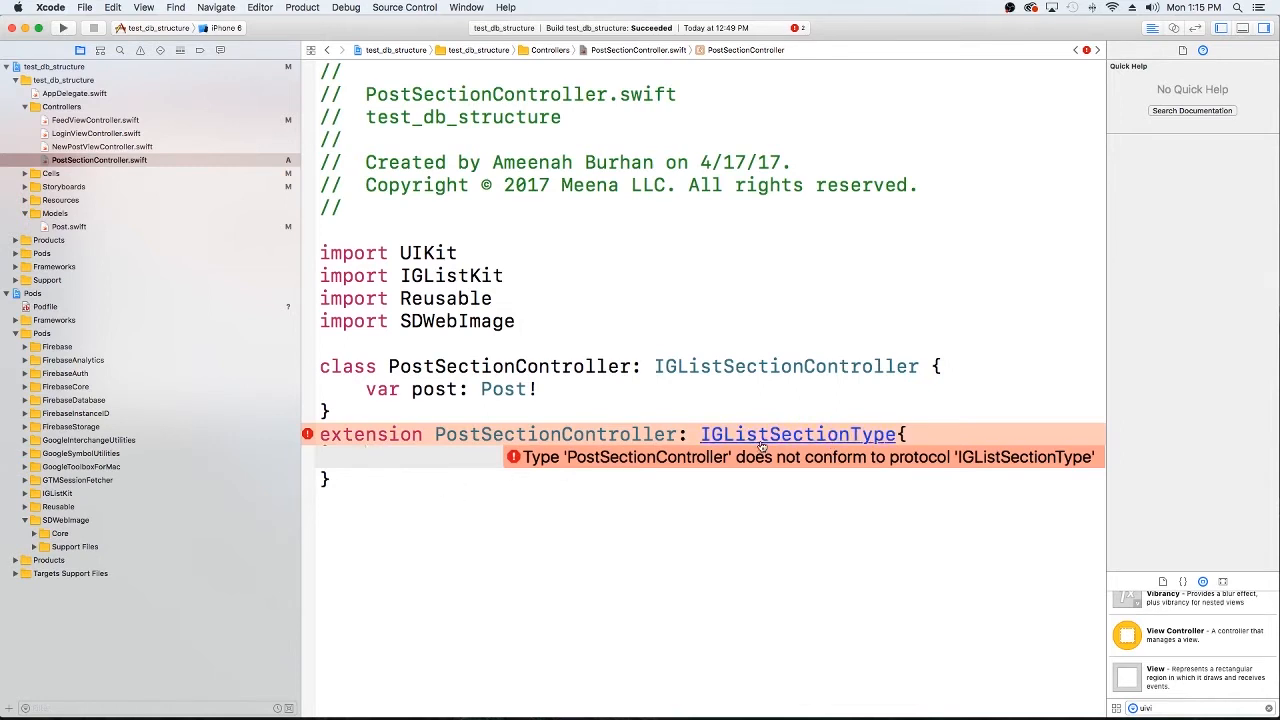
pyautogui.click(796, 434)
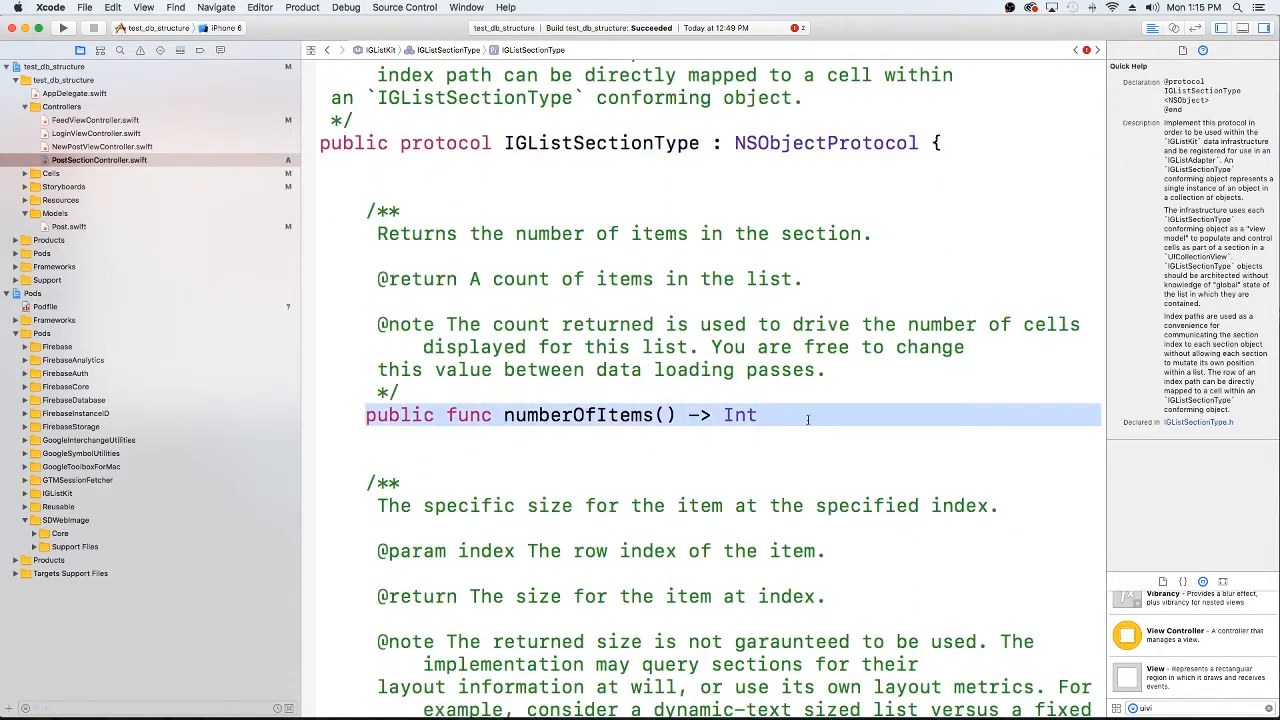
pyautogui.rightClick(580, 414)
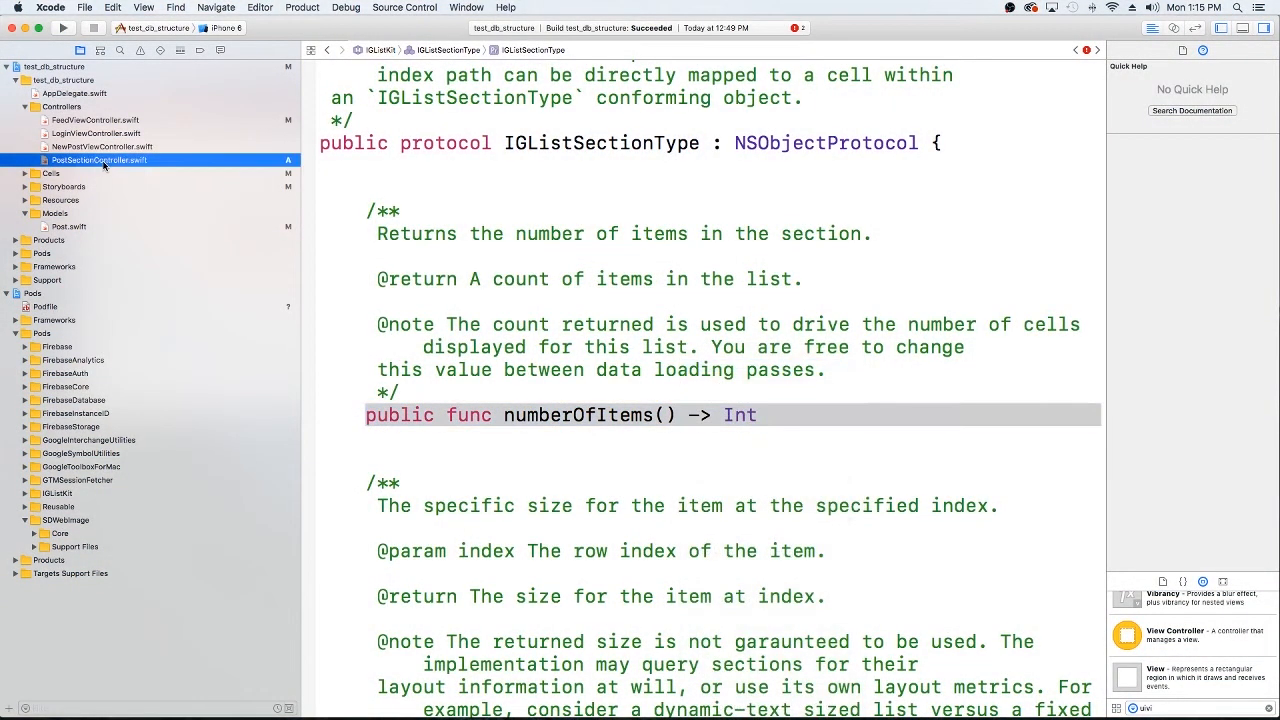
# Back in PostSectionController.swift, write numberOfItems returning 1.
pyautogui.click(100, 160)
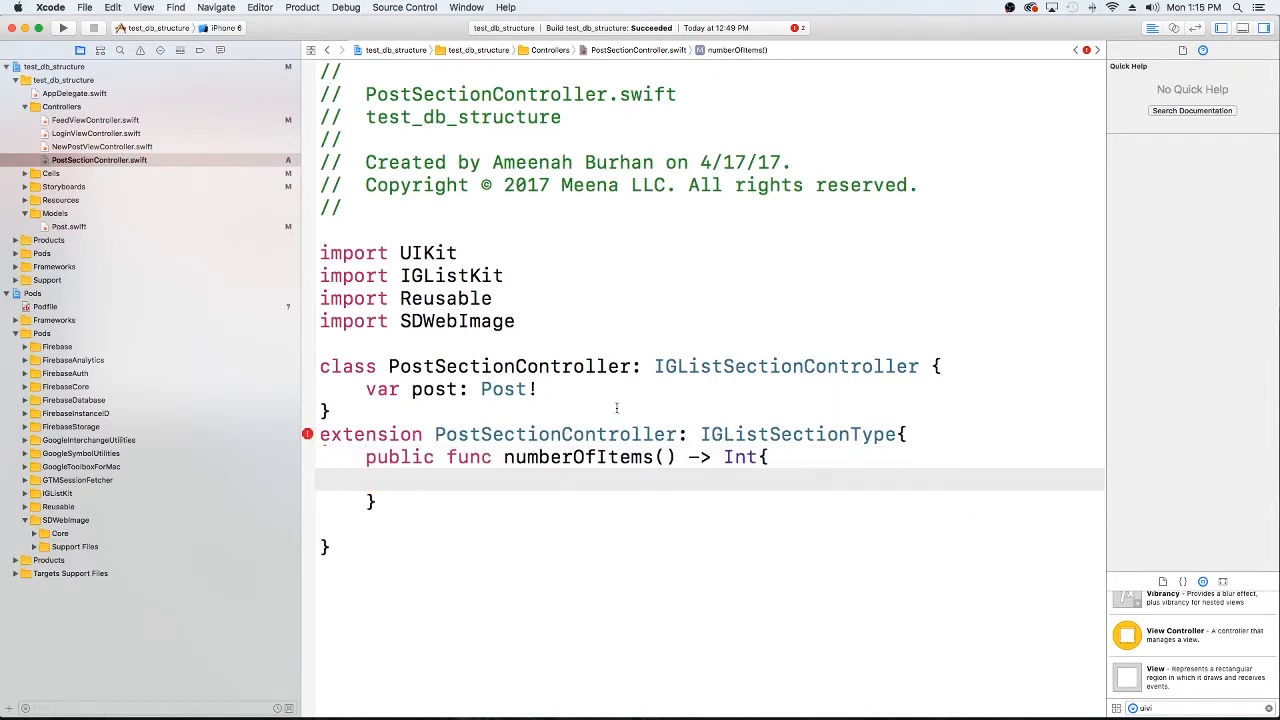
pyautogui.write('return')
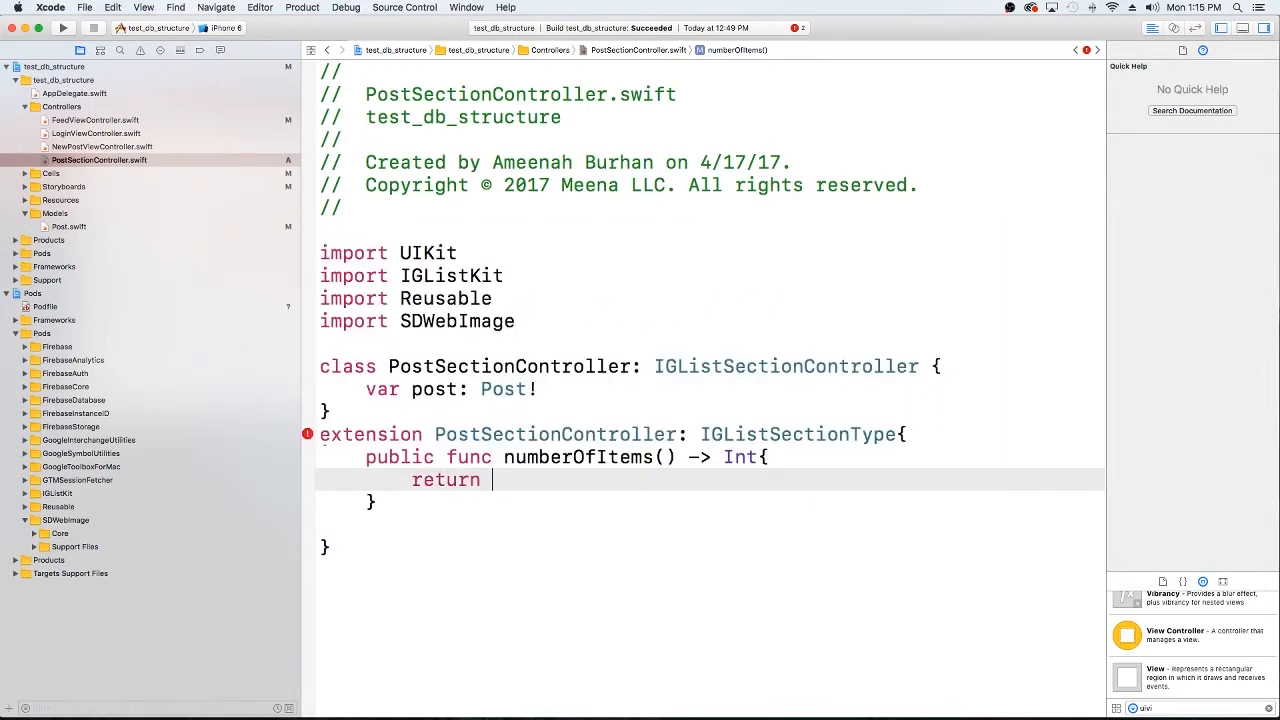
pyautogui.write('1')
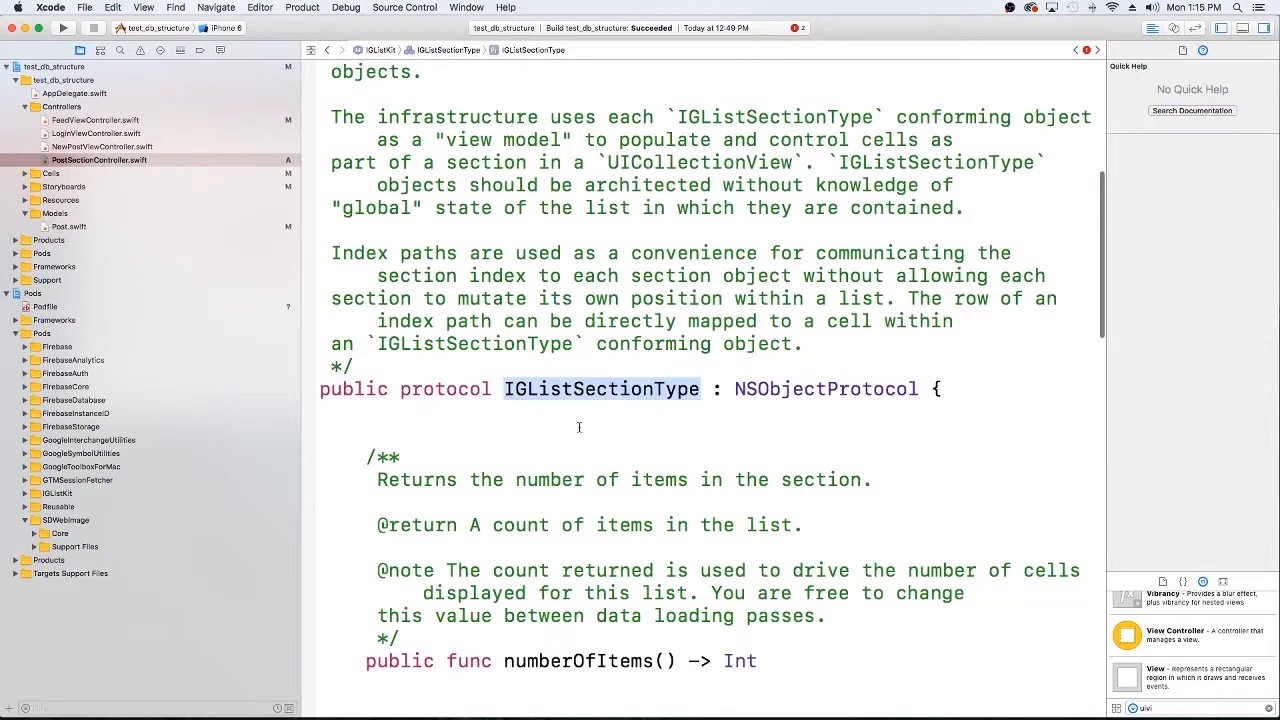
# Add `public func sizeForItem(at index: Int) -> CGSize` returning an unfinished CGSize.
pyautogui.scroll(-3)
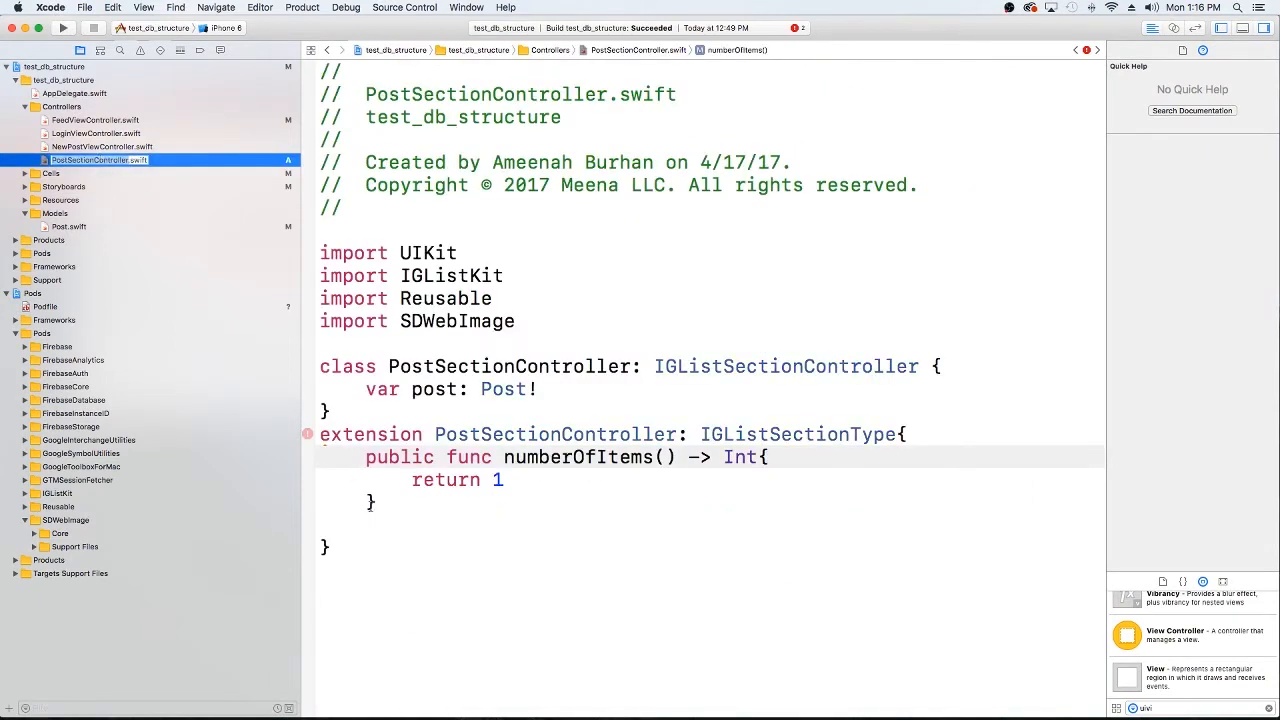
pyautogui.write('public func sizeForItem(at index: Int) -> CGSize{')
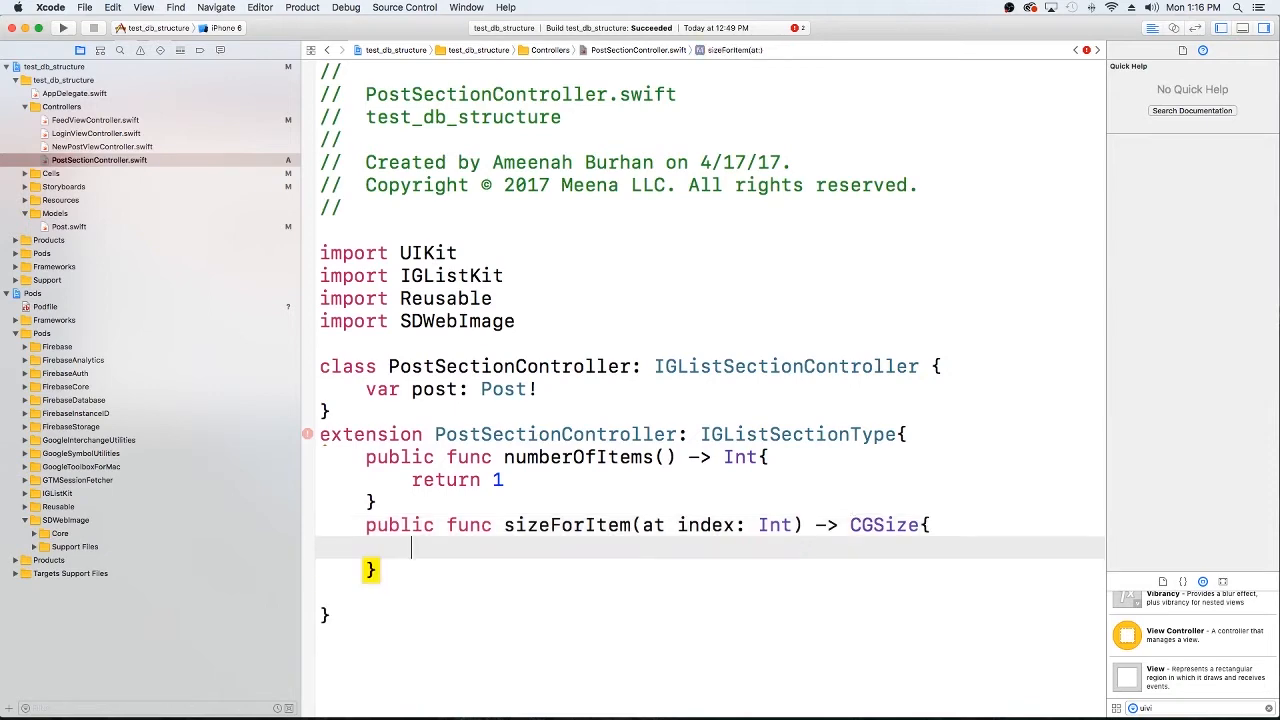
pyautogui.write('return C')
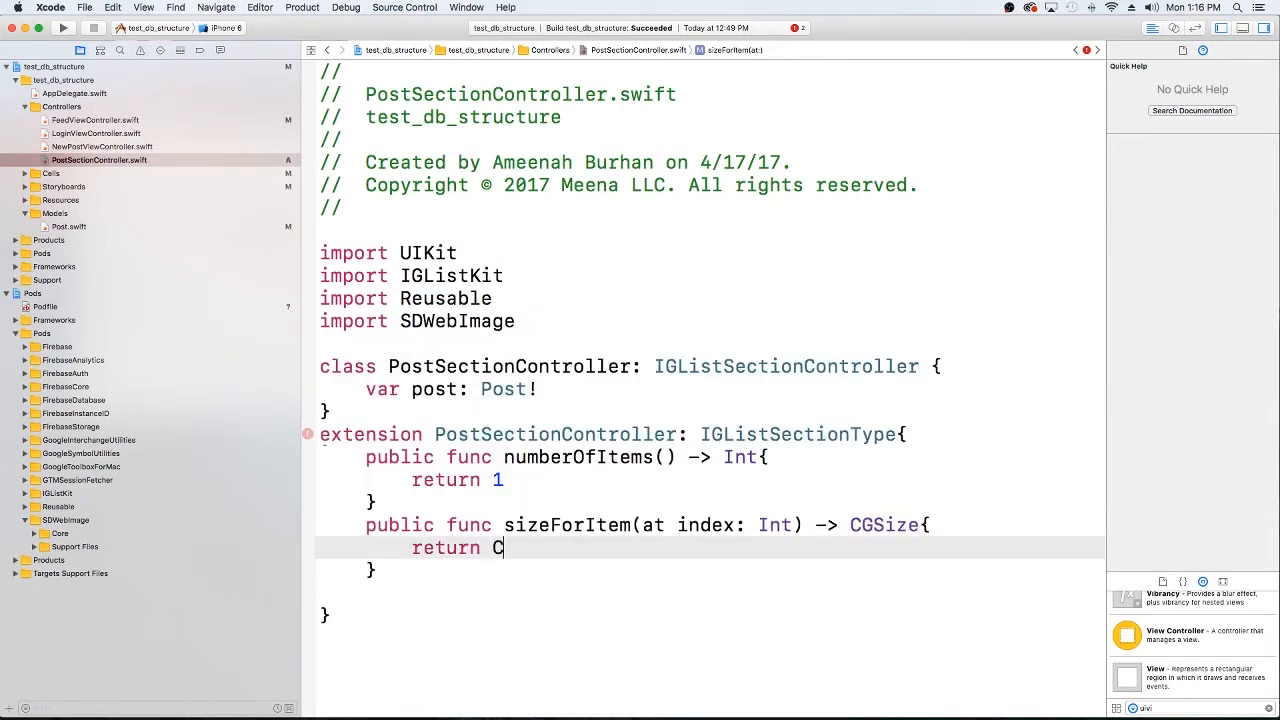
pyautogui.write('GSize(width: Int, height: Int')
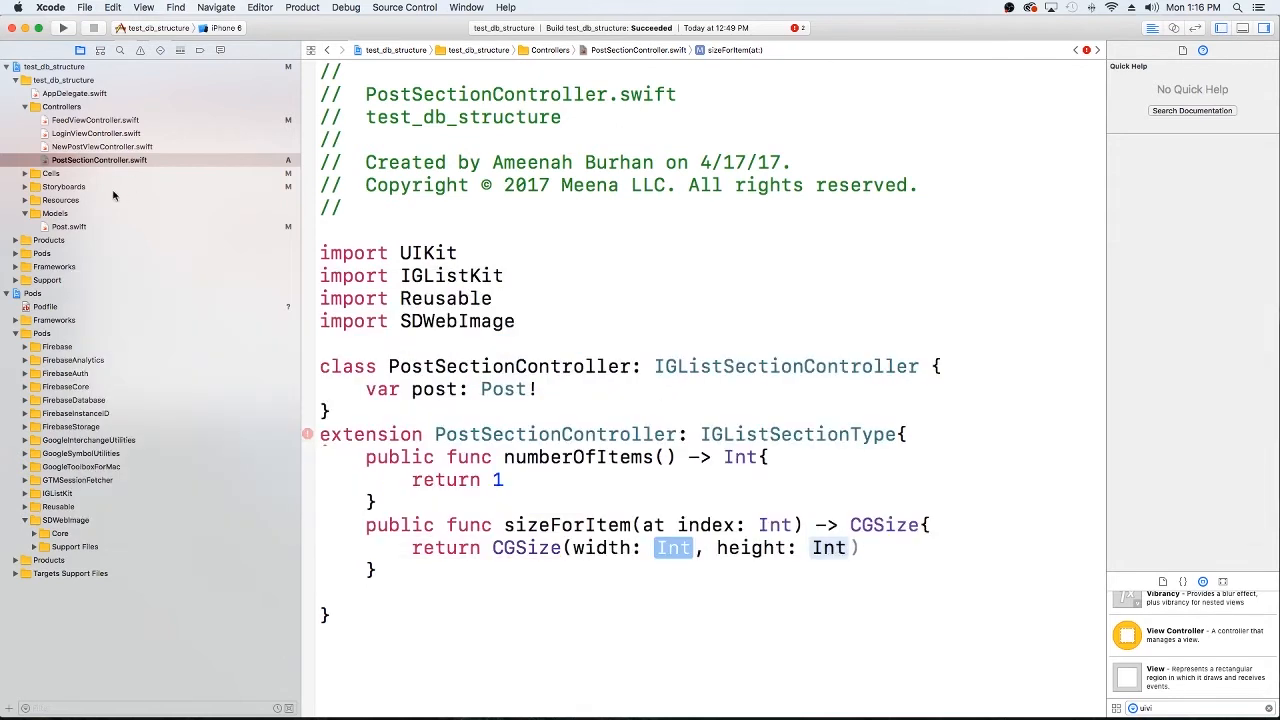
# Check FeedCollectionViewCell.xib's size and set the CGSize to width 375, height 545.
pyautogui.click(50, 172)
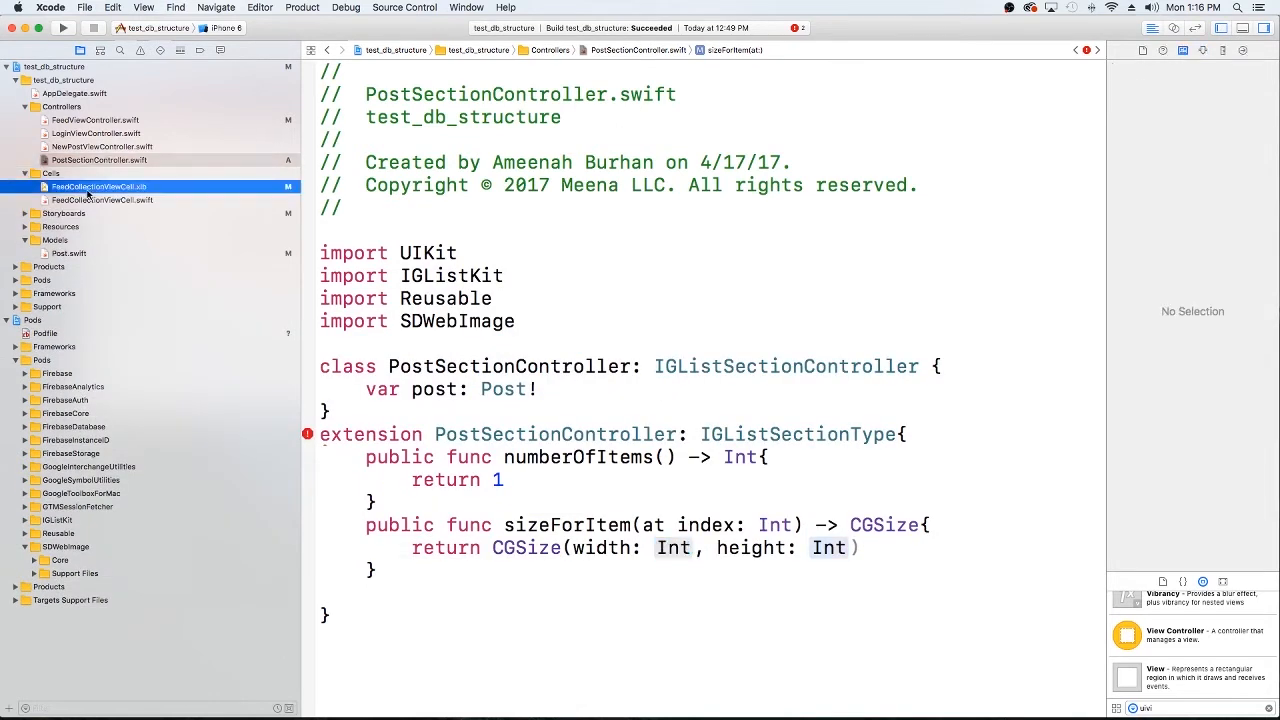
pyautogui.click(100, 186)
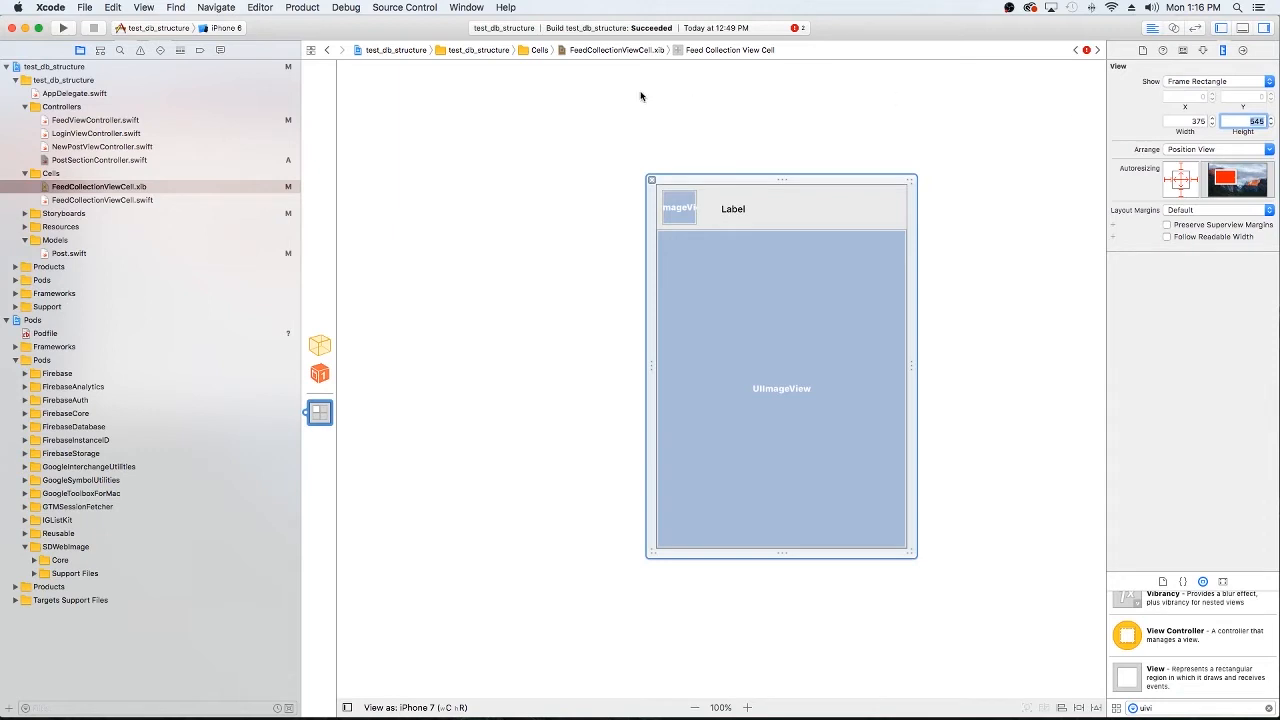
pyautogui.click(100, 160)
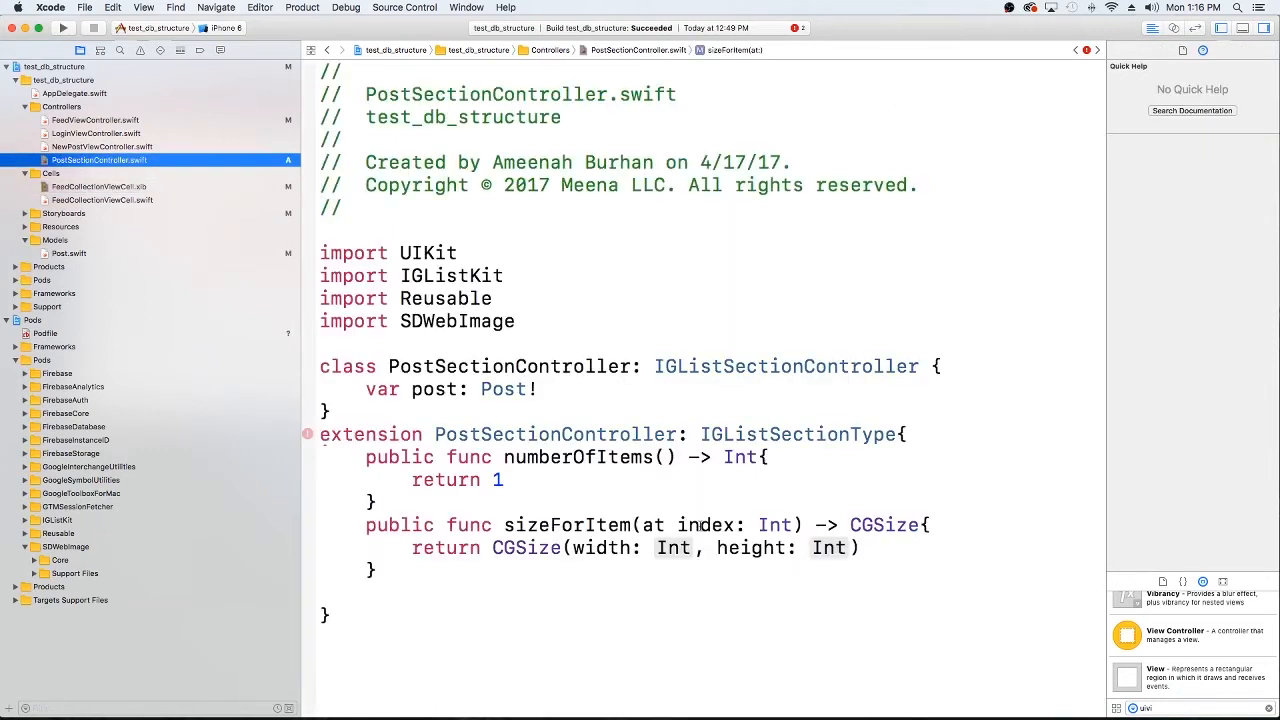
pyautogui.write('37')
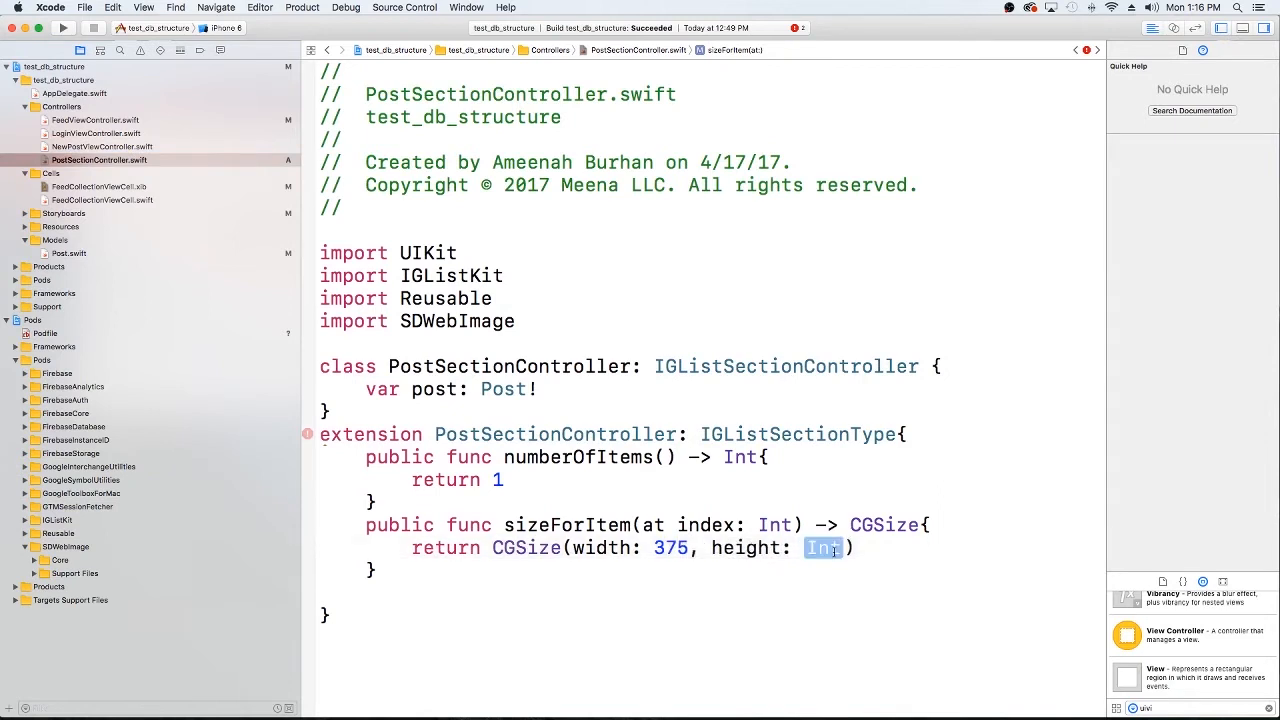
pyautogui.write('545')
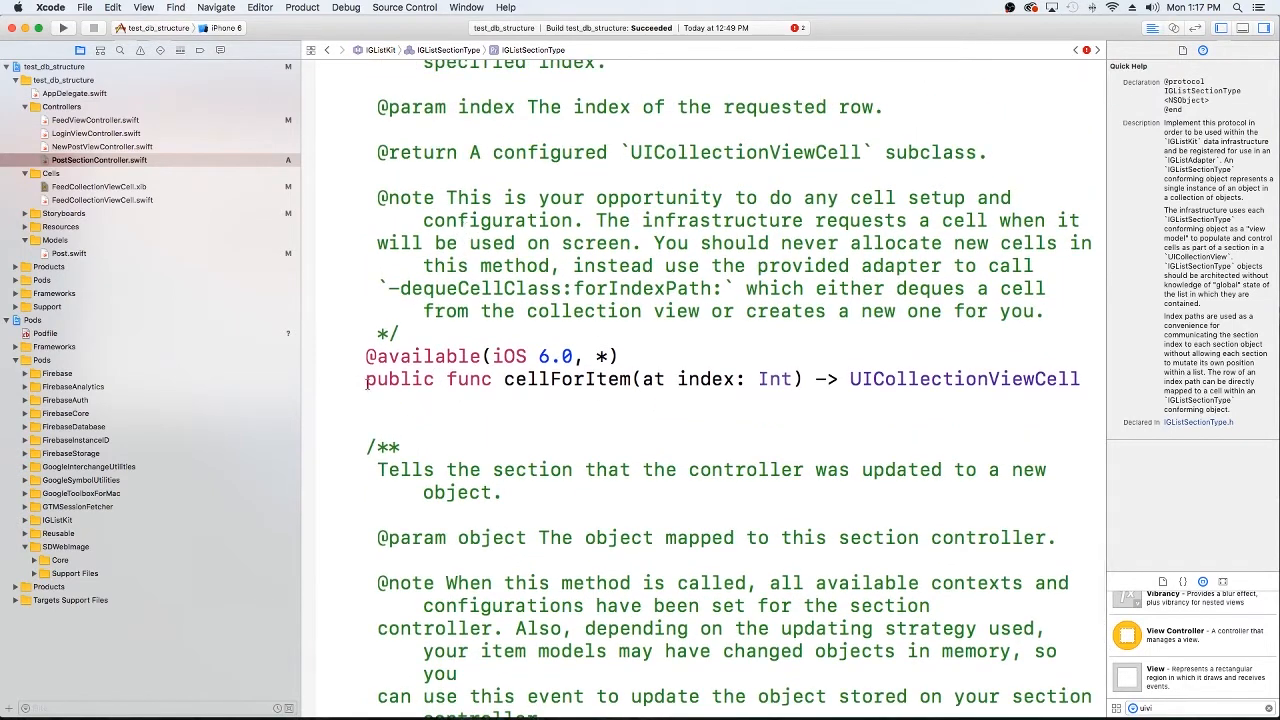
# Add cellForItem, didUpdate and didSelectItem stubs and begin a `let` line in cellForItem.
pyautogui.click(512, 378)
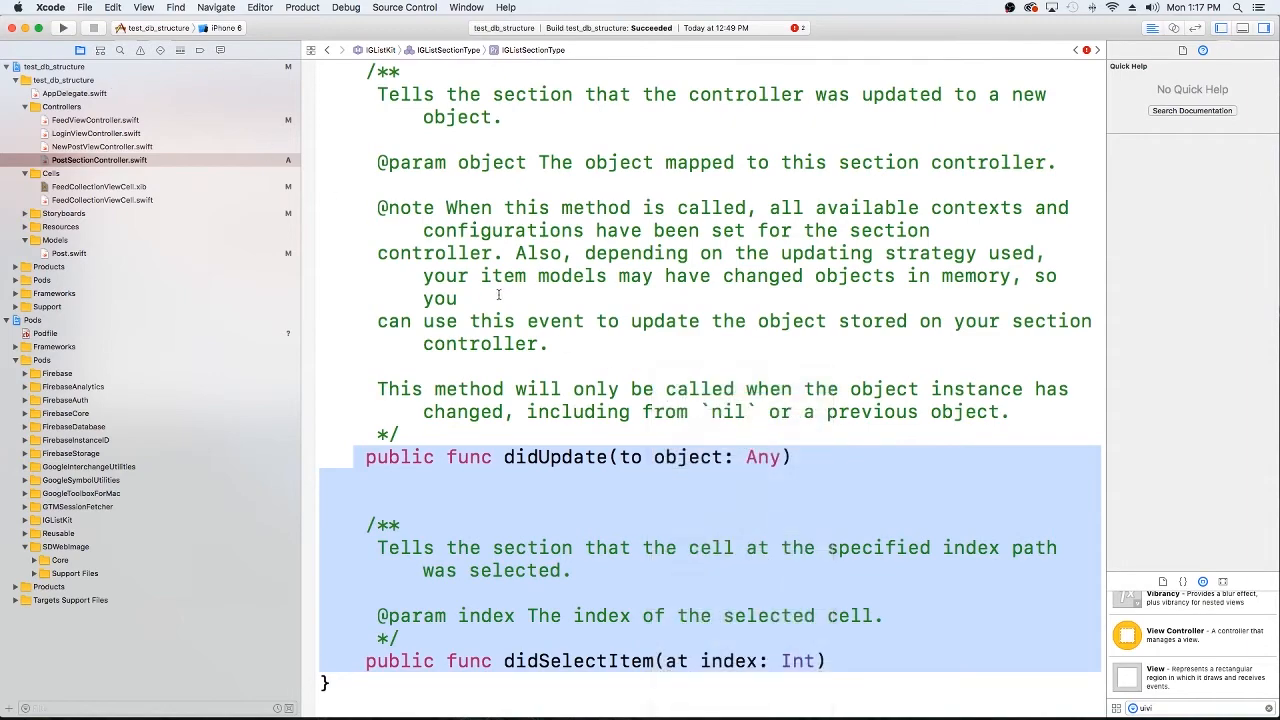
pyautogui.scroll(3)
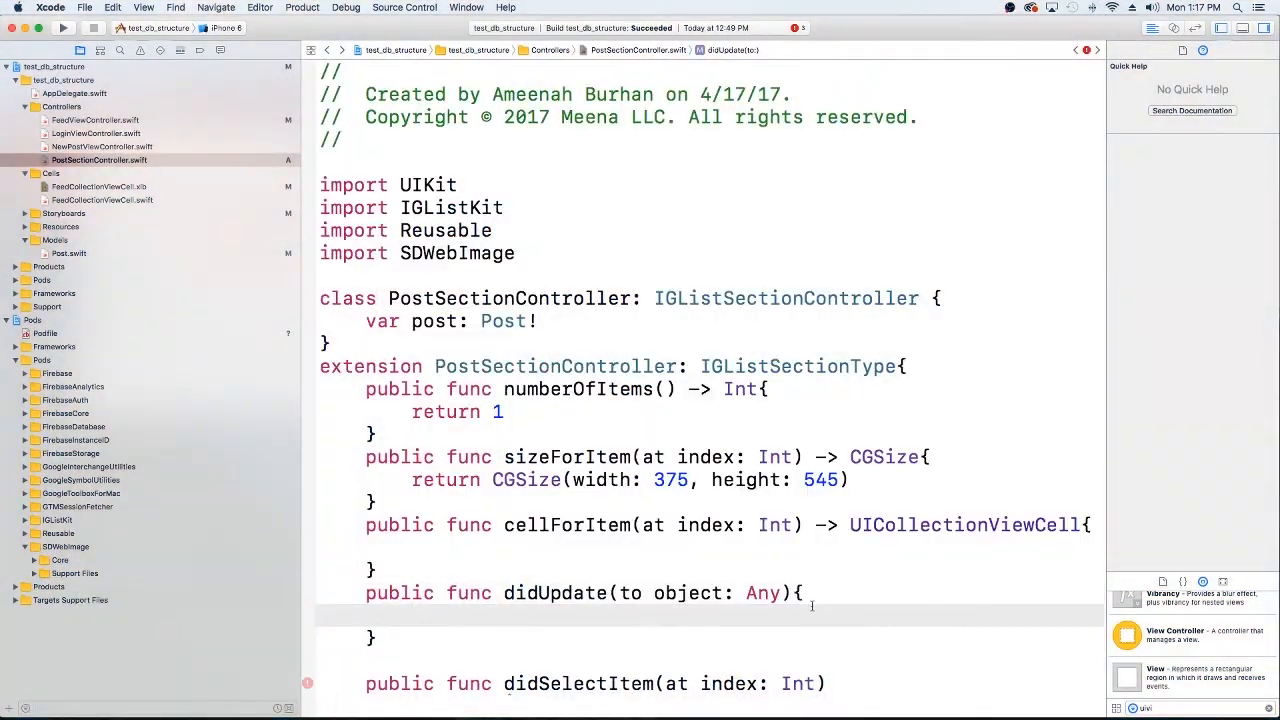
pyautogui.click(964, 504)
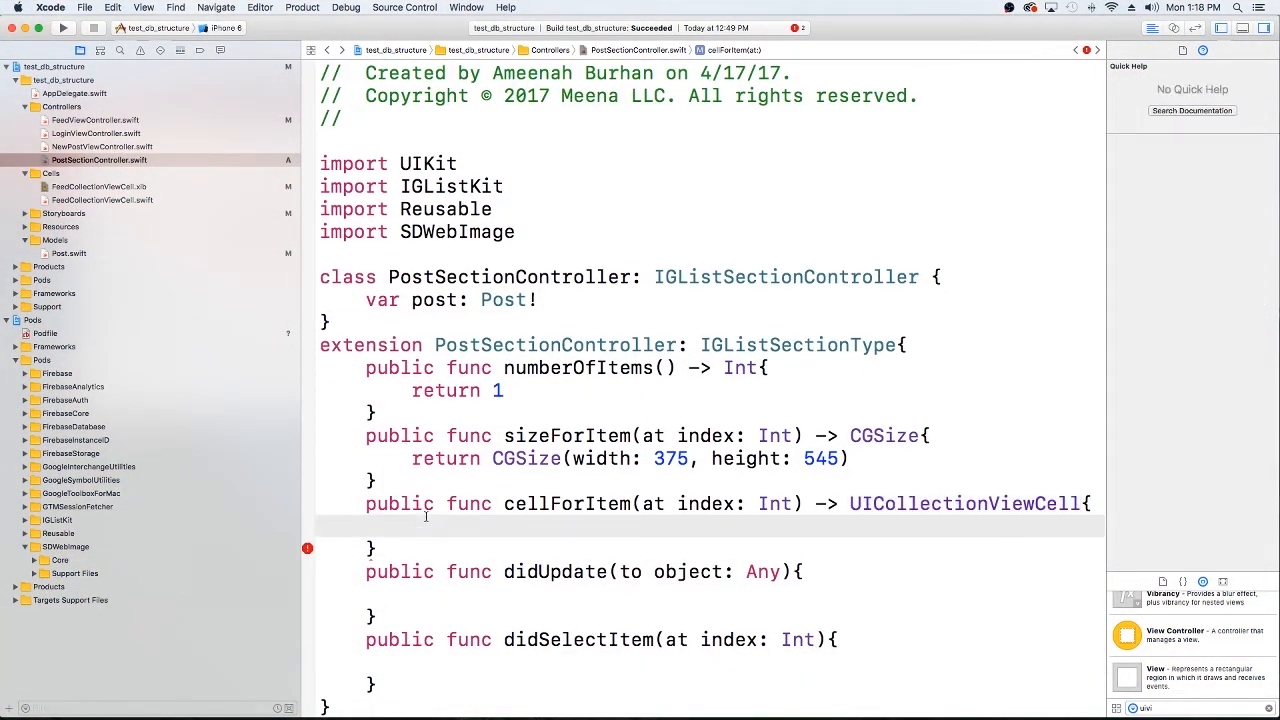
pyautogui.write('let c')
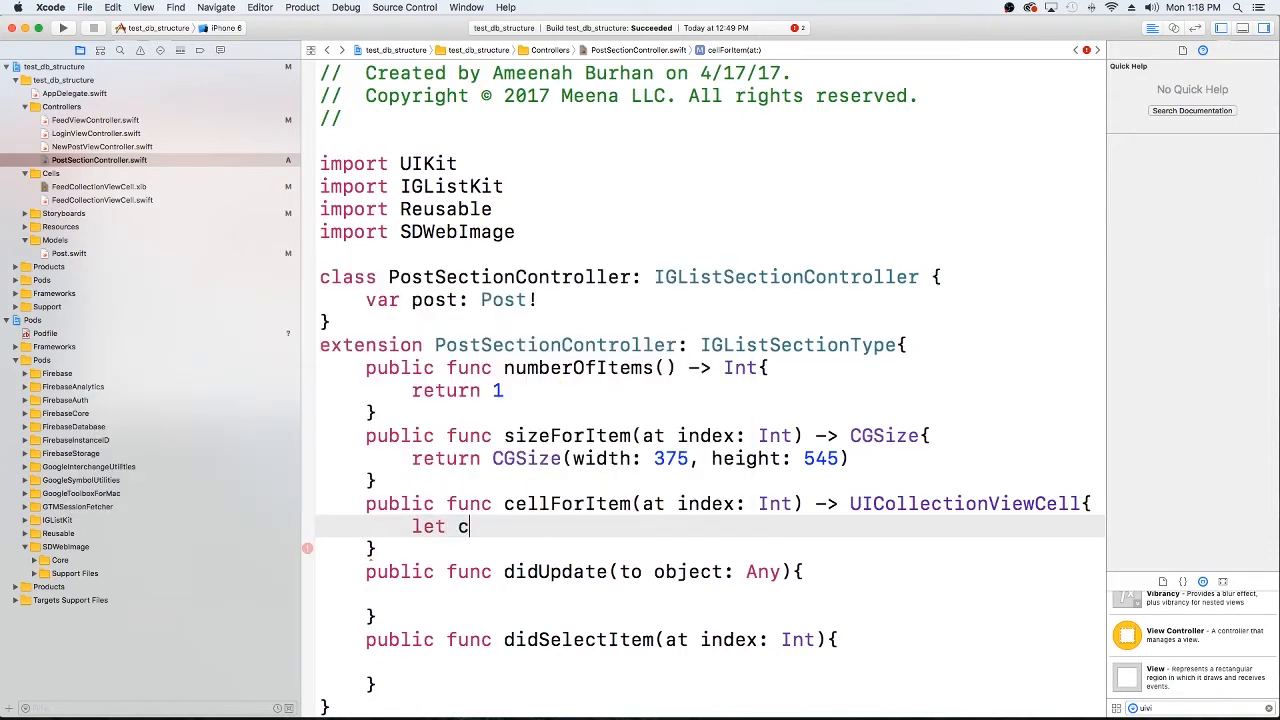
# Declare `let cellClass: String` inside cellForItem.
pyautogui.write('ell')
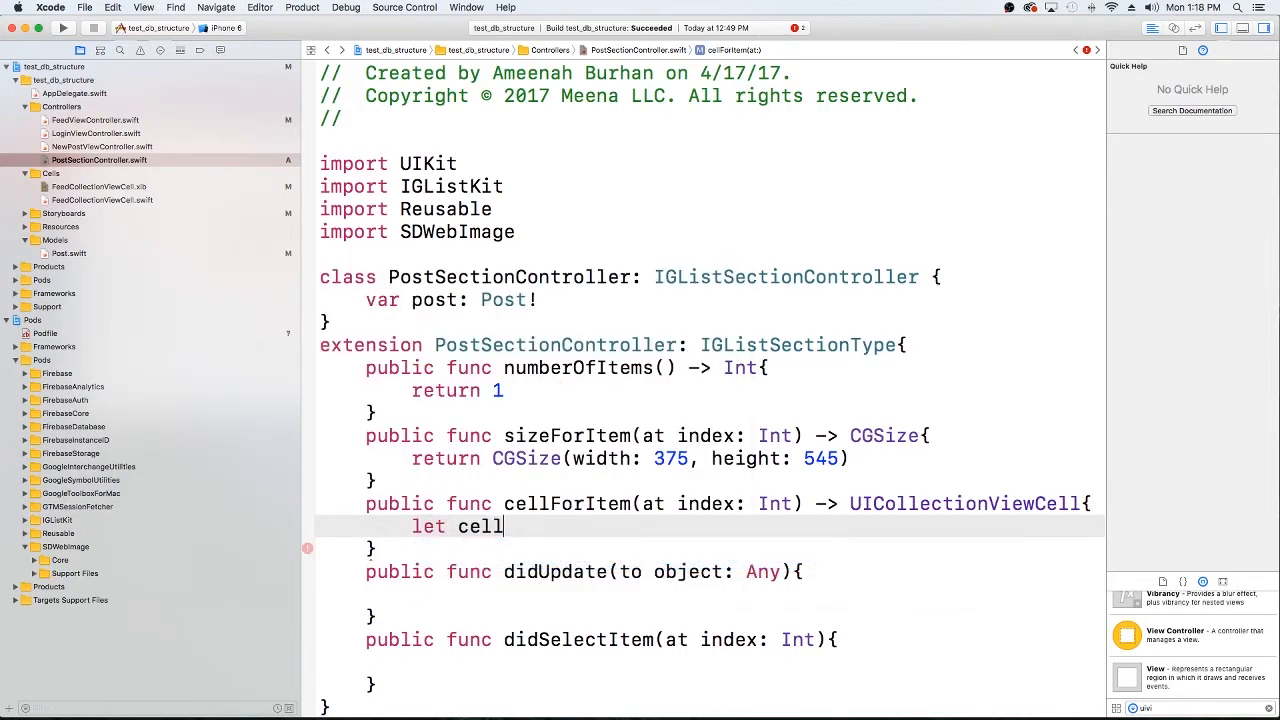
pyautogui.write('Class')
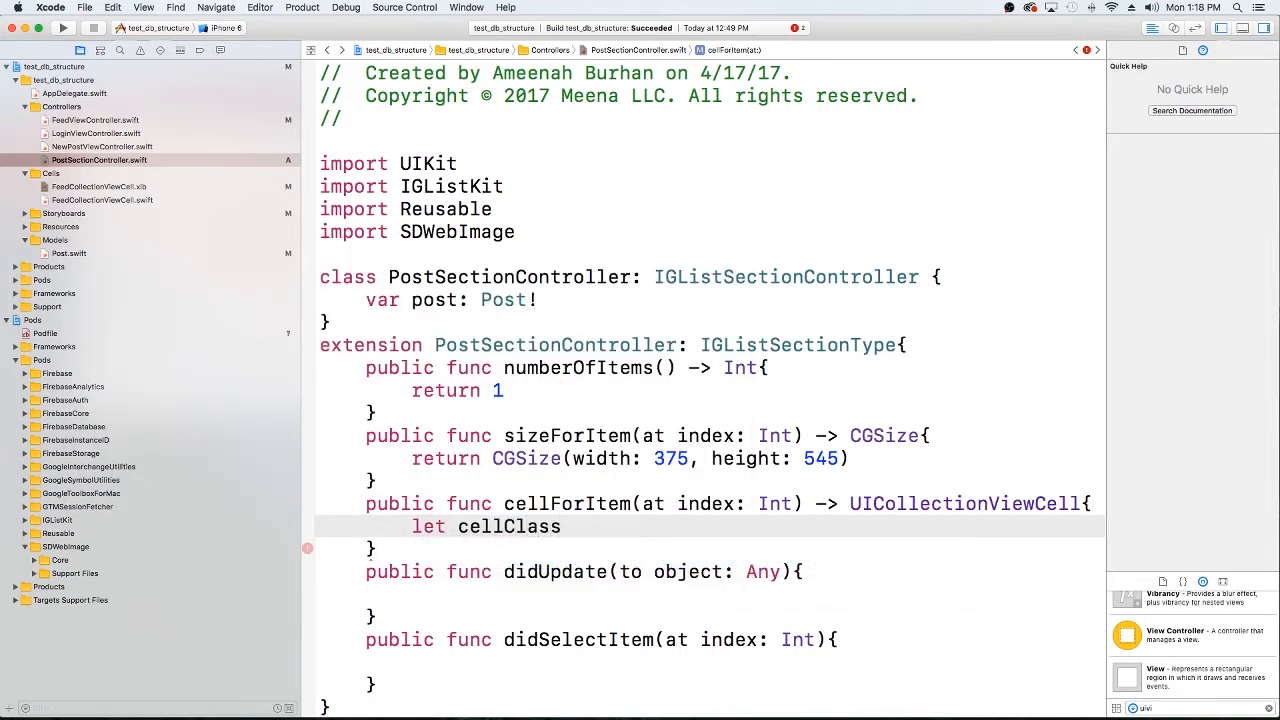
pyautogui.write(': s')
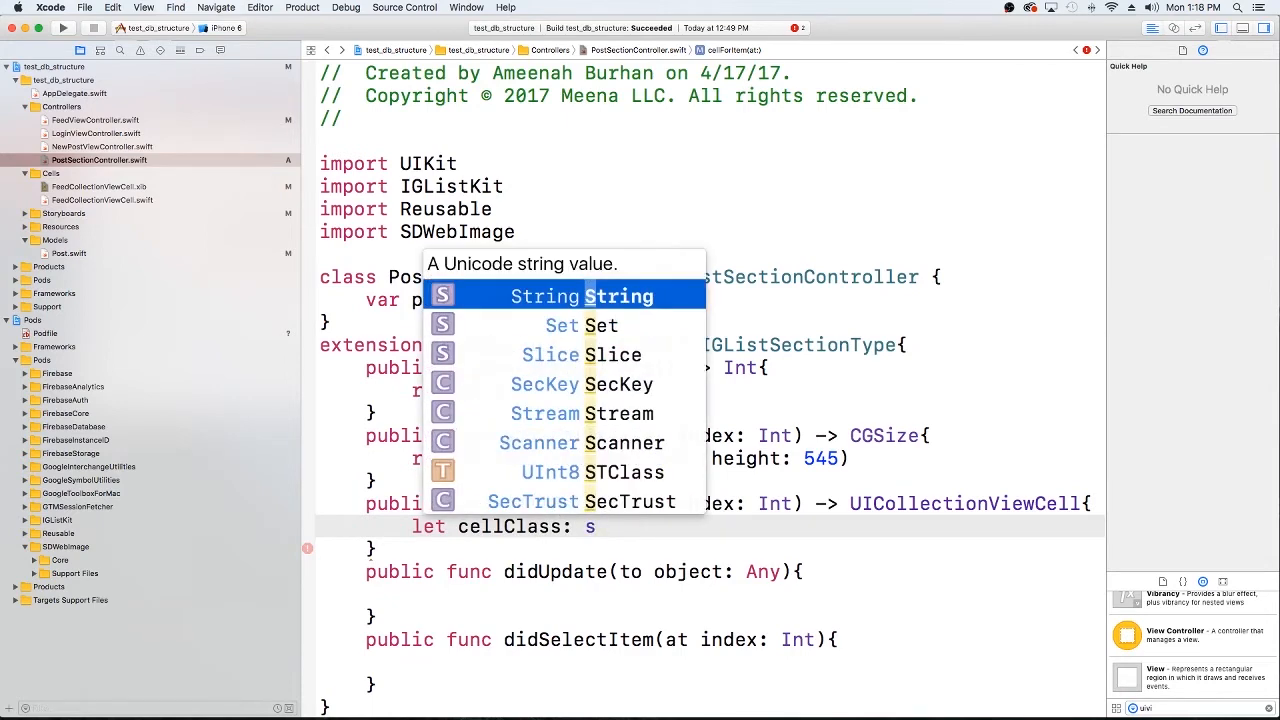
pyautogui.write('Stro')
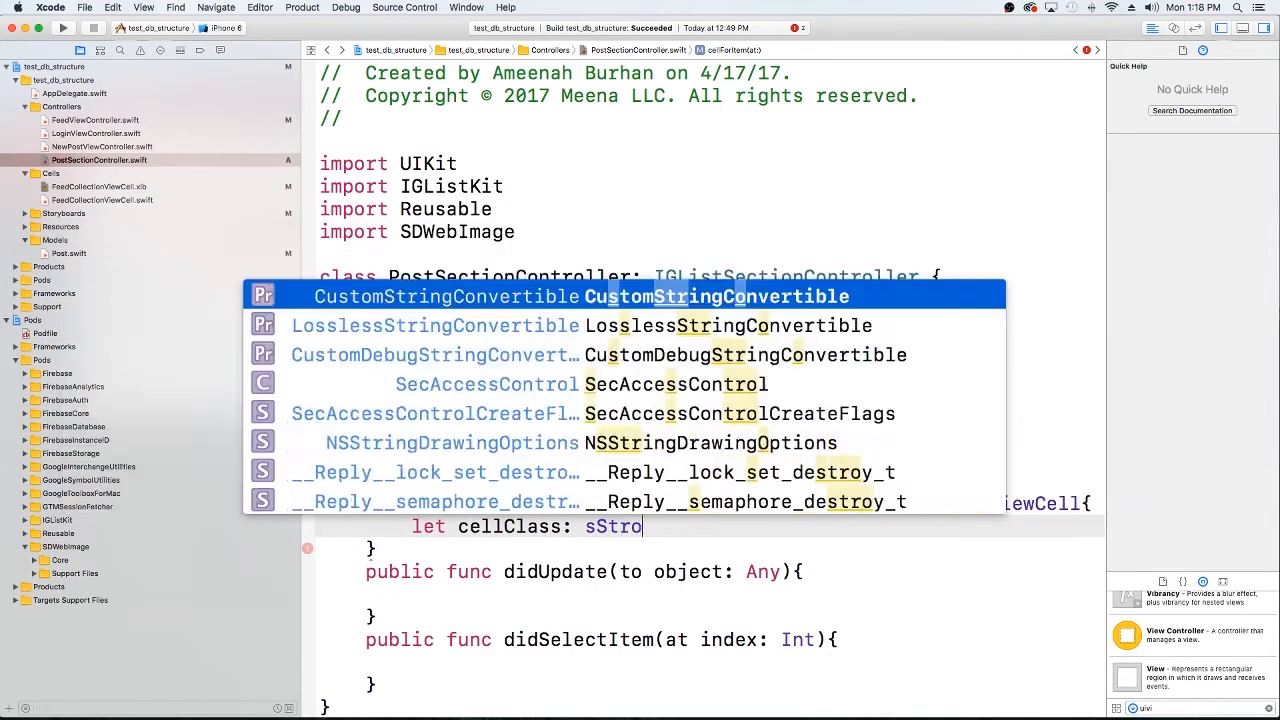
pyautogui.press('backspace')
pyautogui.write('ing =')
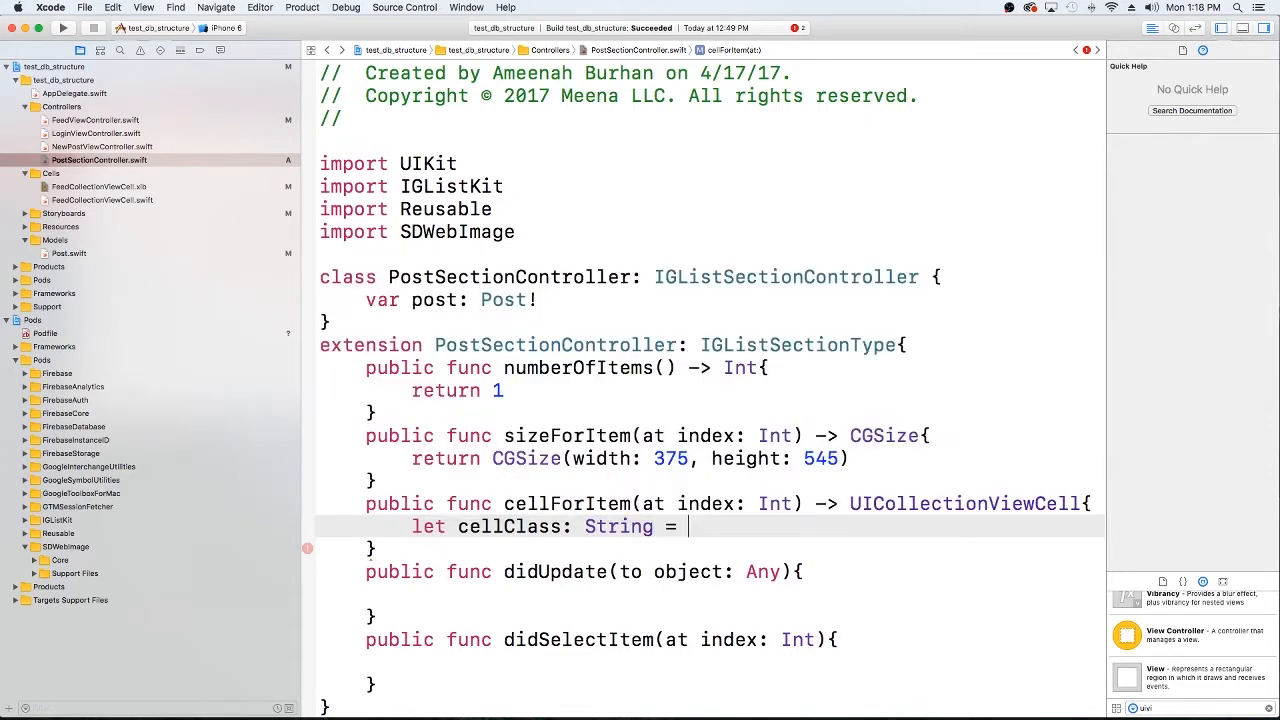
# Assign `FeedCollectionViewCell.reuseIdentifier` to cellClass and start a new line.
pyautogui.write('FeedCollectionViewCell.i')
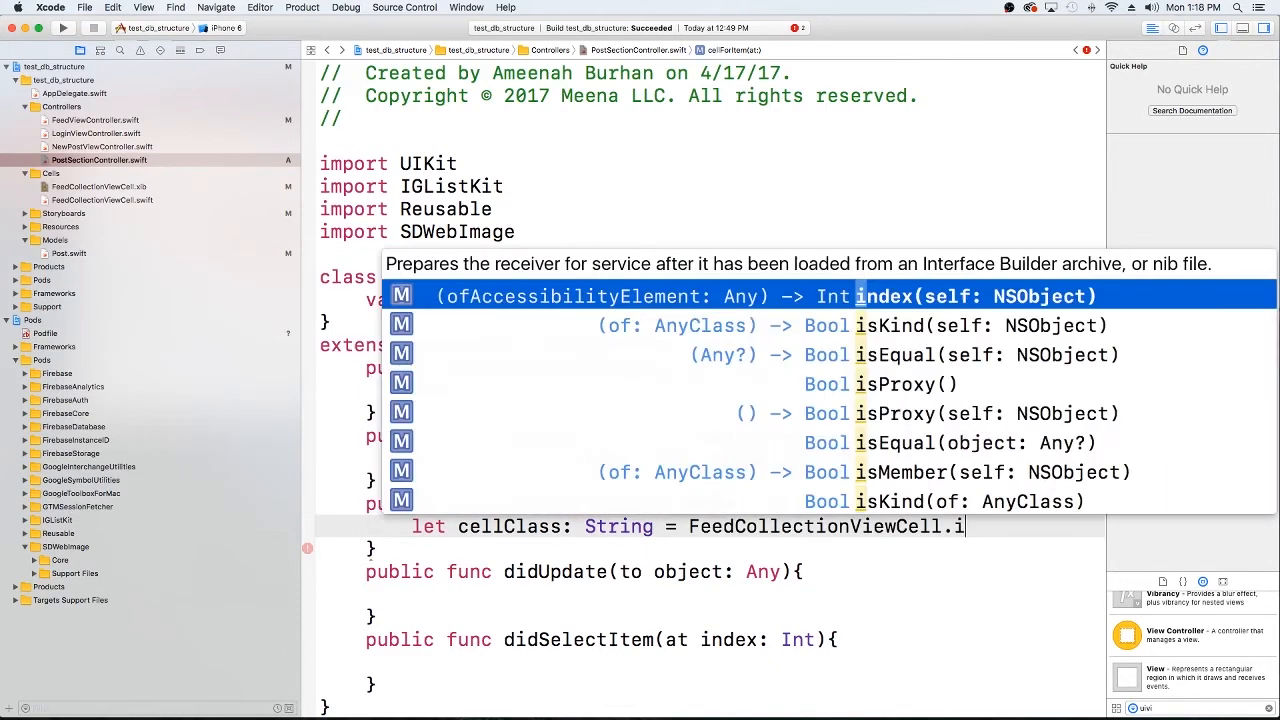
pyautogui.write('nd')
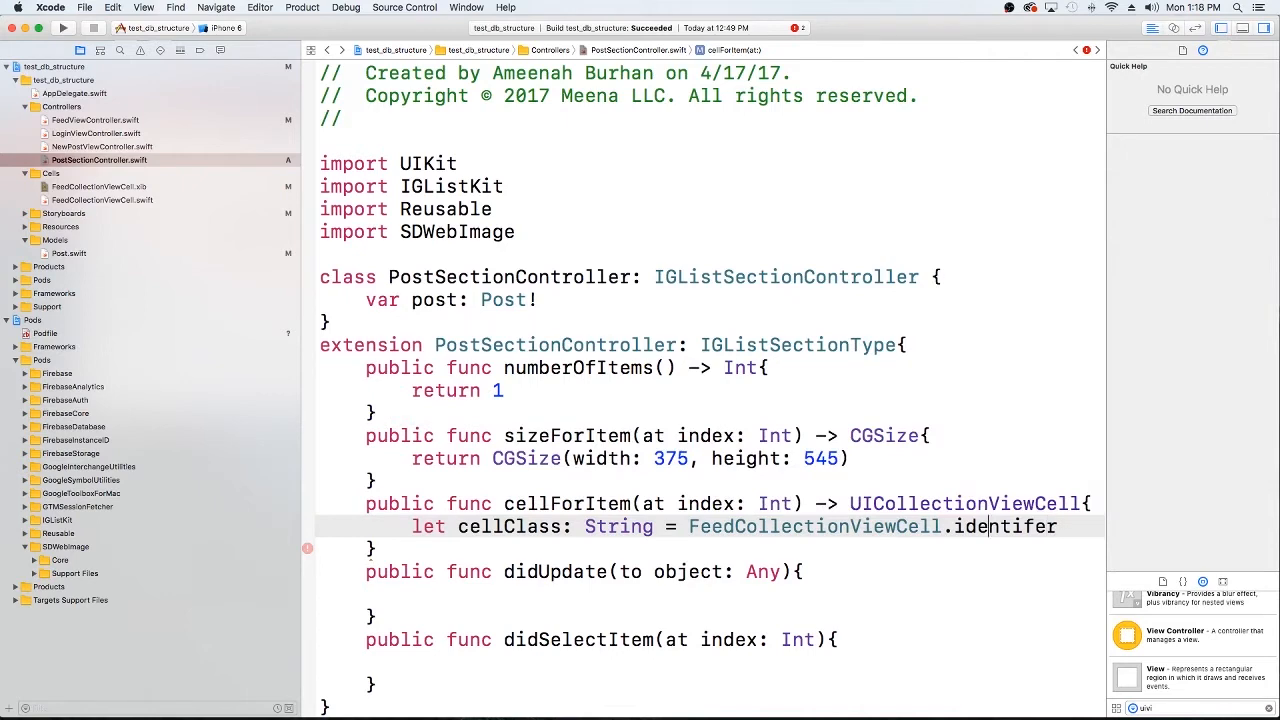
pyautogui.write('reuseIdentifier')
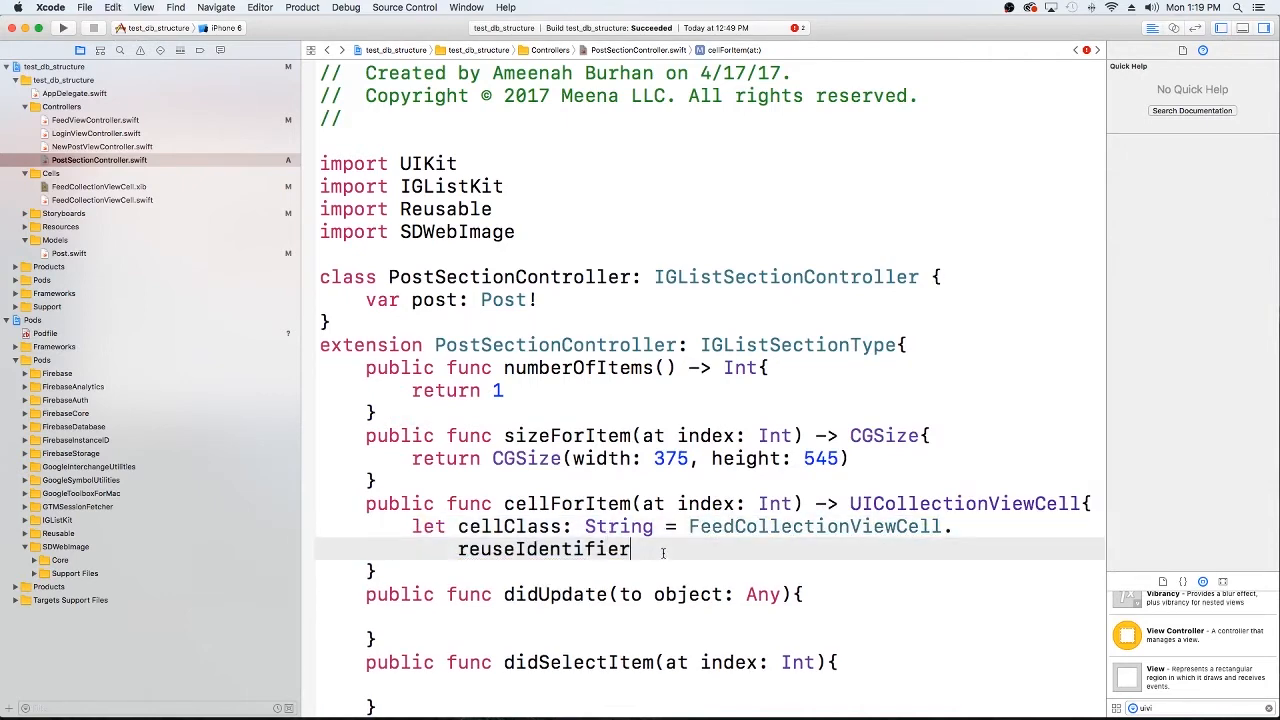
pyautogui.scroll(3)
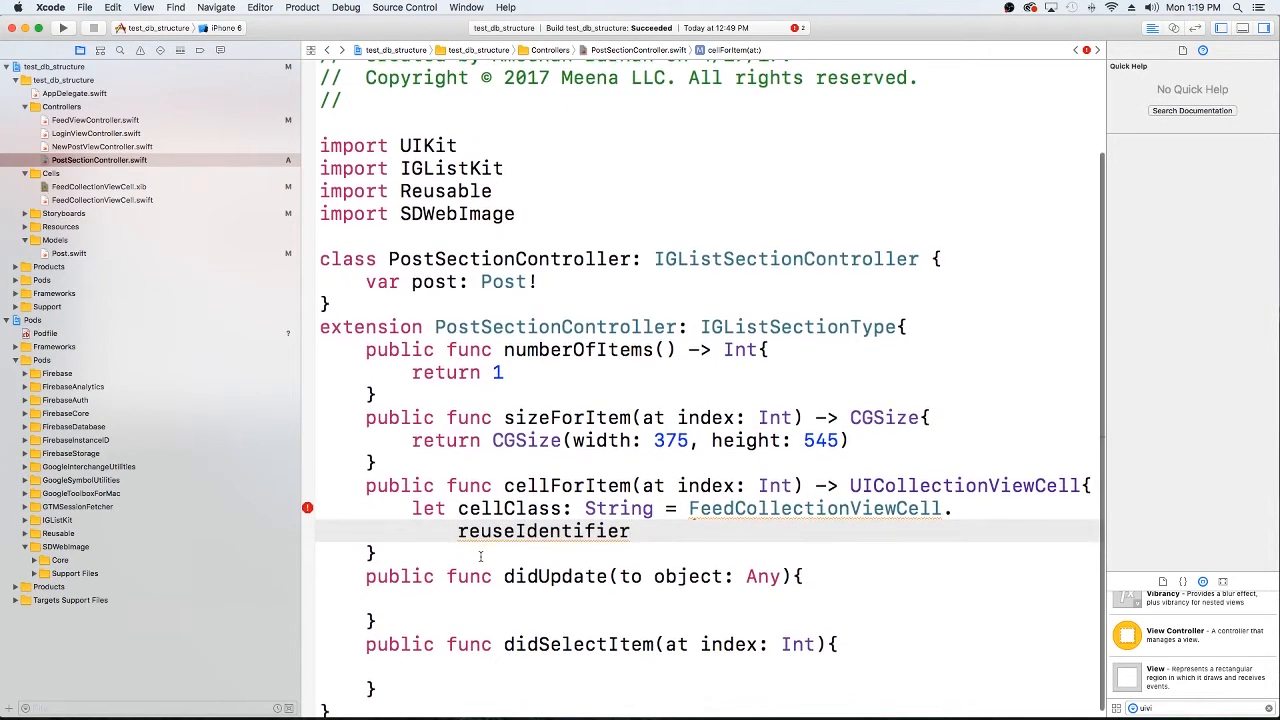
pyautogui.click(308, 508)
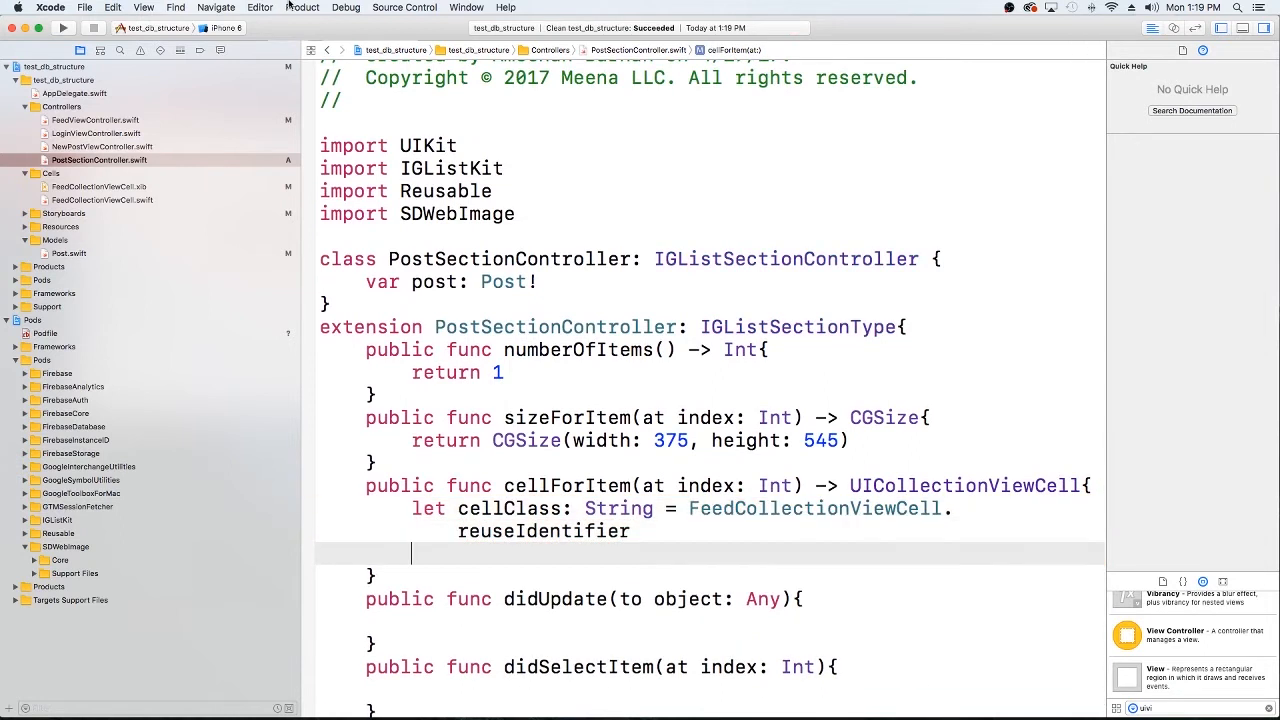
# Write `let cell = collectionContext!.dequeueReusableCell(` with the nib-name signature.
pyautogui.write('let cell =')
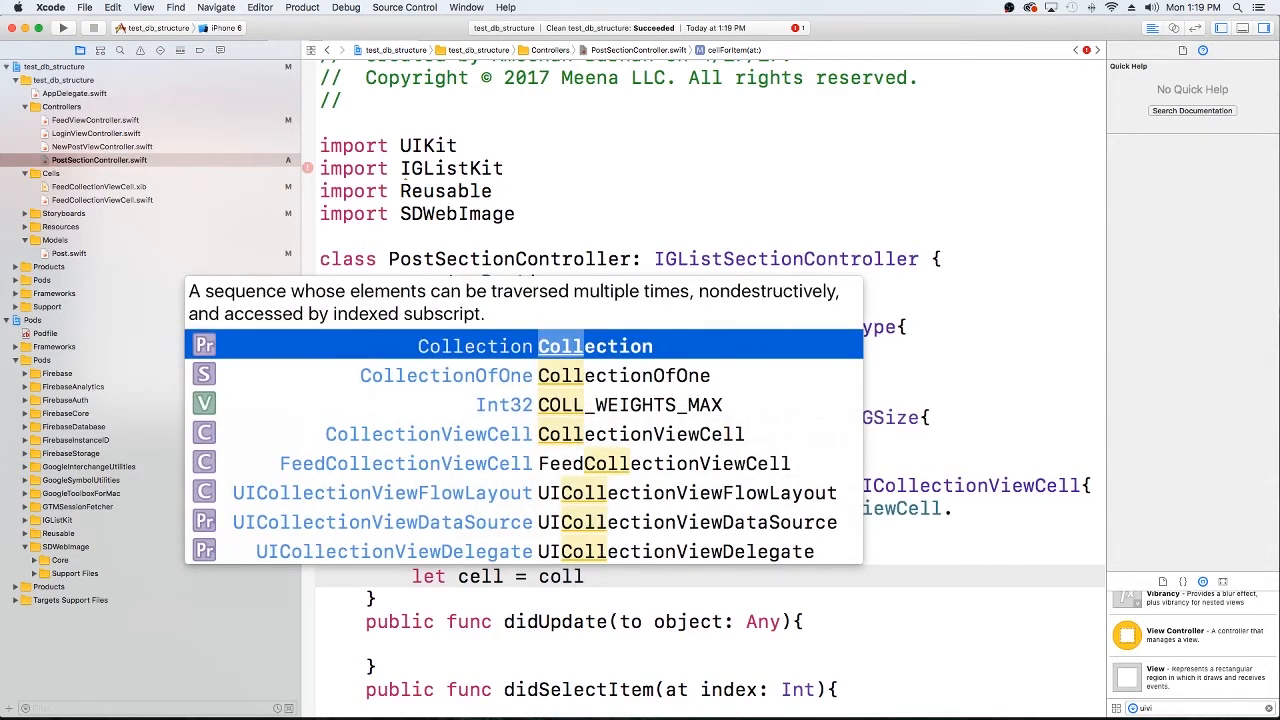
pyautogui.write('col')
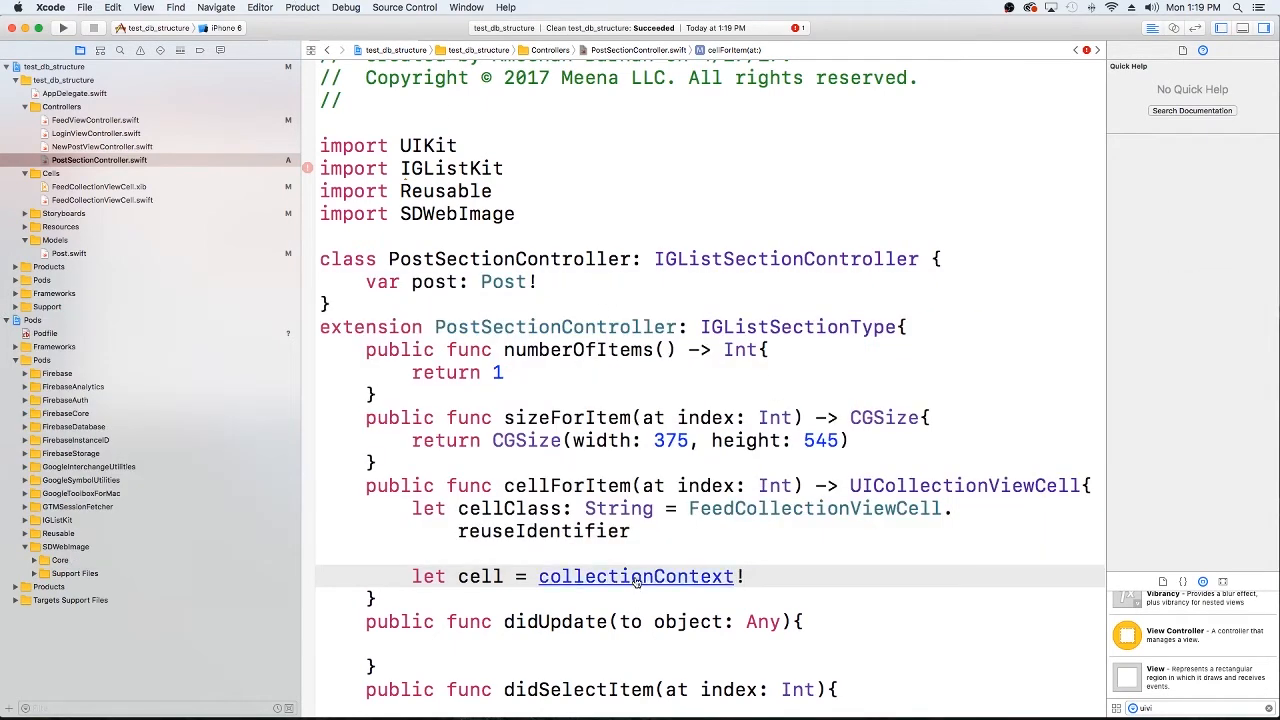
pyautogui.click(636, 576)
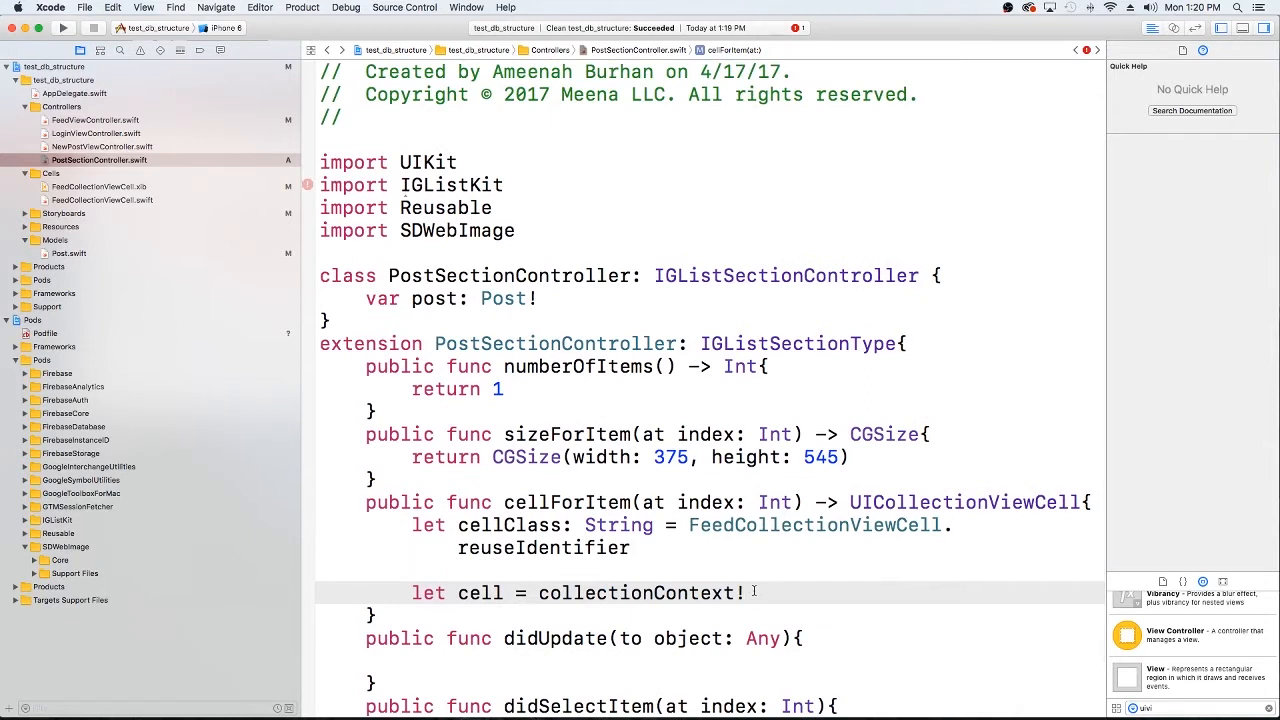
pyautogui.write('.')
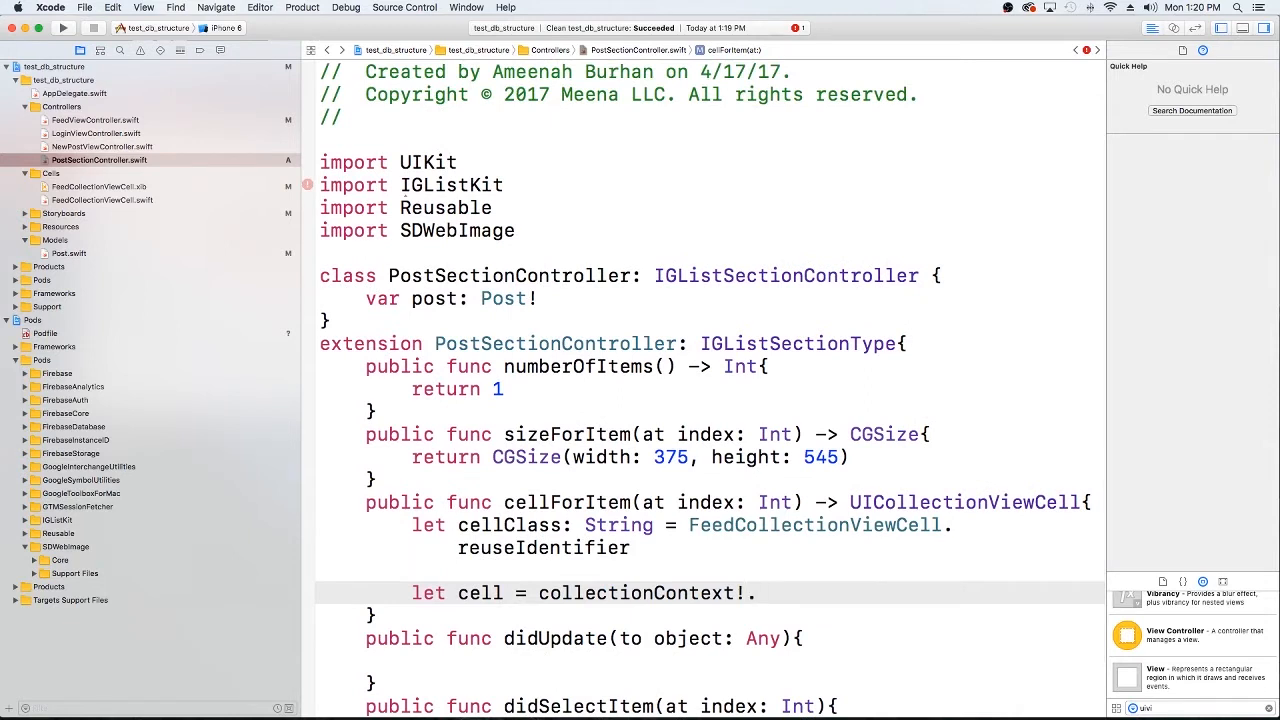
pyautogui.write('de')
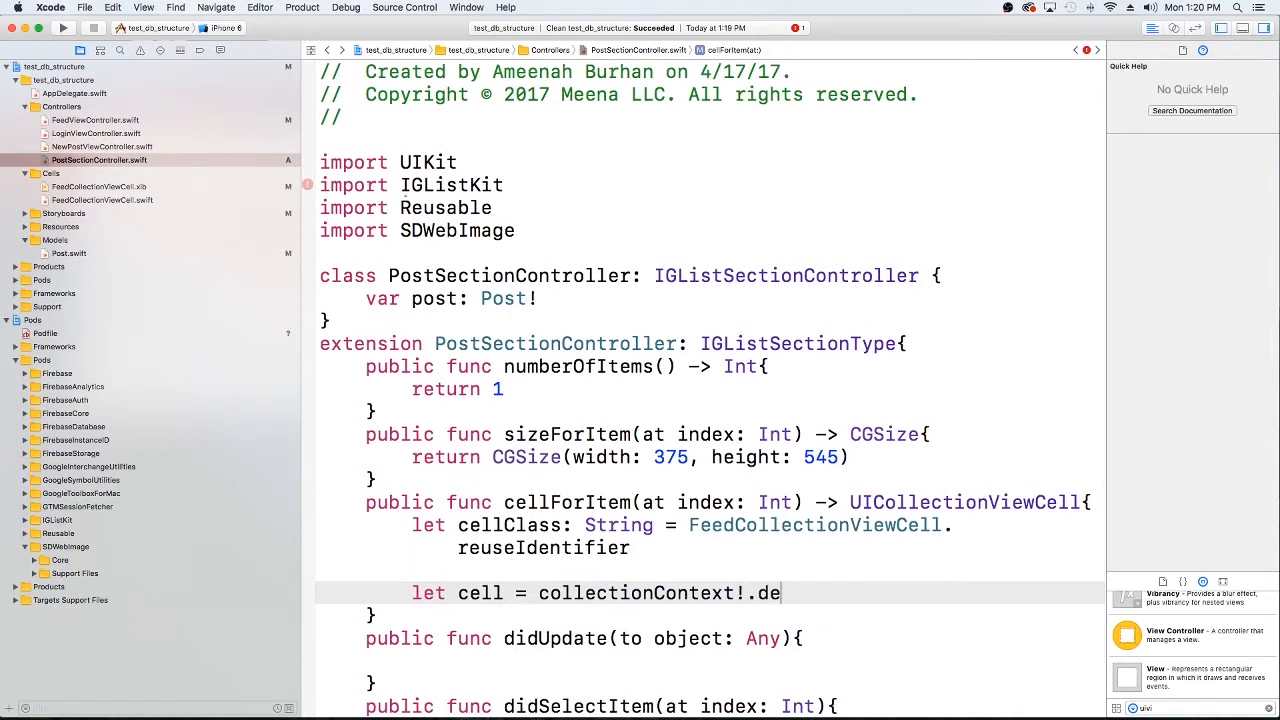
pyautogui.write('queueReusableCell')
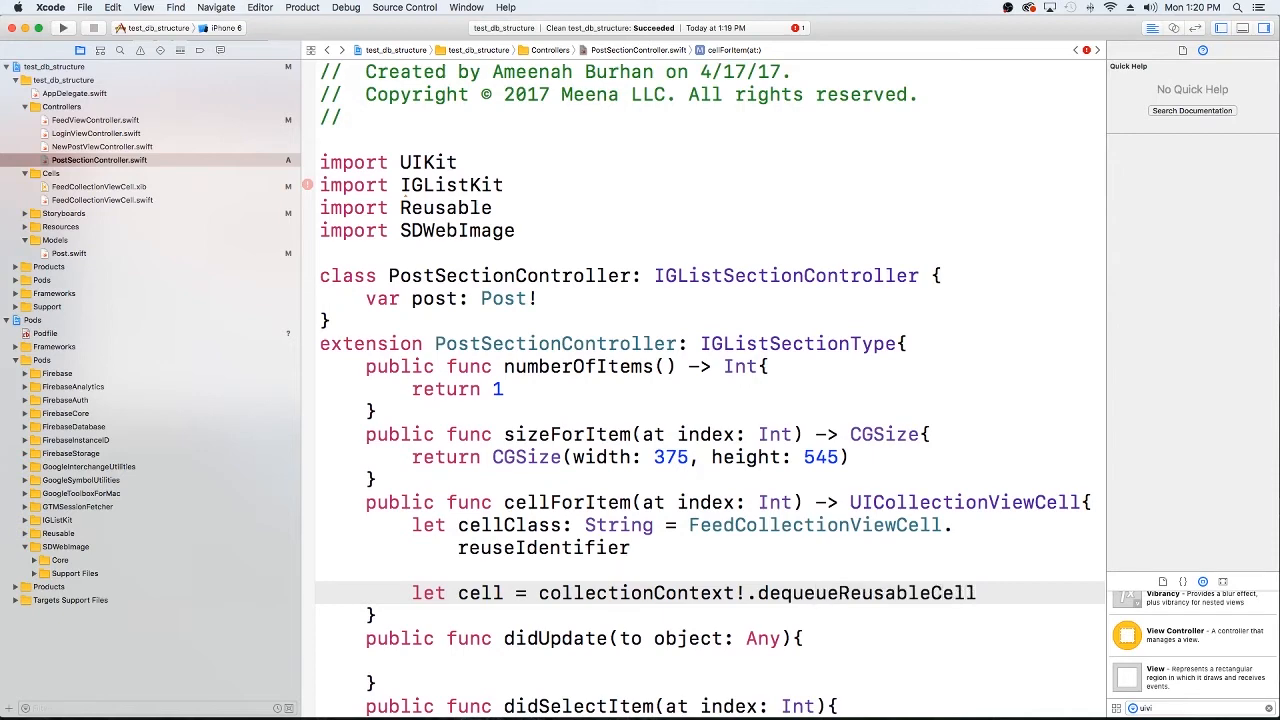
pyautogui.write('(')
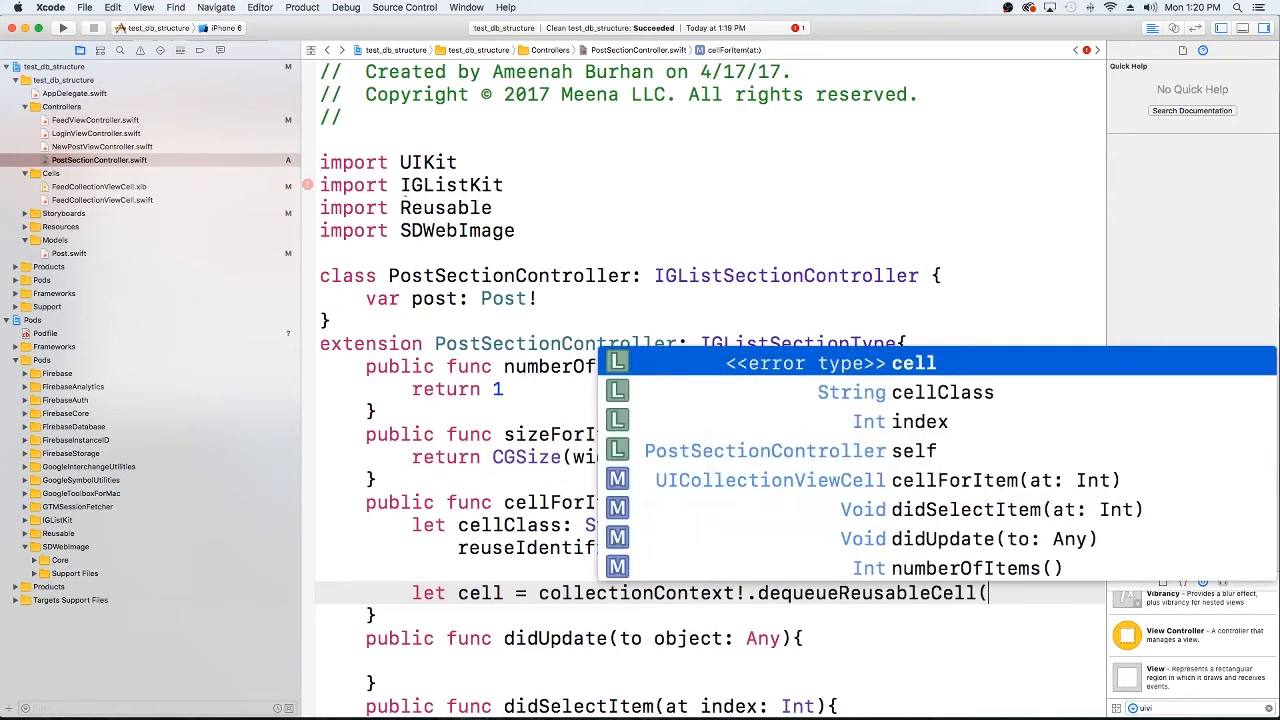
pyautogui.press('escape')
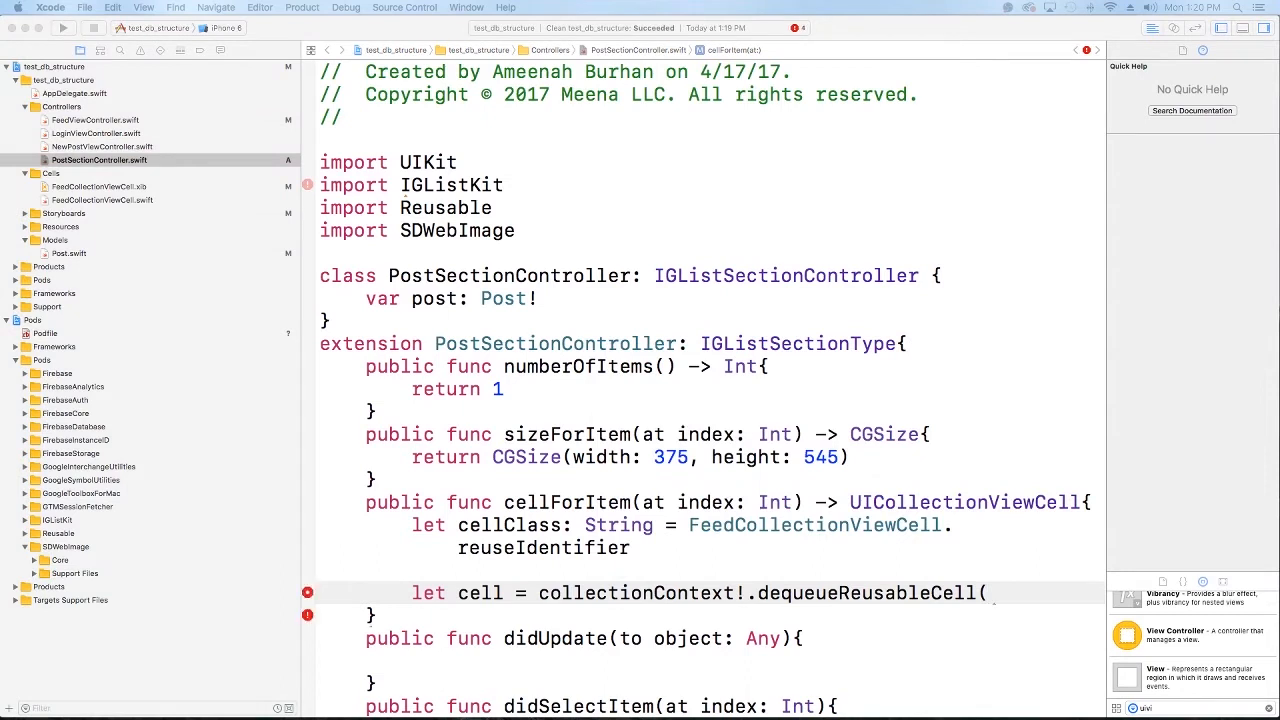
pyautogui.moveTo(964, 628)
pyautogui.write('withNibName: cellClass, bundle: Bundle.main, for: self, at: index)')
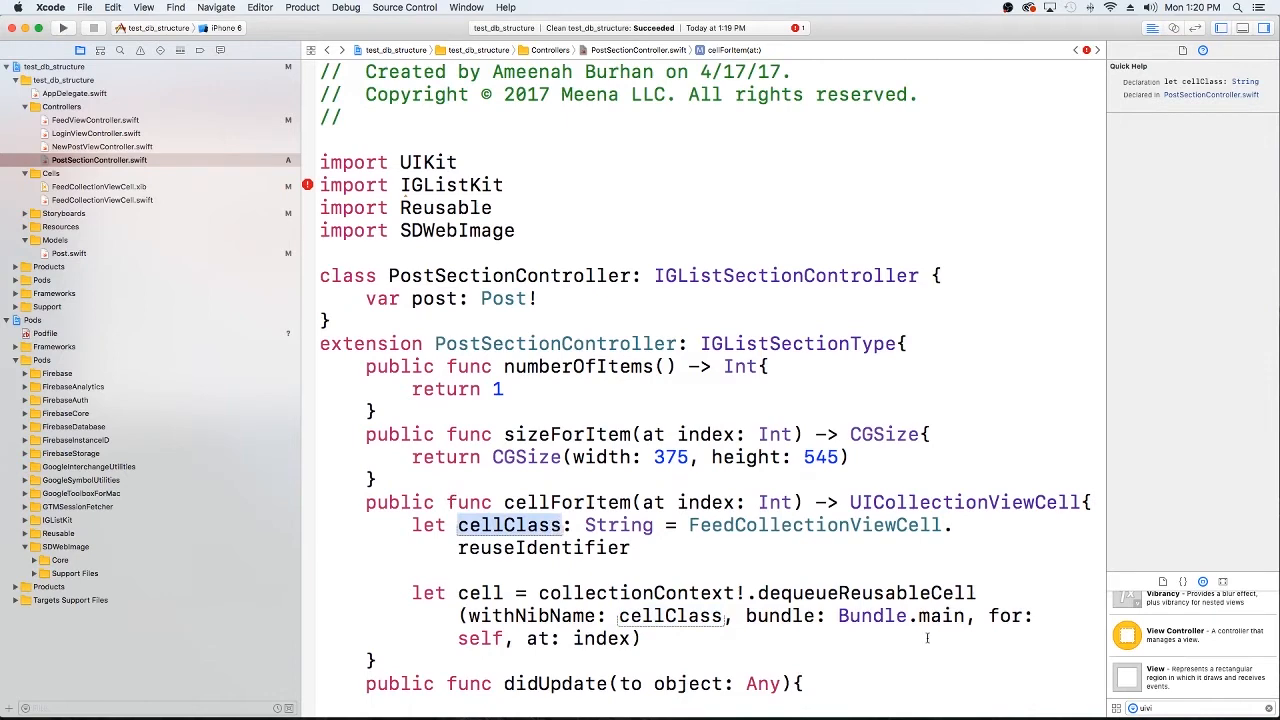
# Look up Bundle documentation while filling bundle: Bundle.main, for: self, at: index.
pyautogui.click(872, 616)
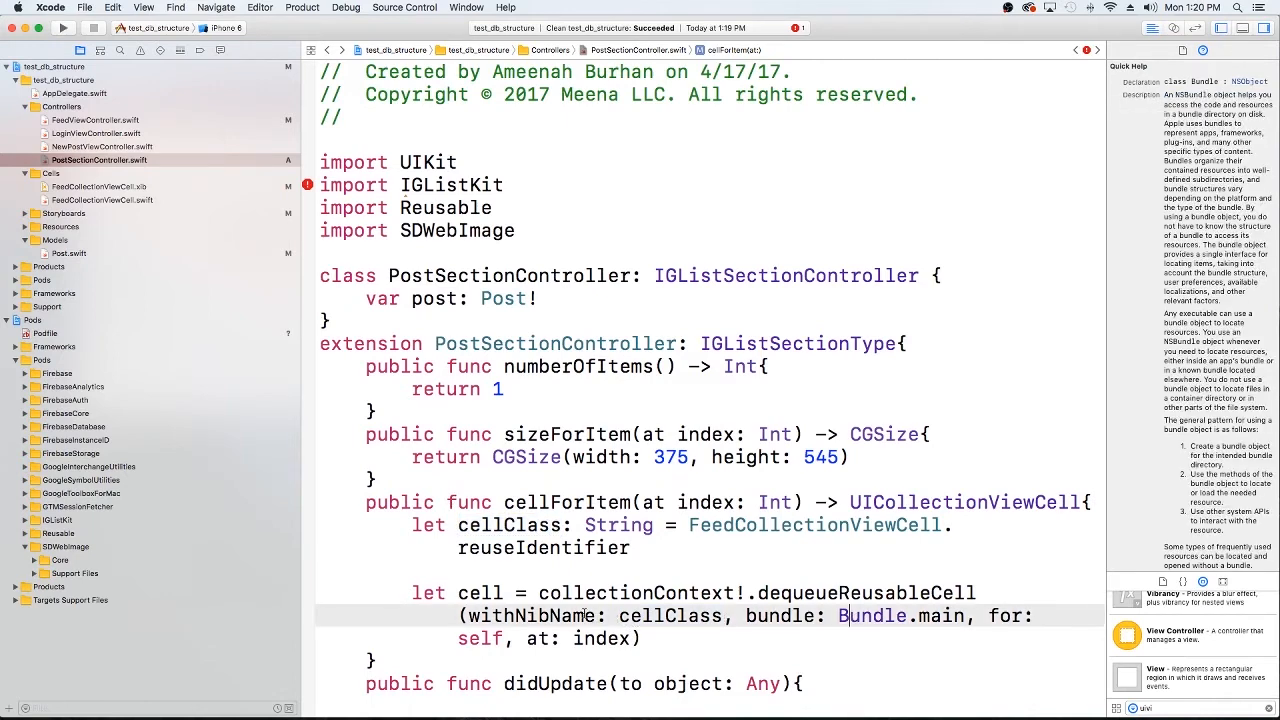
pyautogui.scroll(3)
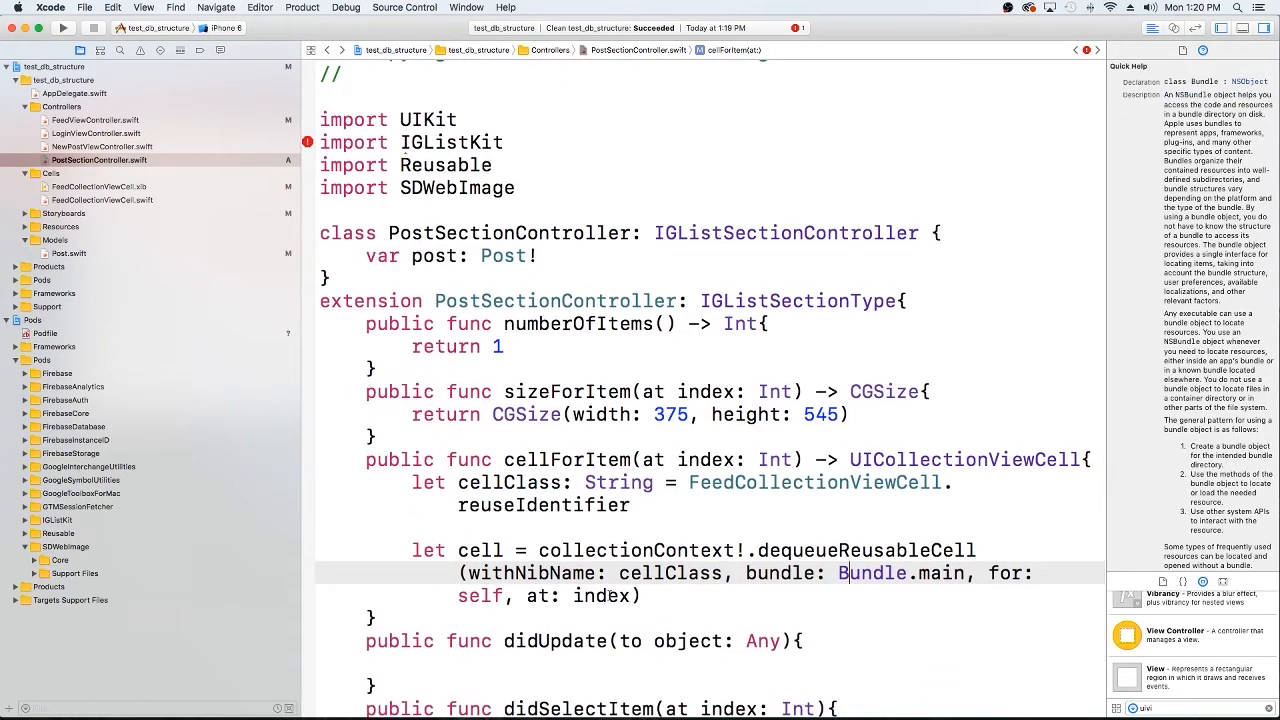
pyautogui.scroll(3)
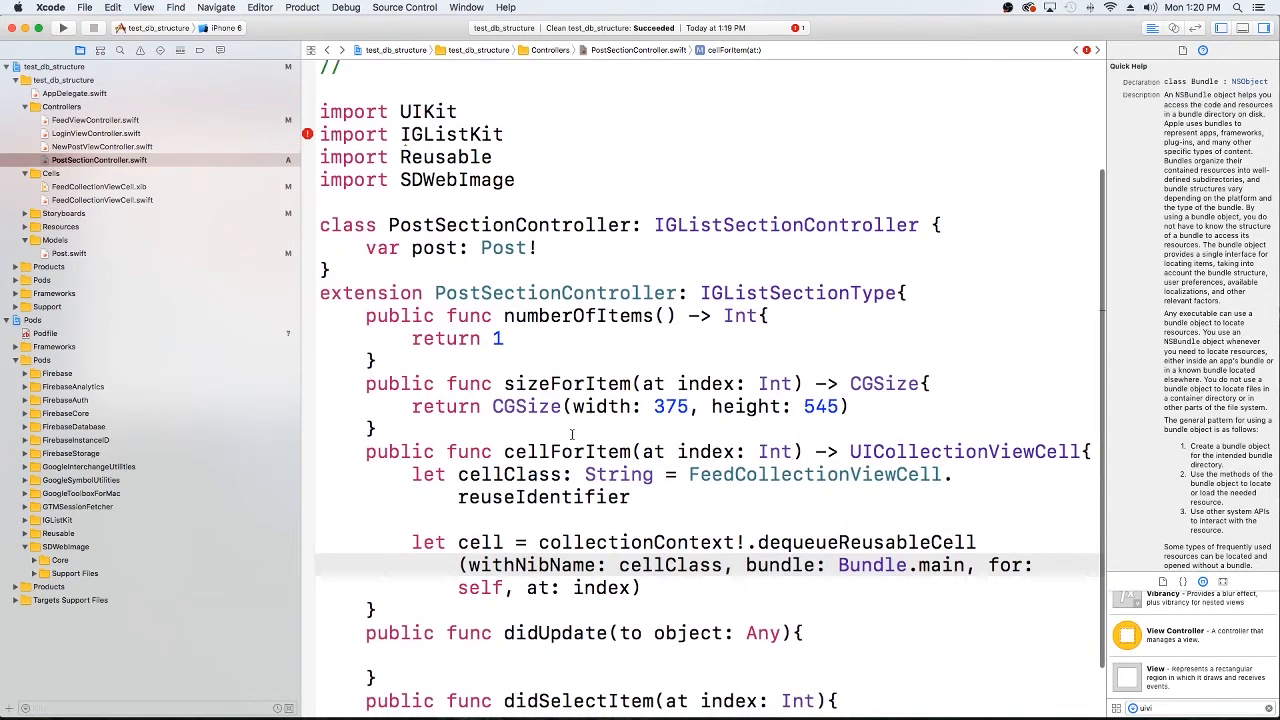
pyautogui.scroll(3)
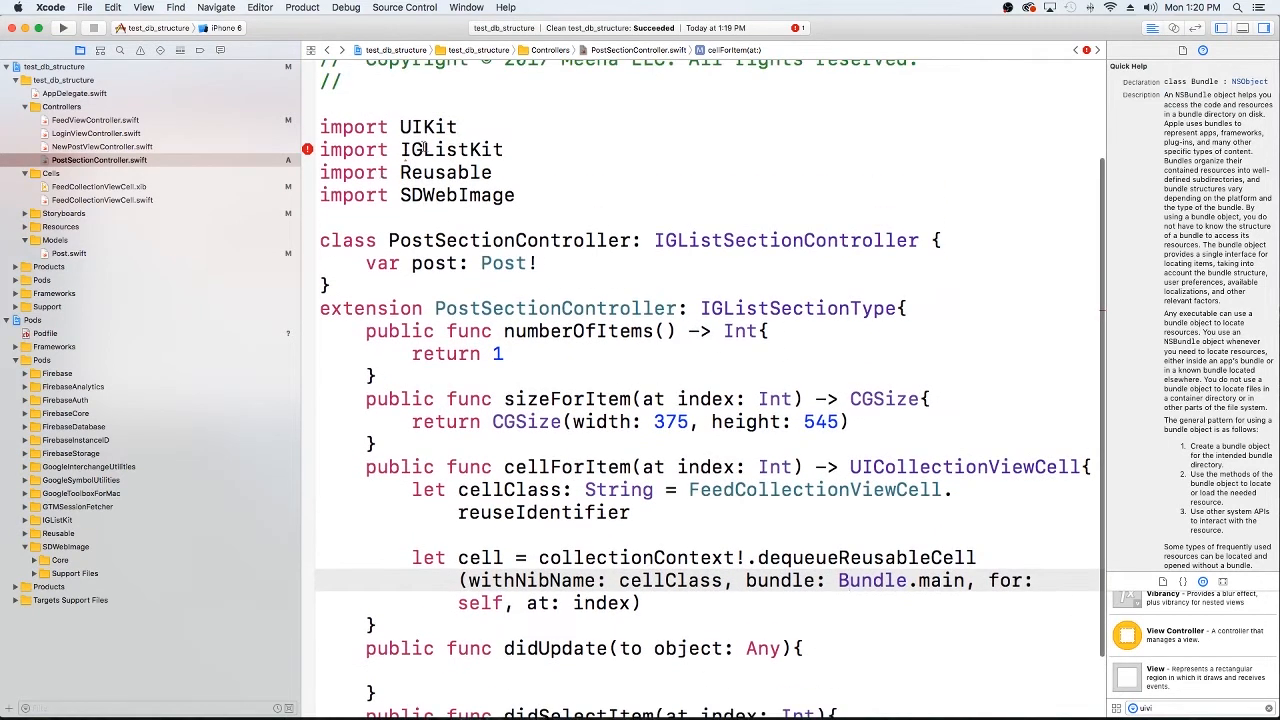
# Inspect the missing IGListKit module error and clean the project via Product > Clean.
pyautogui.click(308, 148)
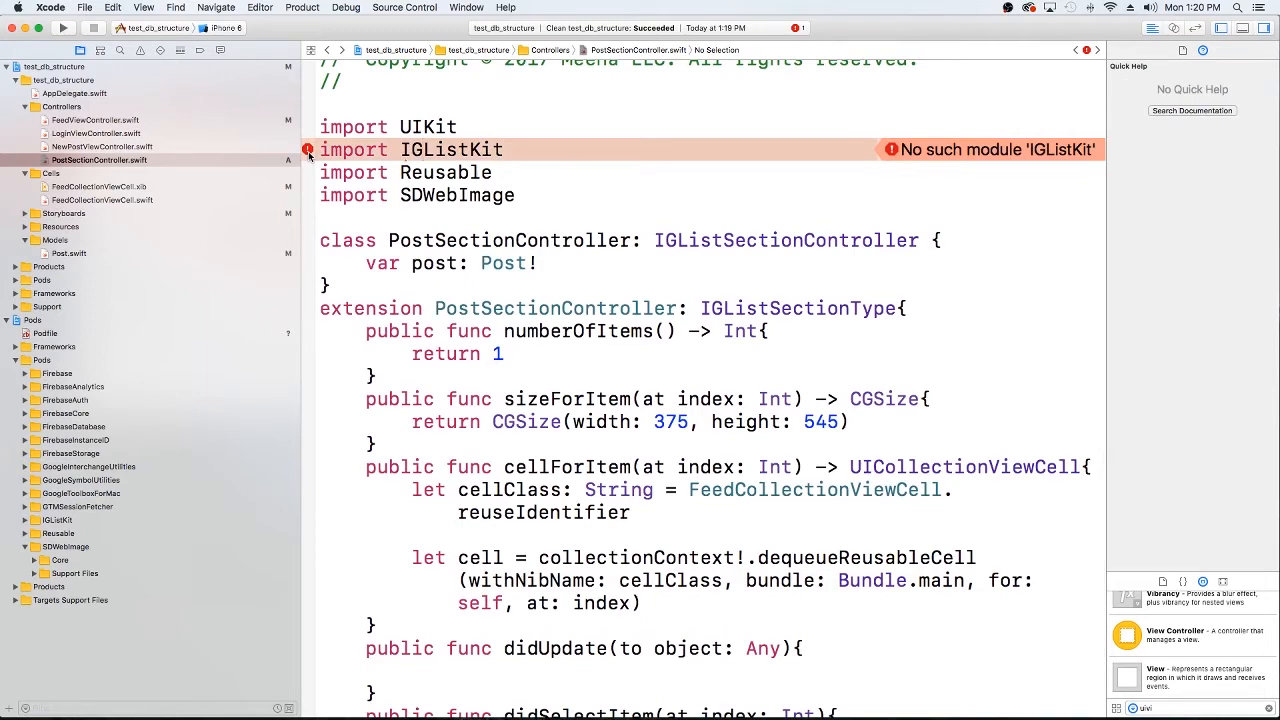
pyautogui.click(300, 8)
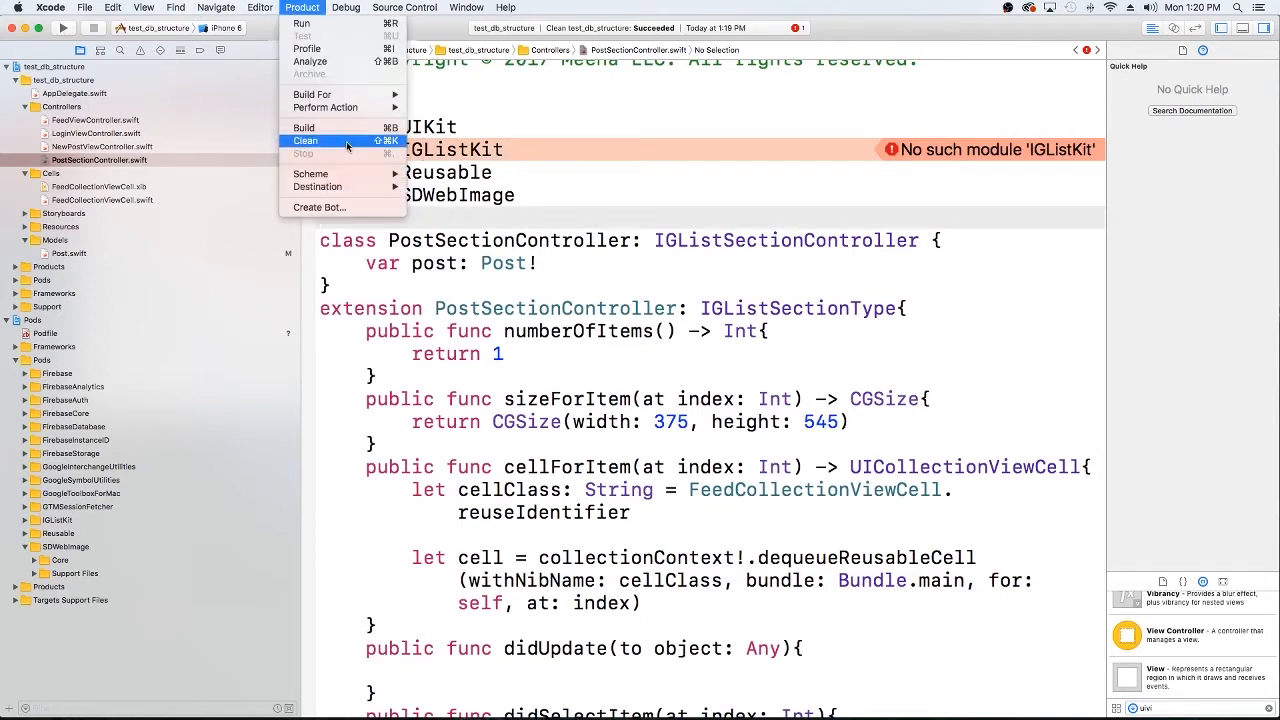
pyautogui.click(304, 140)
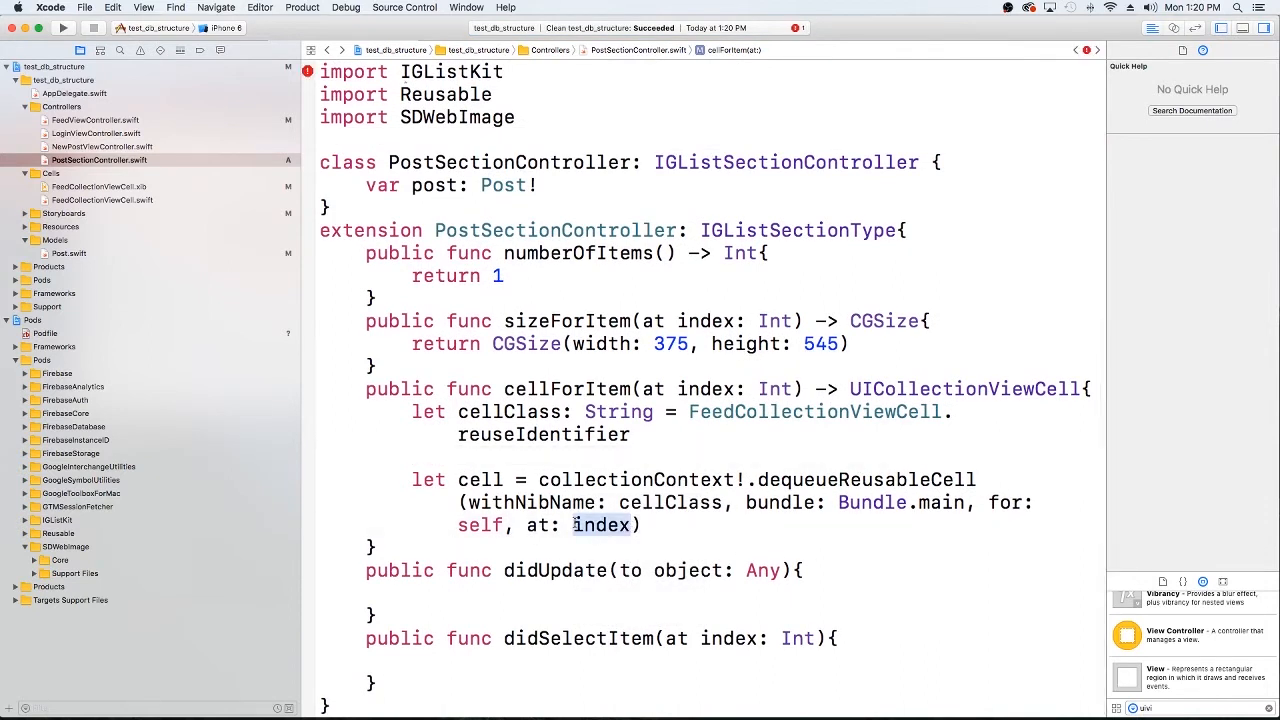
# Check the index parameter's declaration, then switch to FeedCollectionViewCell.swift.
pyautogui.click(600, 524)
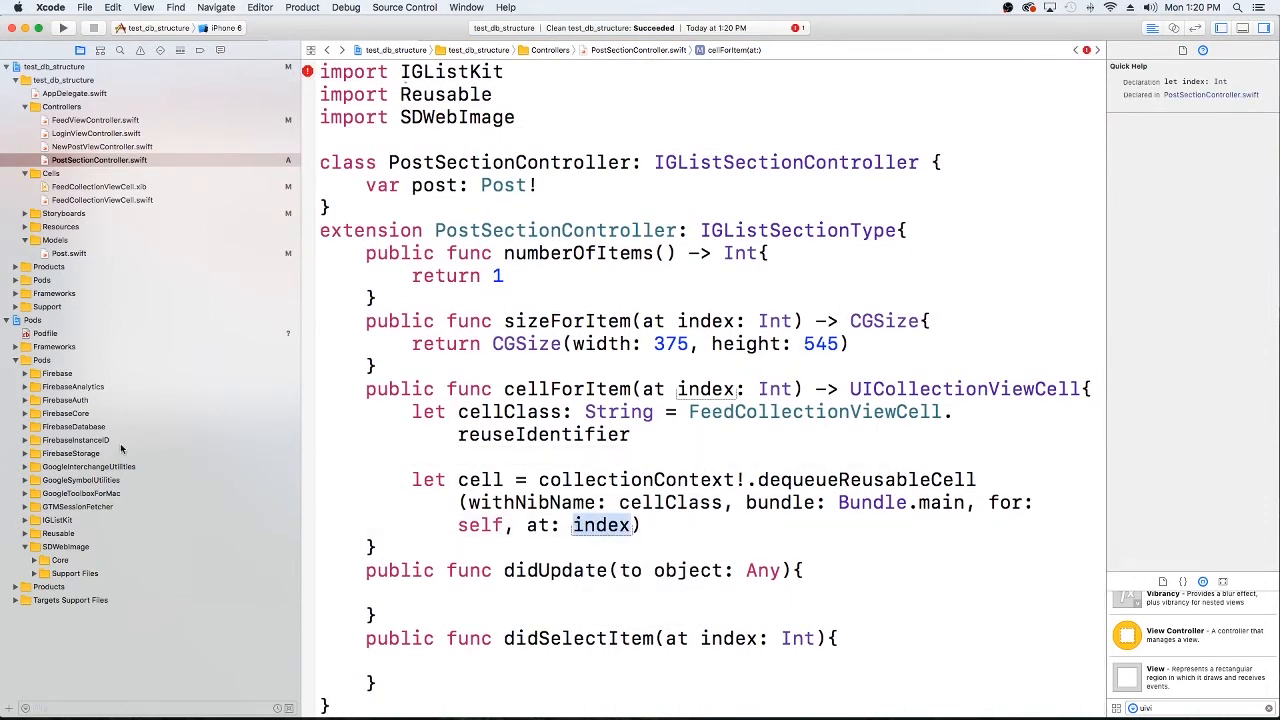
pyautogui.click(102, 200)
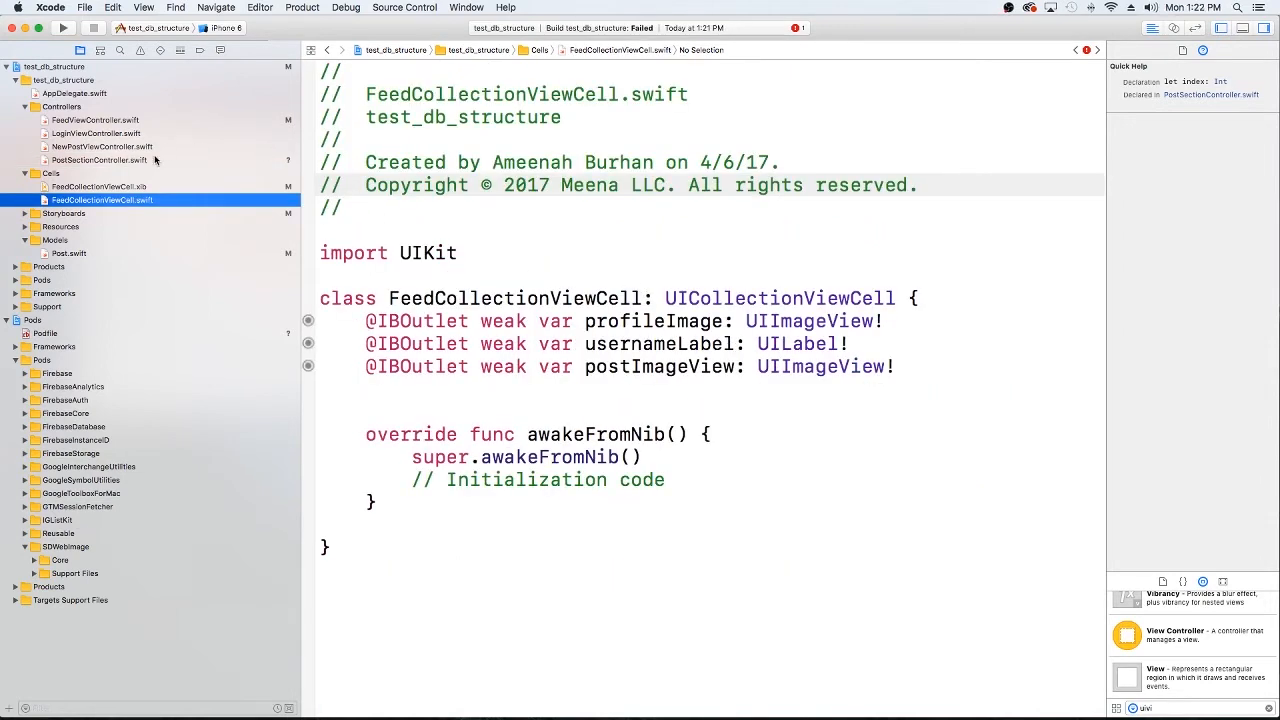
pyautogui.click(100, 186)
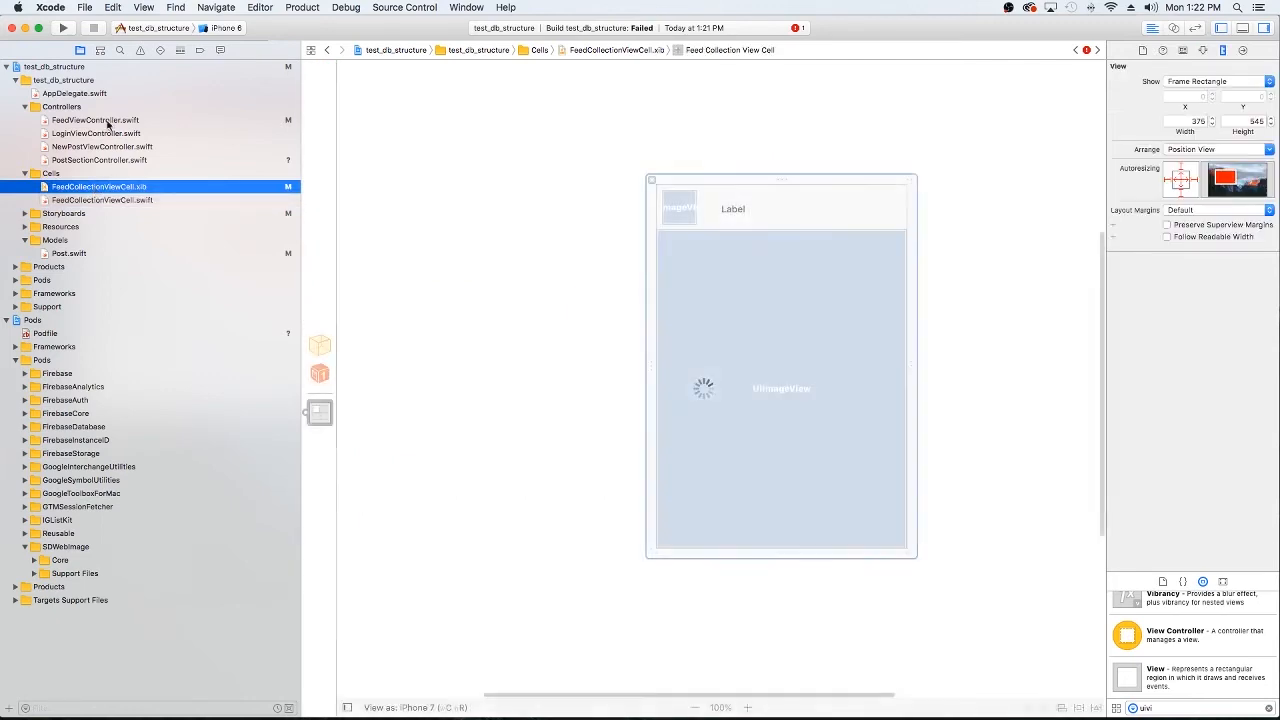
pyautogui.click(100, 160)
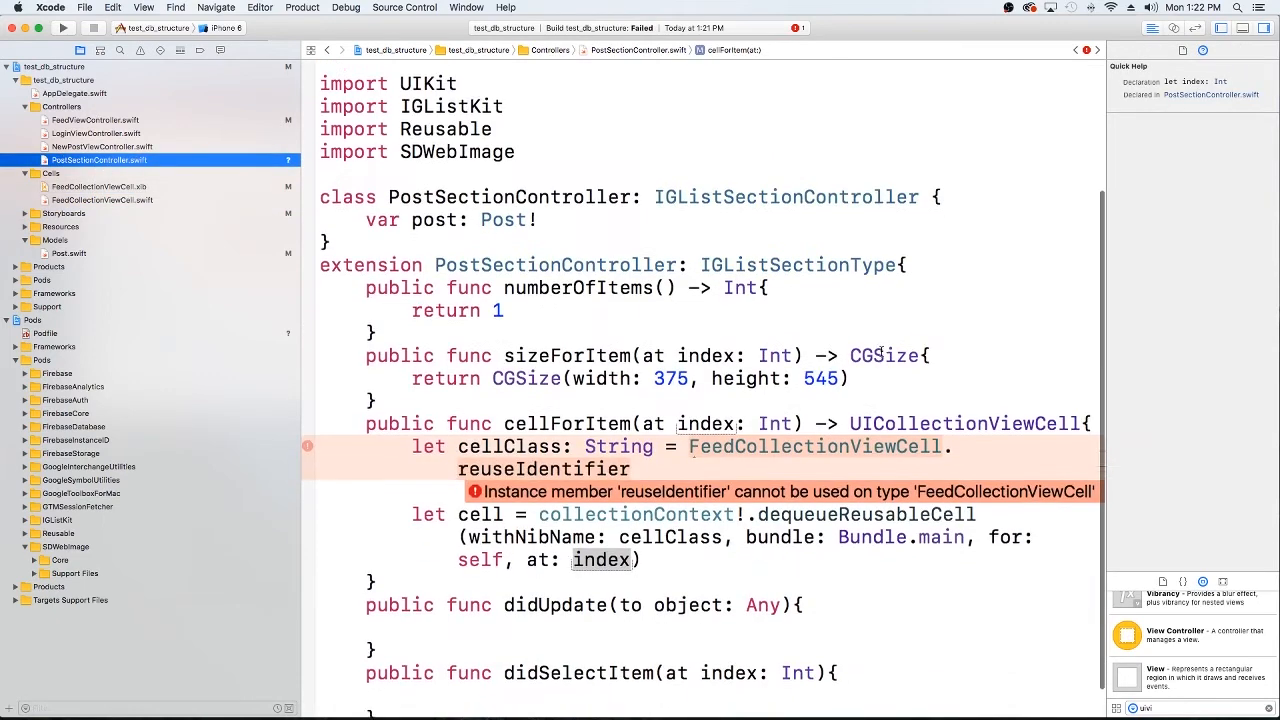
pyautogui.scroll(3)
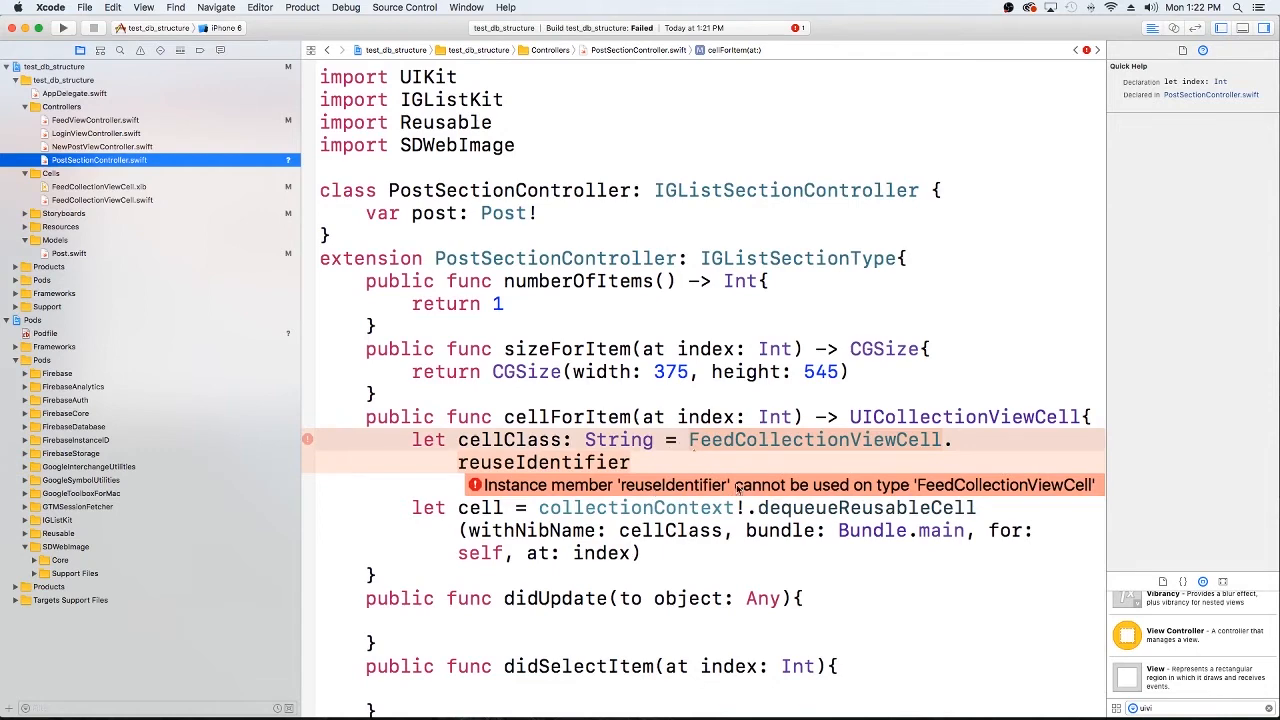
pyautogui.moveTo(104, 136)
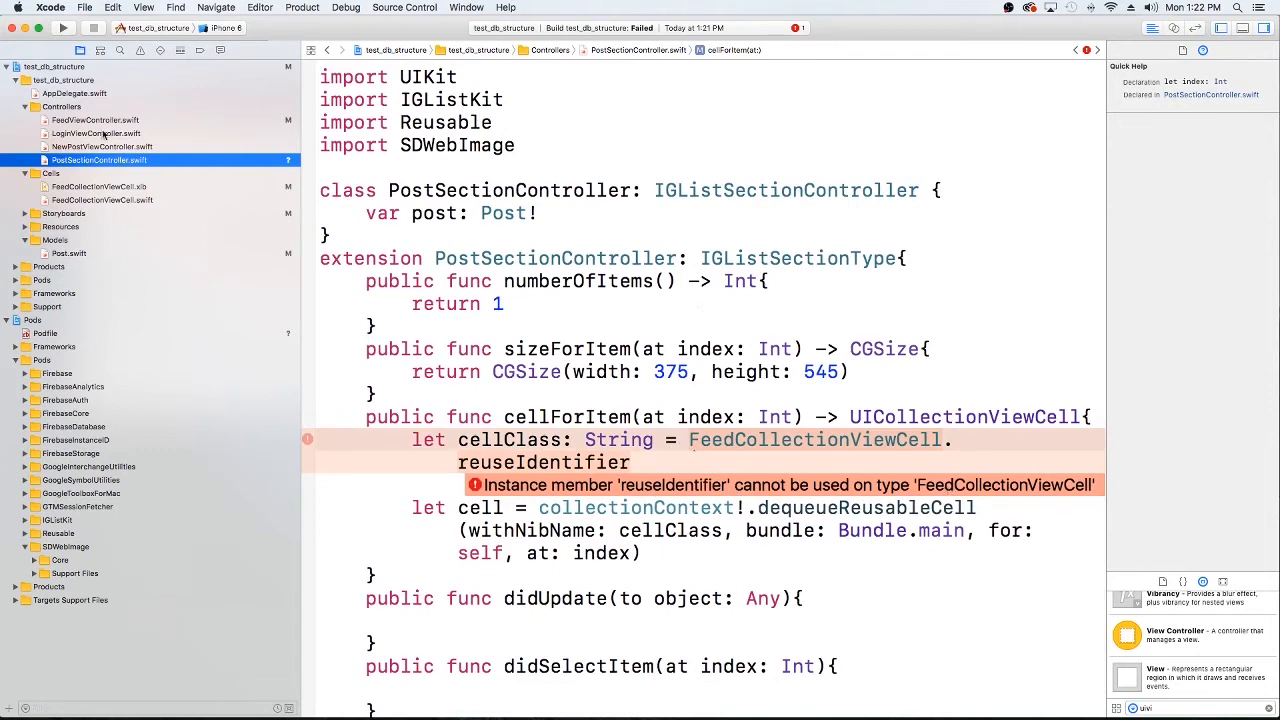
pyautogui.click(100, 200)
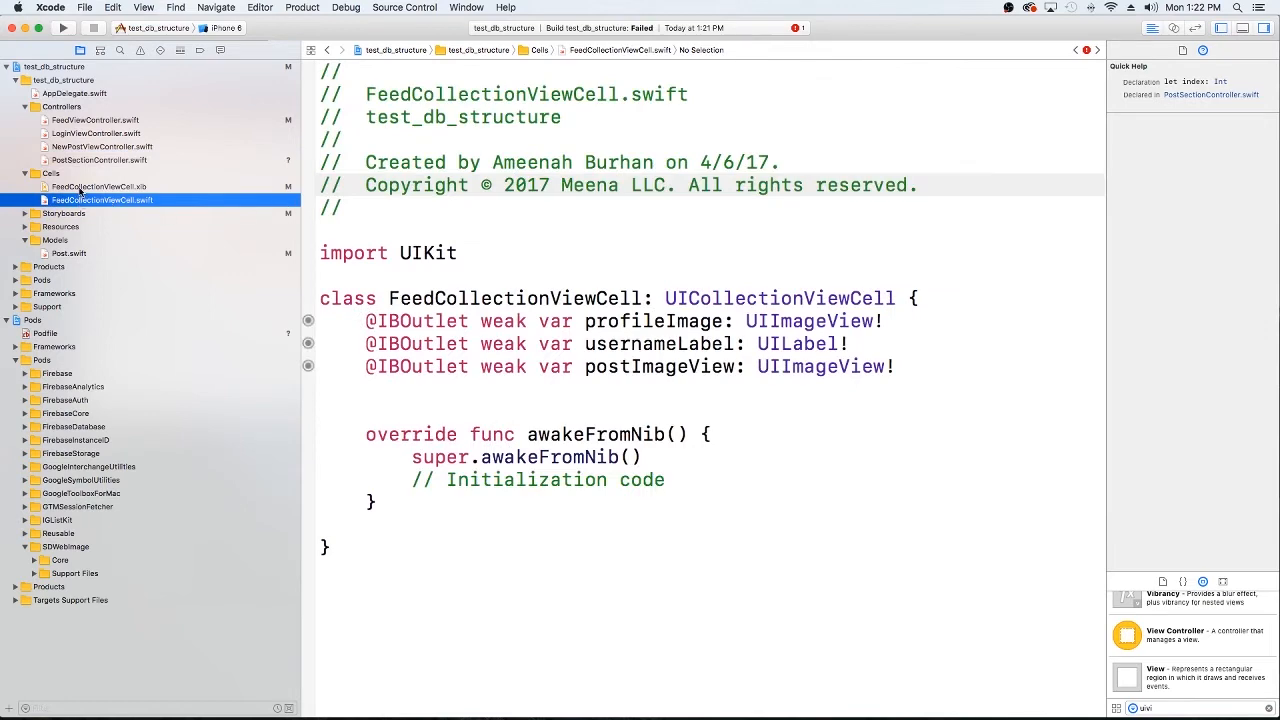
# Add import Reusable and NibReusable conformance to FeedCollectionViewCell, returning to PostSectionController.swift.
pyautogui.click(100, 186)
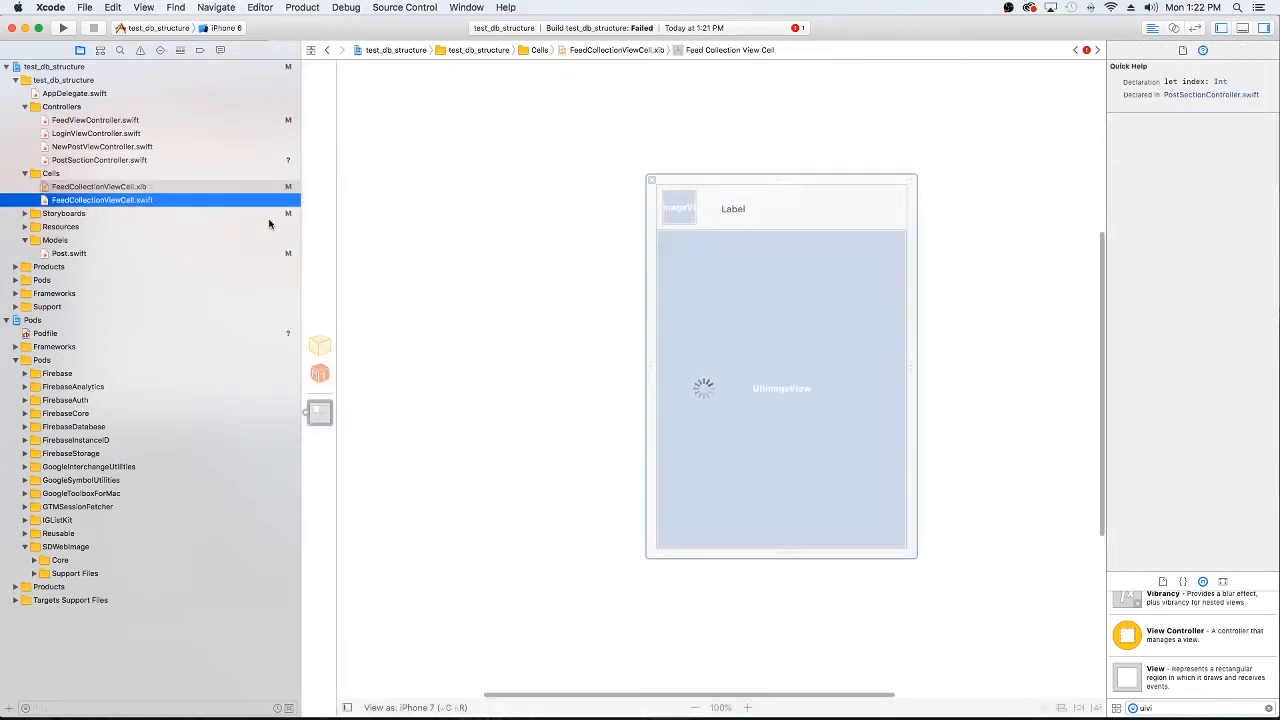
pyautogui.click(102, 200)
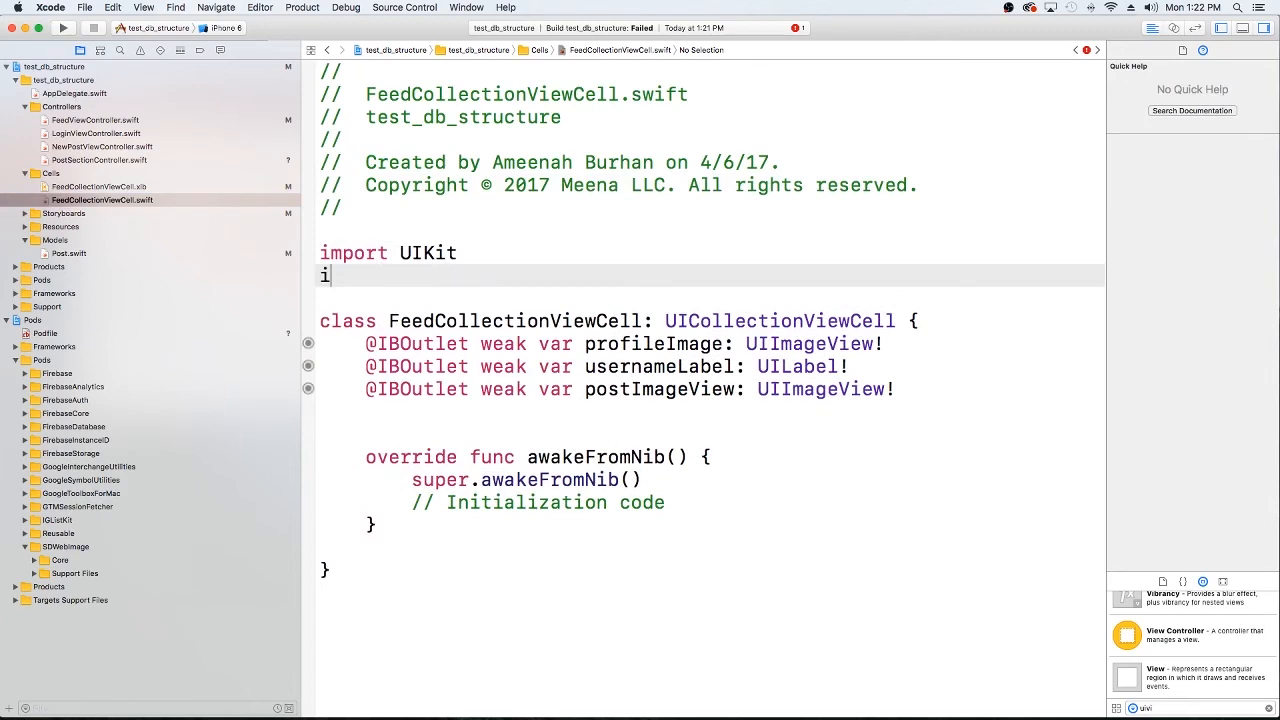
pyautogui.write('mport')
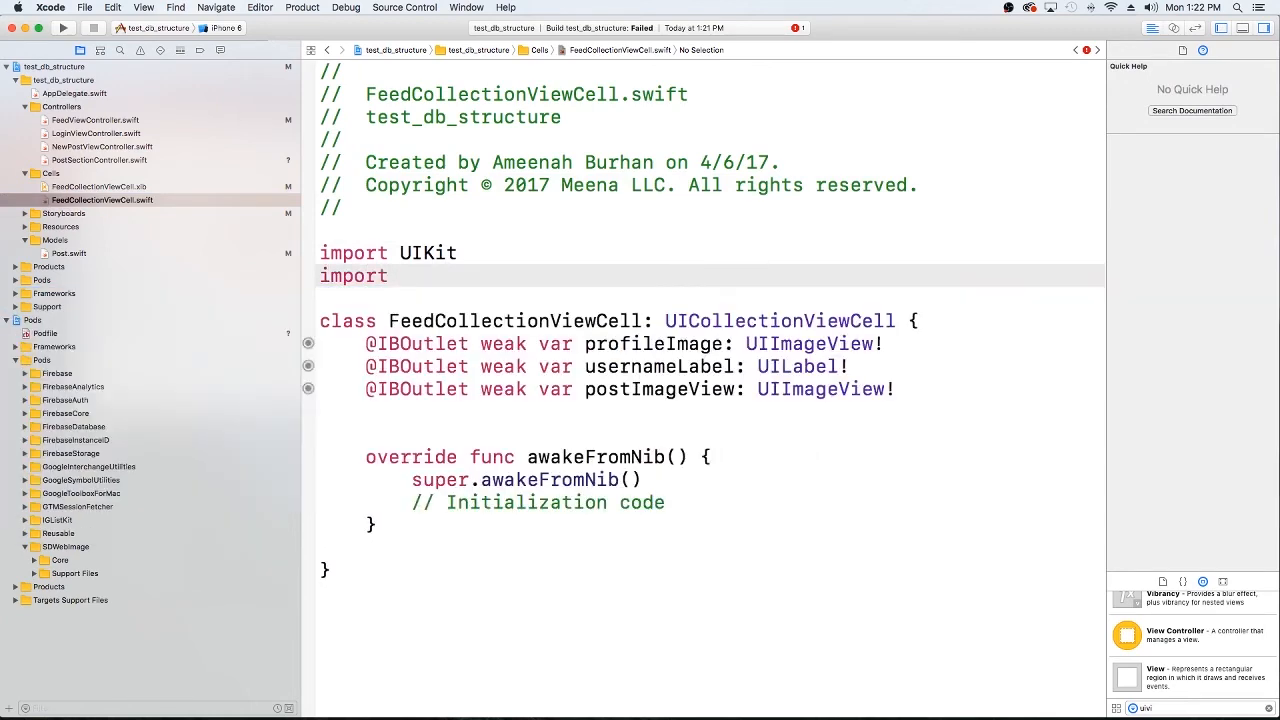
pyautogui.write('Reusable')
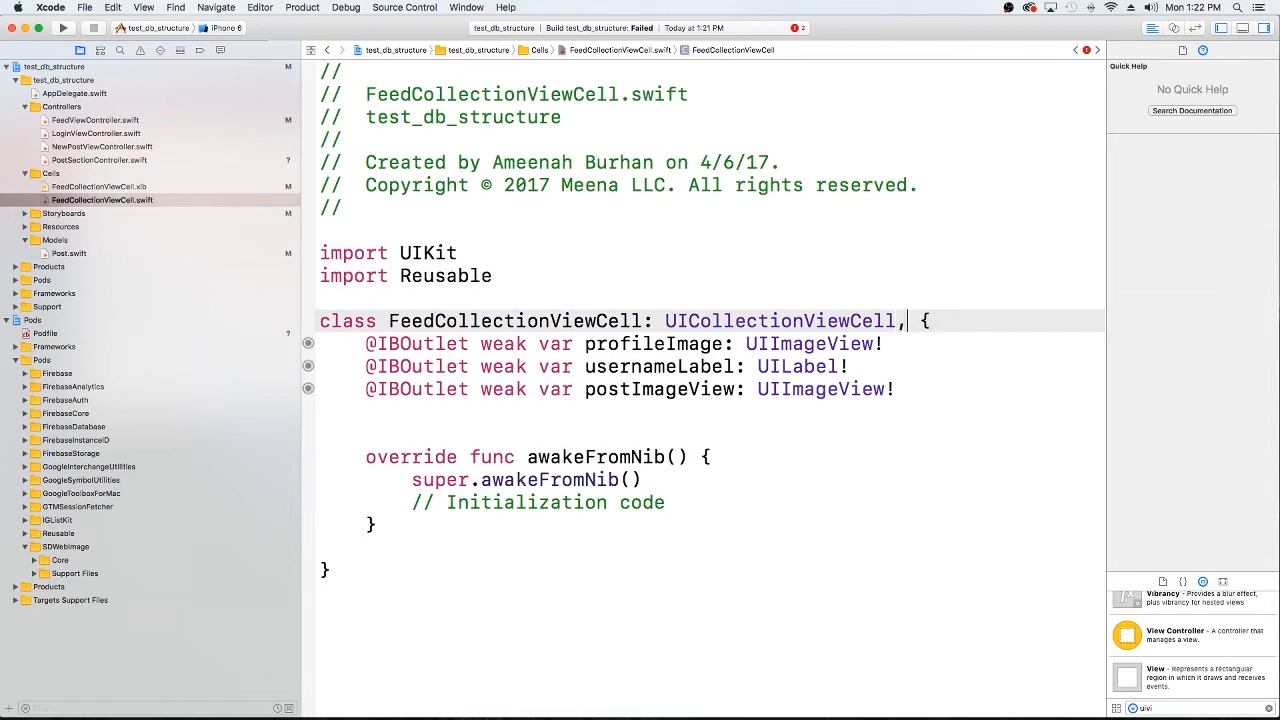
pyautogui.write('NibReusable')
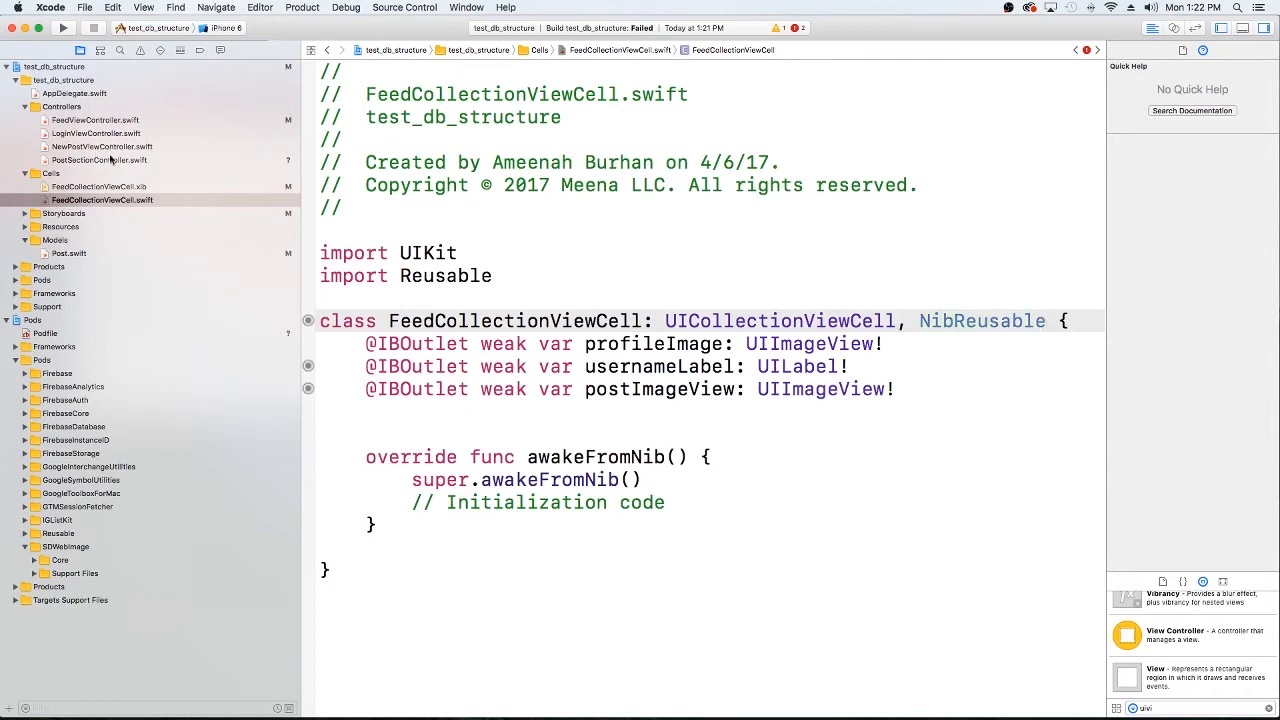
pyautogui.click(100, 160)
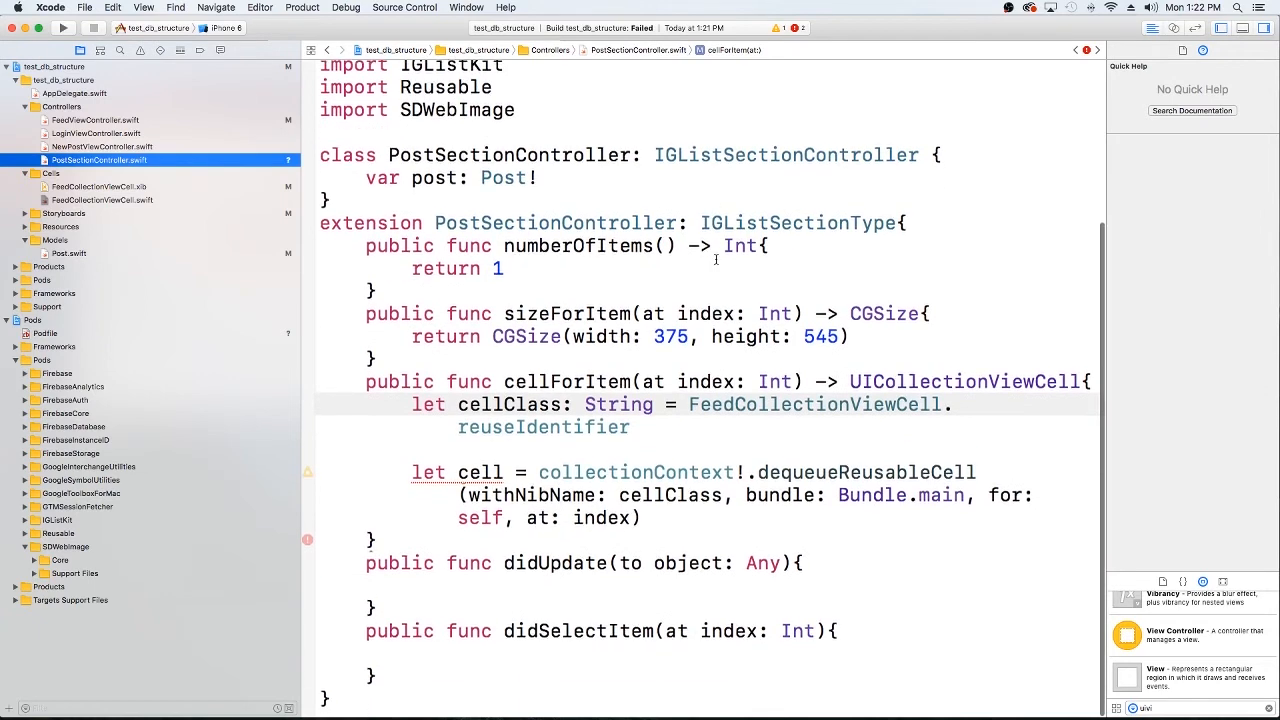
# Write if let cell = cell as? FeedCollectionViewCell { } and start a cell.user reference inside it.
pyautogui.scroll(3)
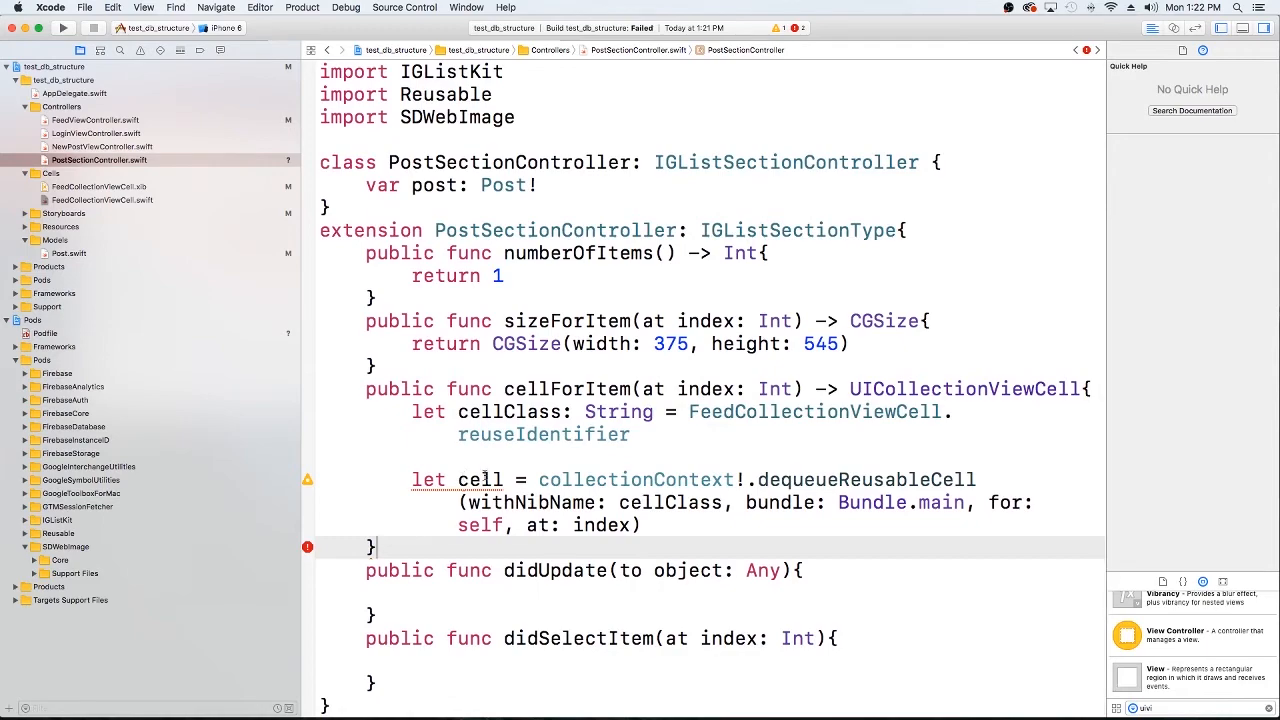
pyautogui.write('FeedCol')
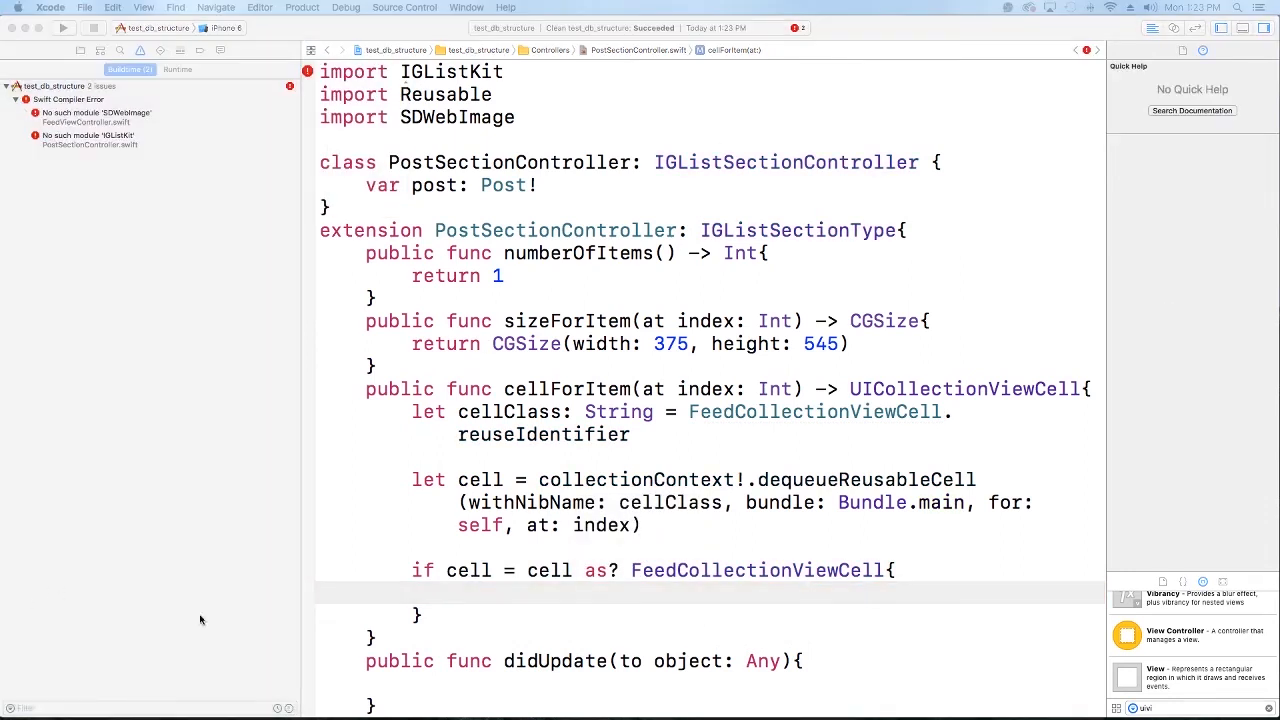
pyautogui.write('let')
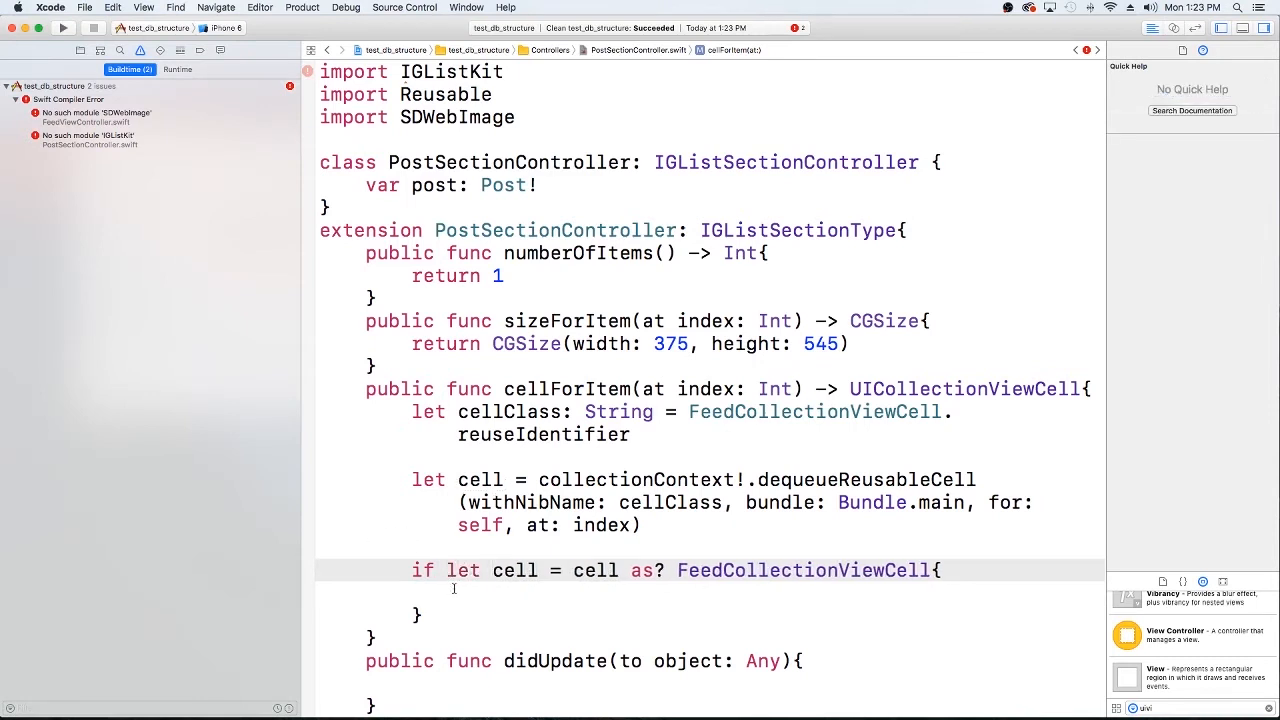
pyautogui.doubleClick(516, 570)
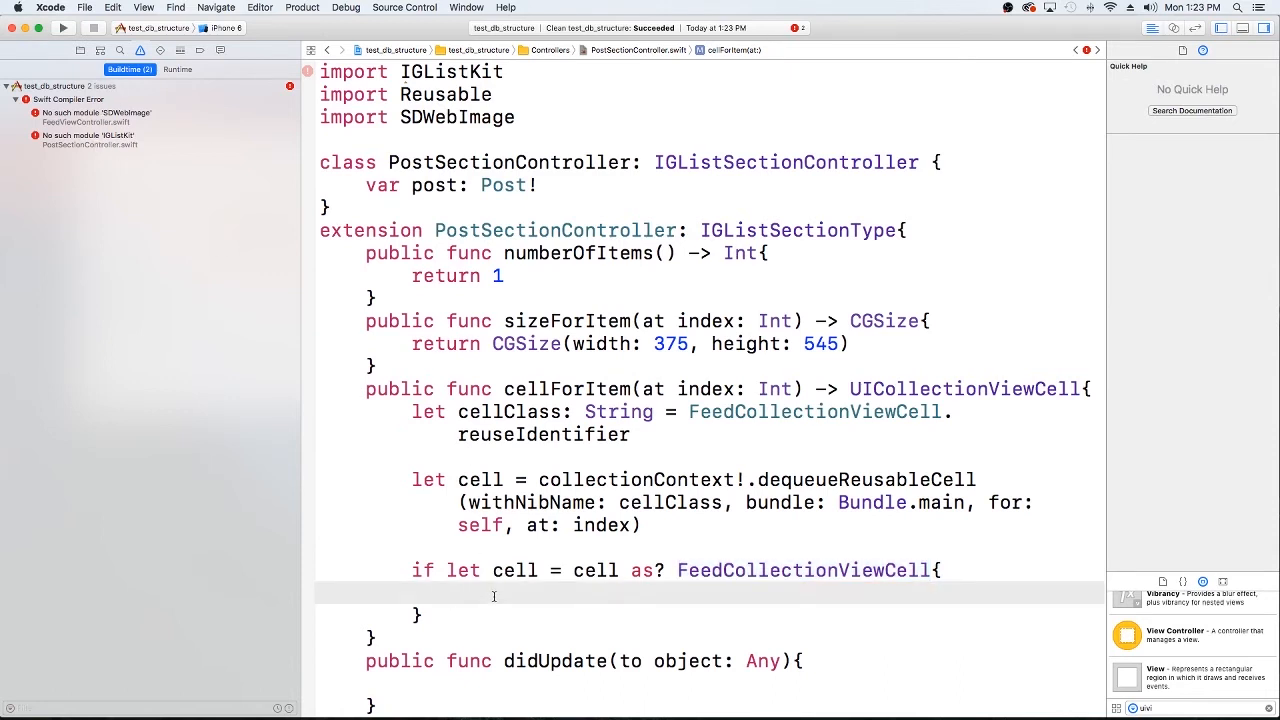
pyautogui.write('cell.')
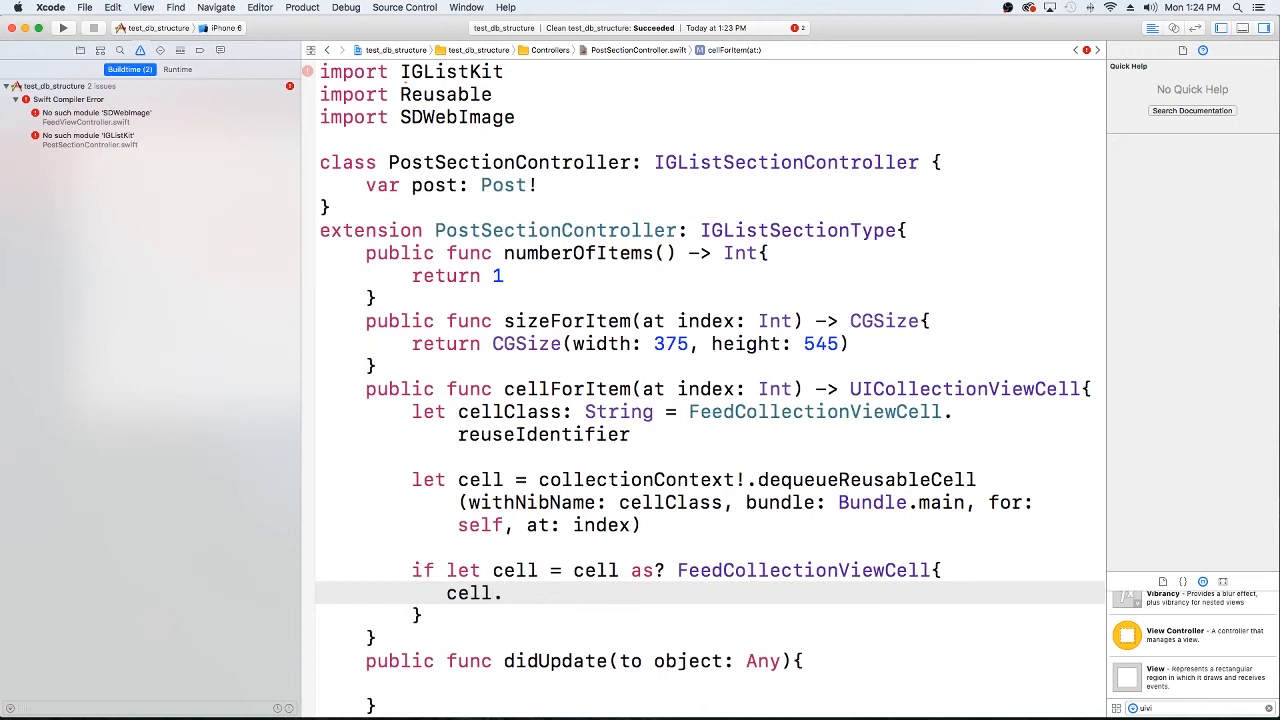
pyautogui.write('user')
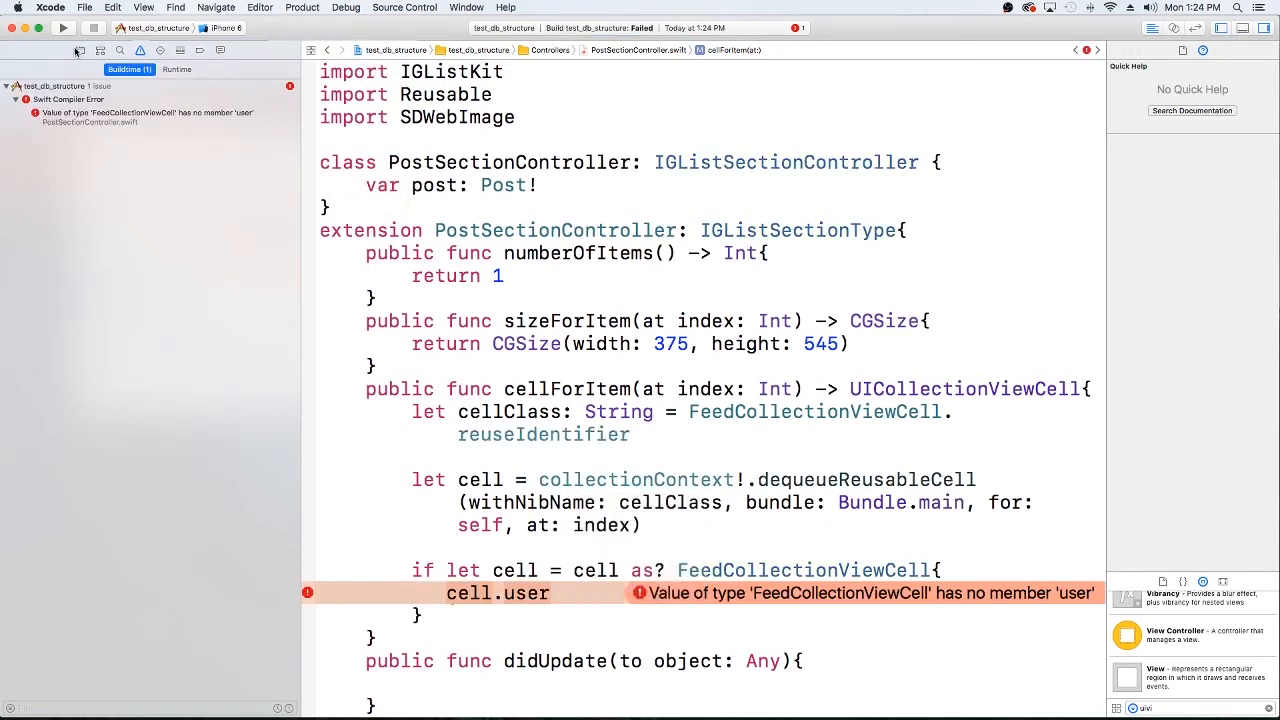
# Replace cell.user with cell.profileImage.sd_setImage from post.profilePic and add return cell.
pyautogui.press('backspace')
pyautogui.write('profileImage')
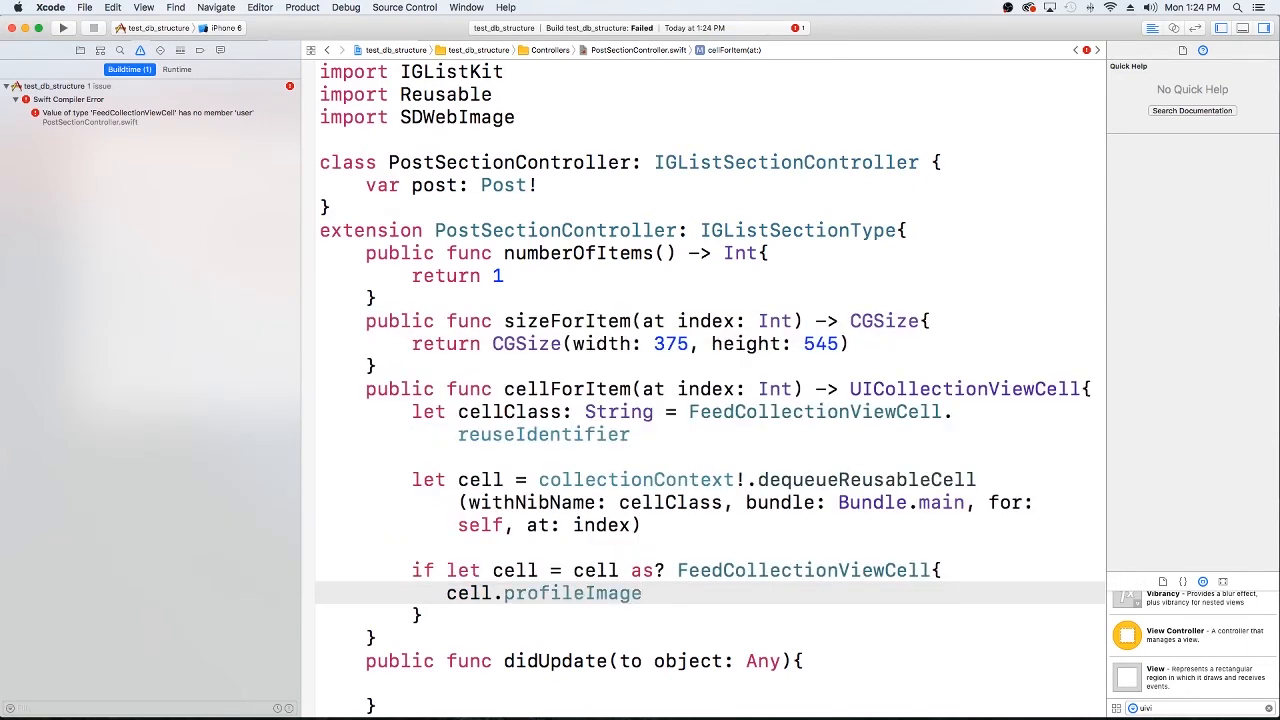
pyautogui.click(642, 592)
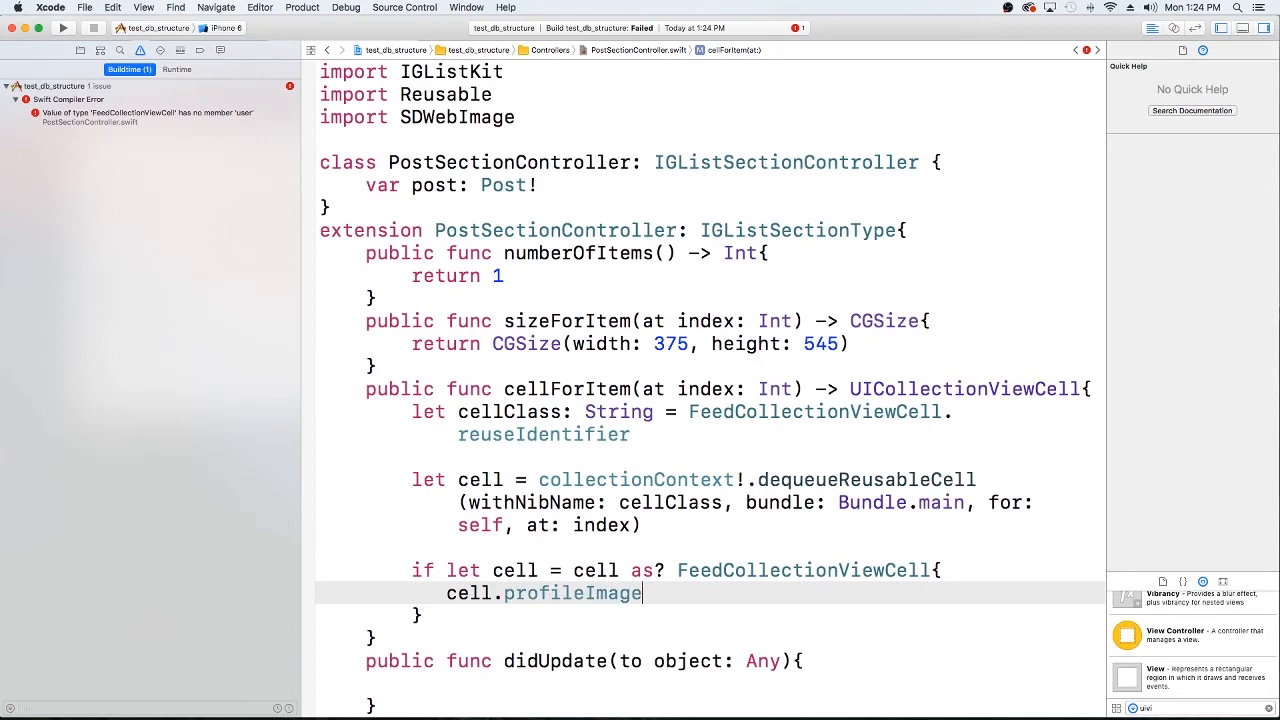
pyautogui.write('.sd_setImage(with: URL(string:')
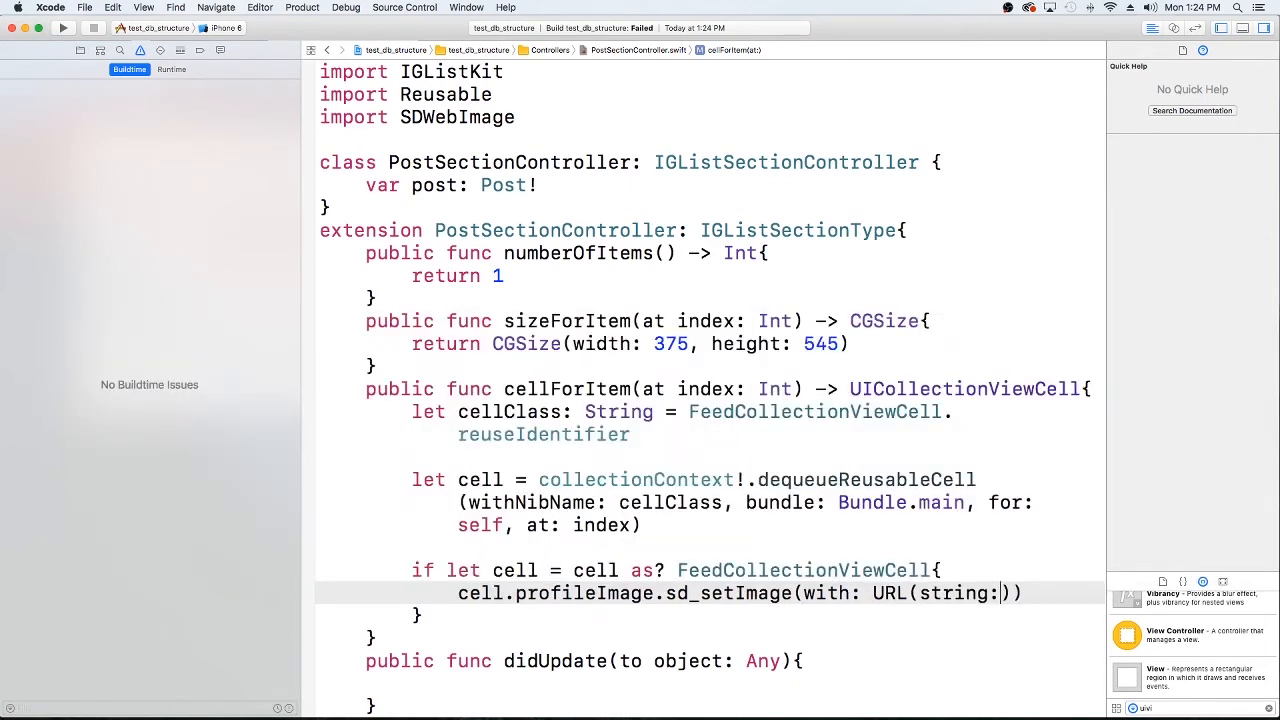
pyautogui.write('post.profilePic')
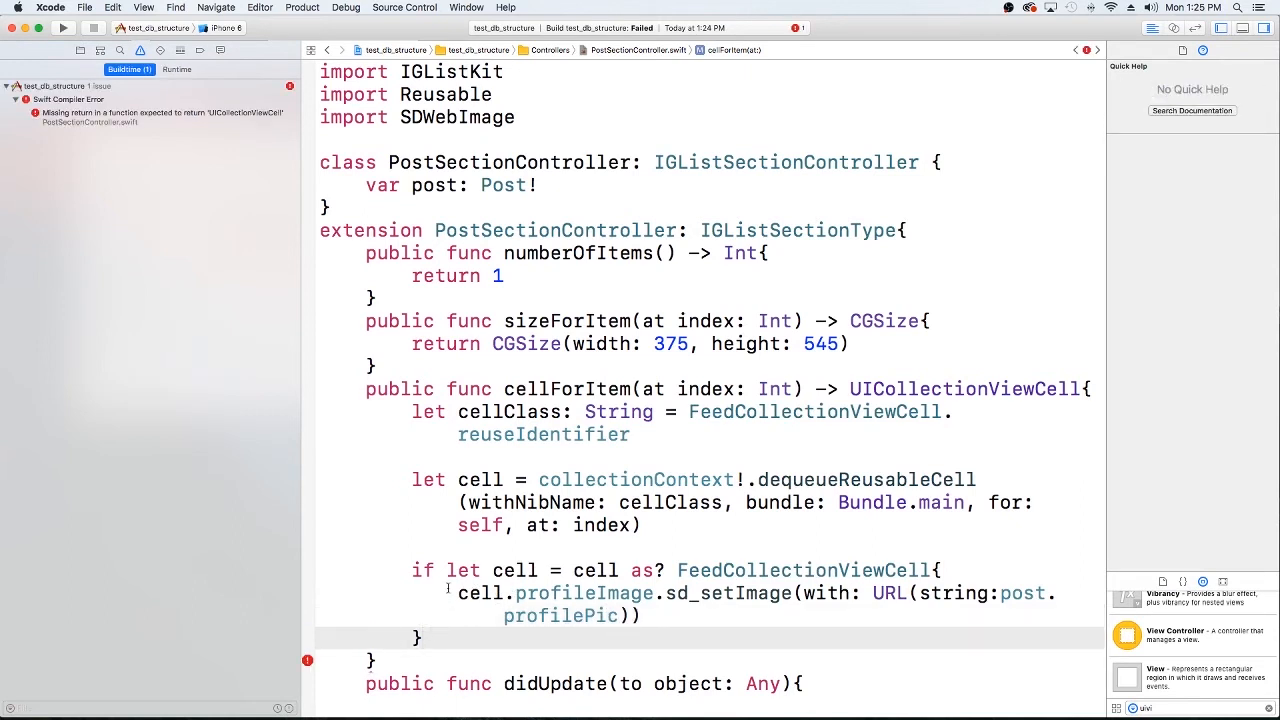
pyautogui.write('return')
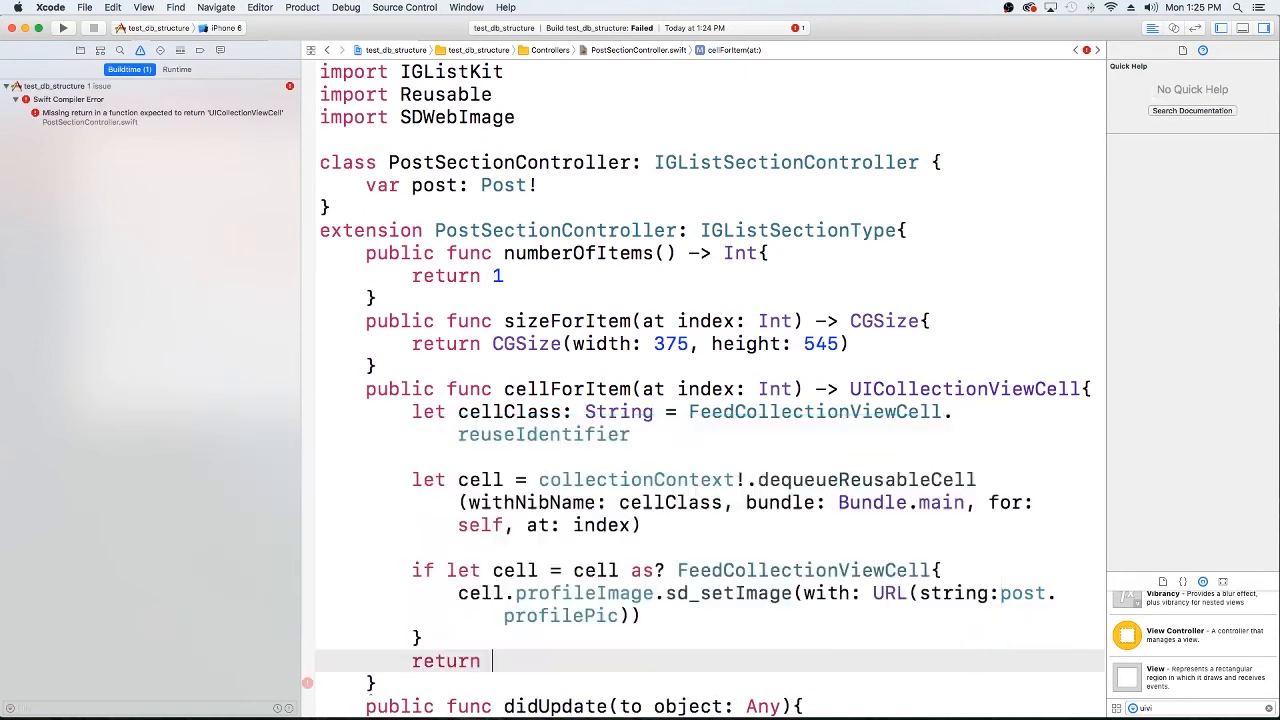
pyautogui.write('cell')
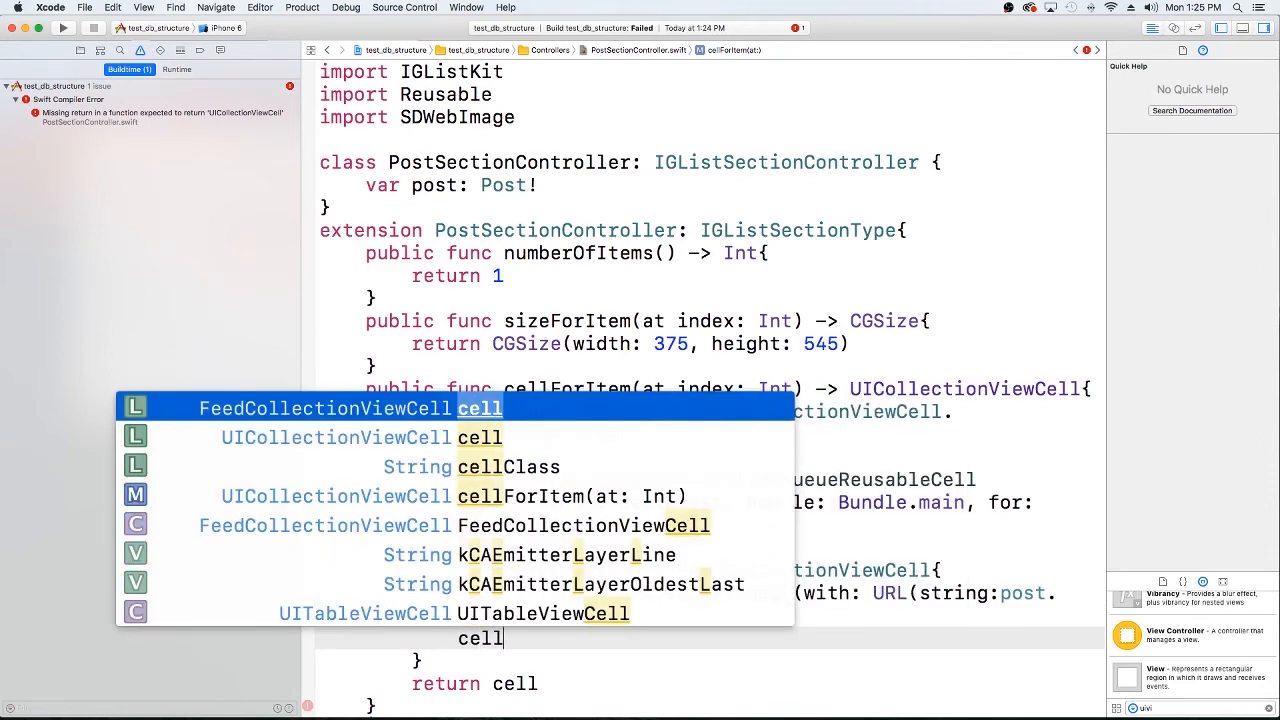
# Set usernameLabel.text from post.username and load post.postImage via sd_setImage with a "dog2" placeholder.
pyautogui.write('.usernameLabel.text = post')
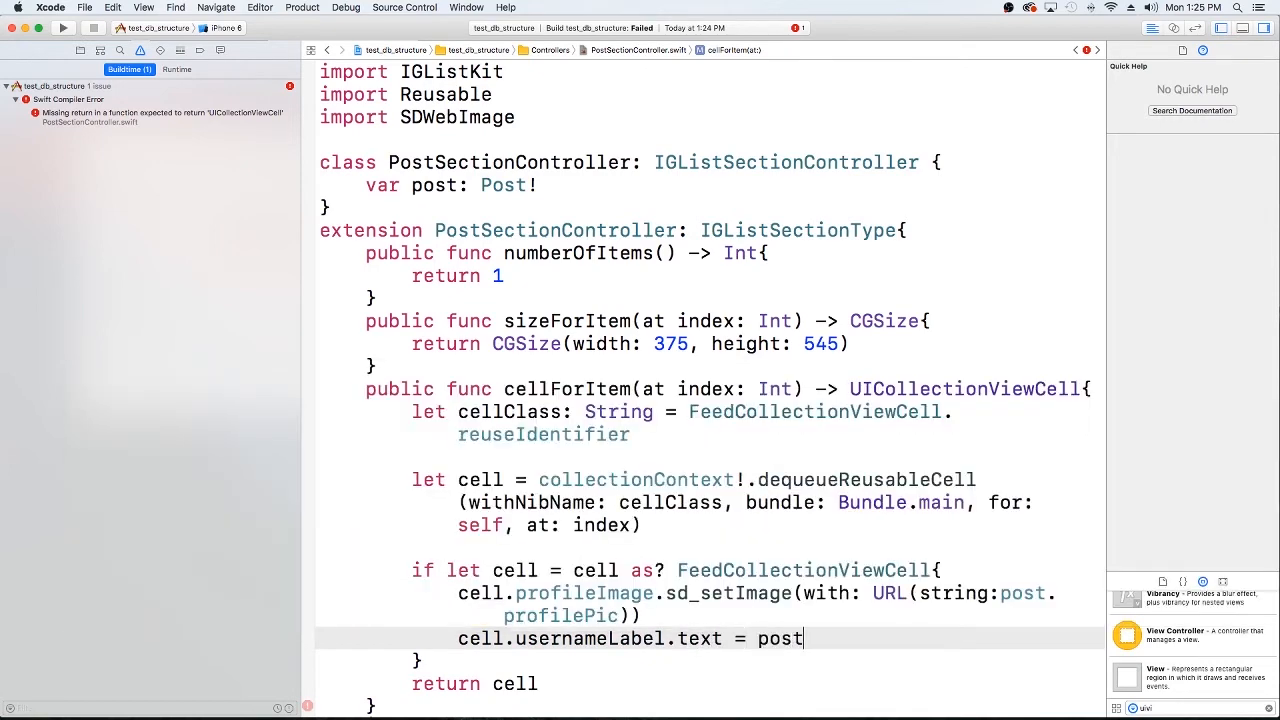
pyautogui.write('.username')
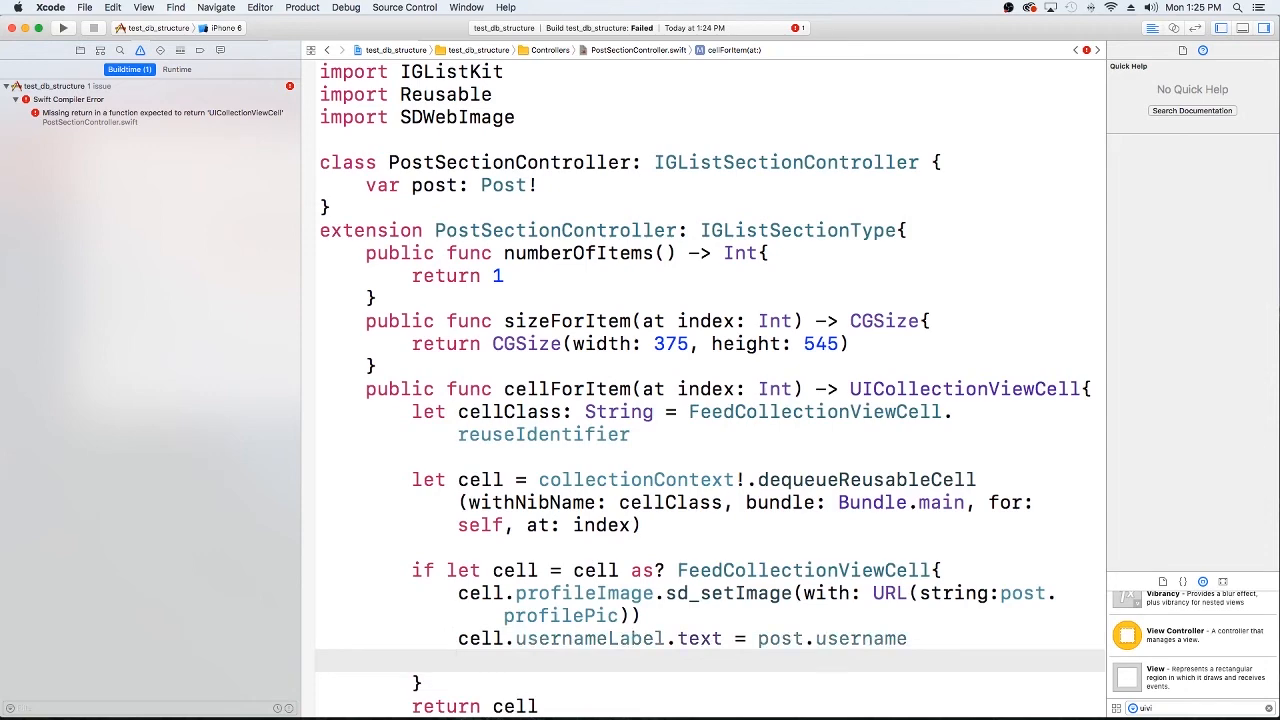
pyautogui.write('cell.')
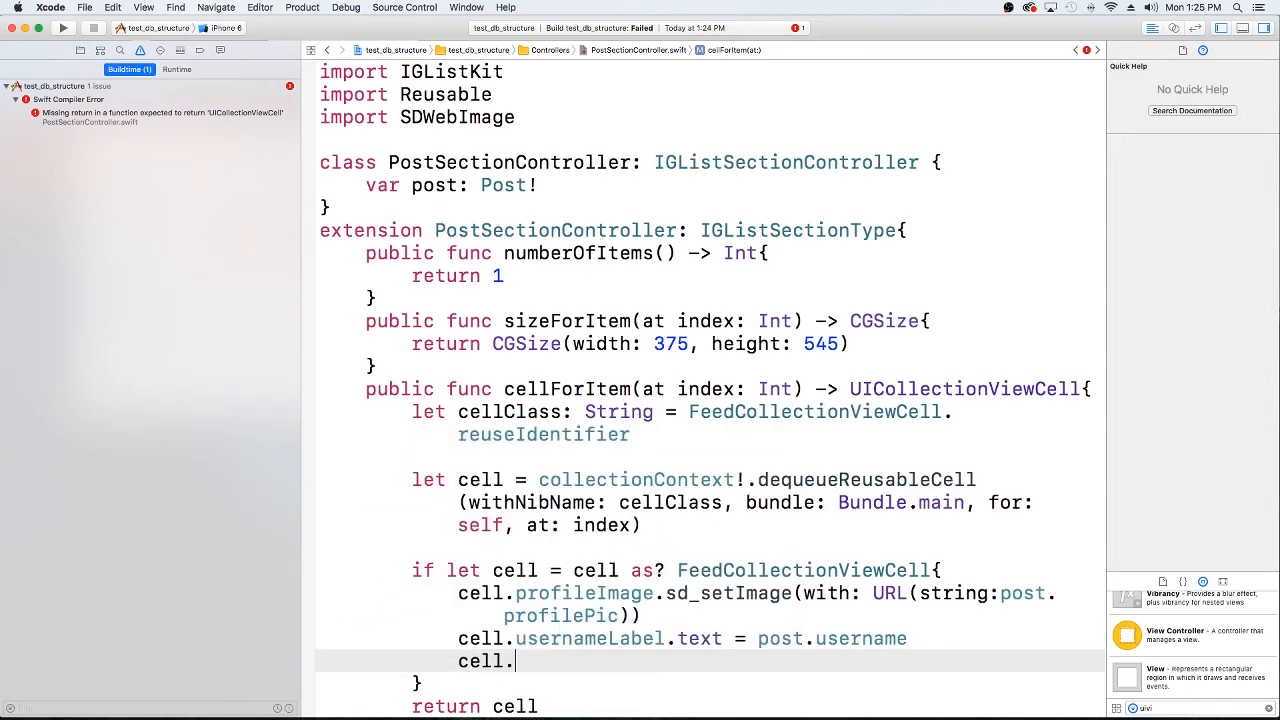
pyautogui.write('pos')
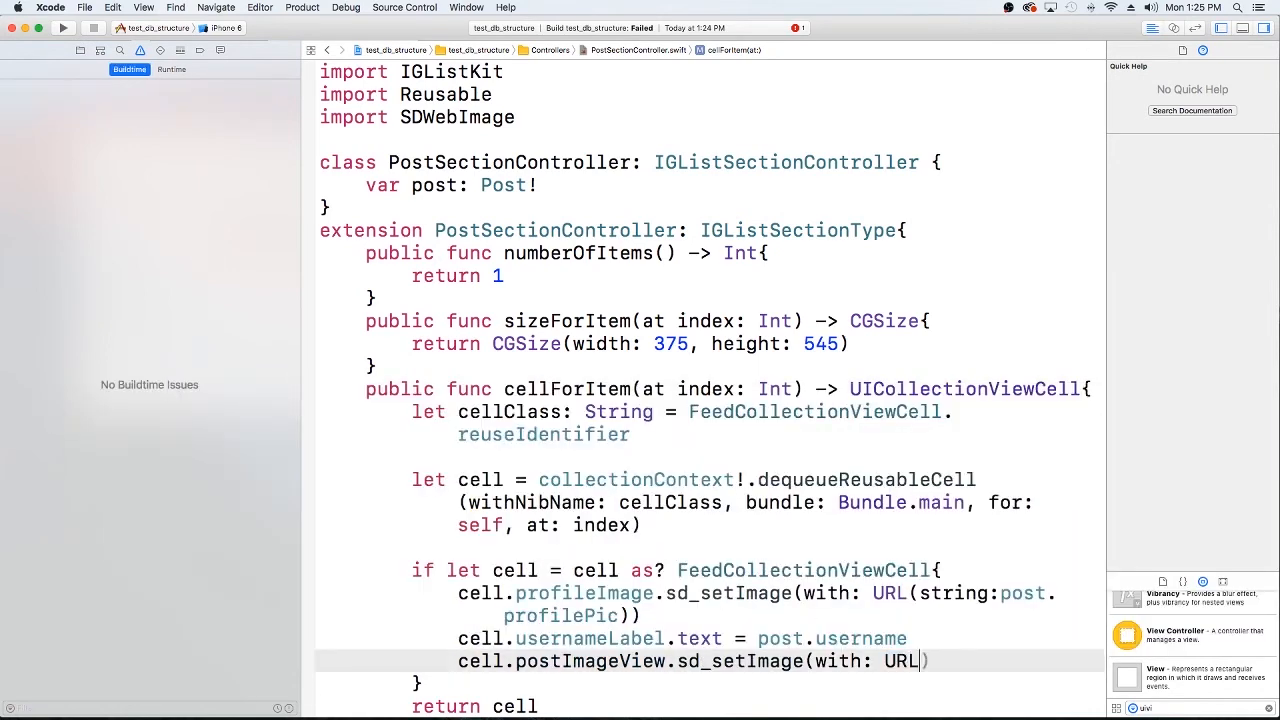
pyautogui.write('(string:')
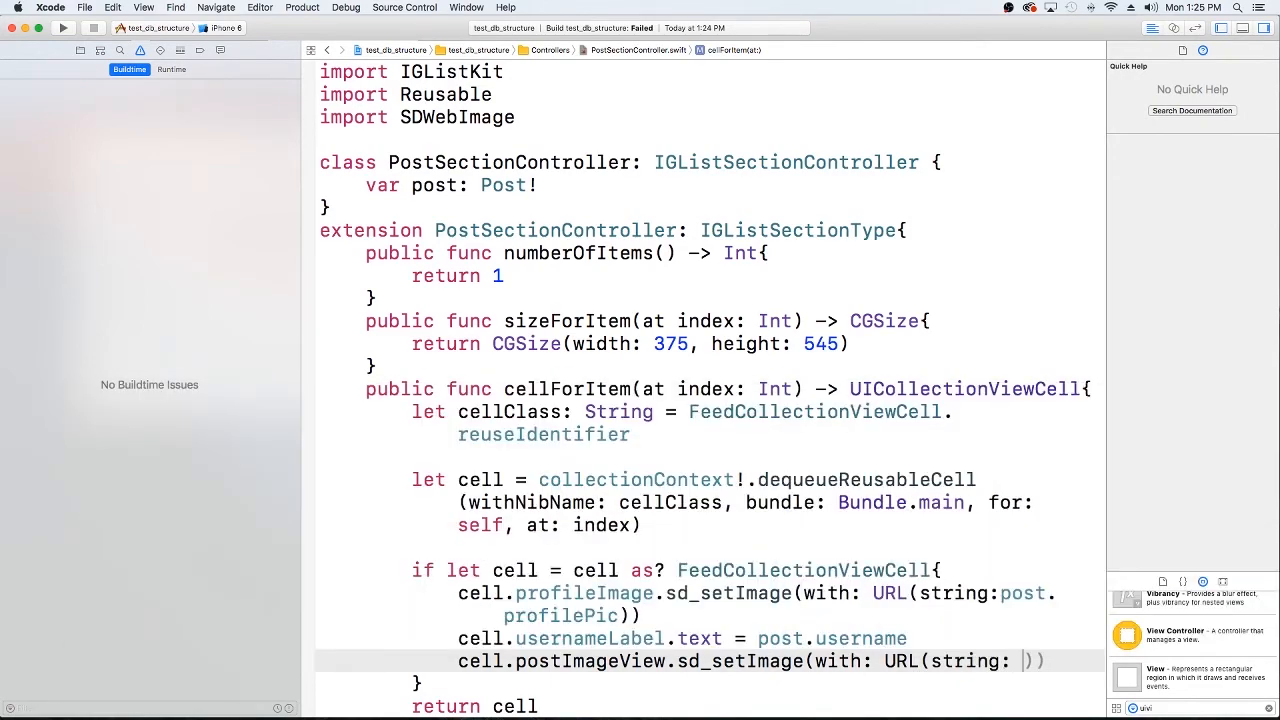
pyautogui.write('pr')
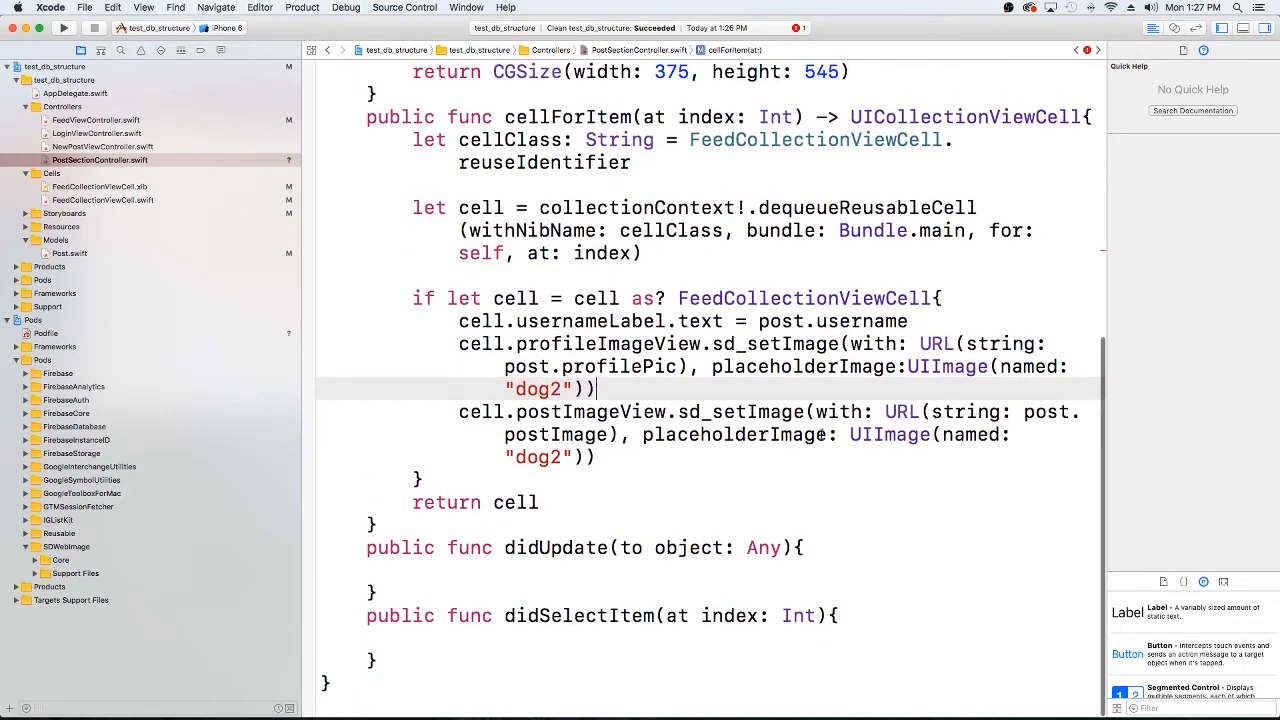
# Assign post = object as? Post inside didUpdate(to:).
pyautogui.click(520, 616)
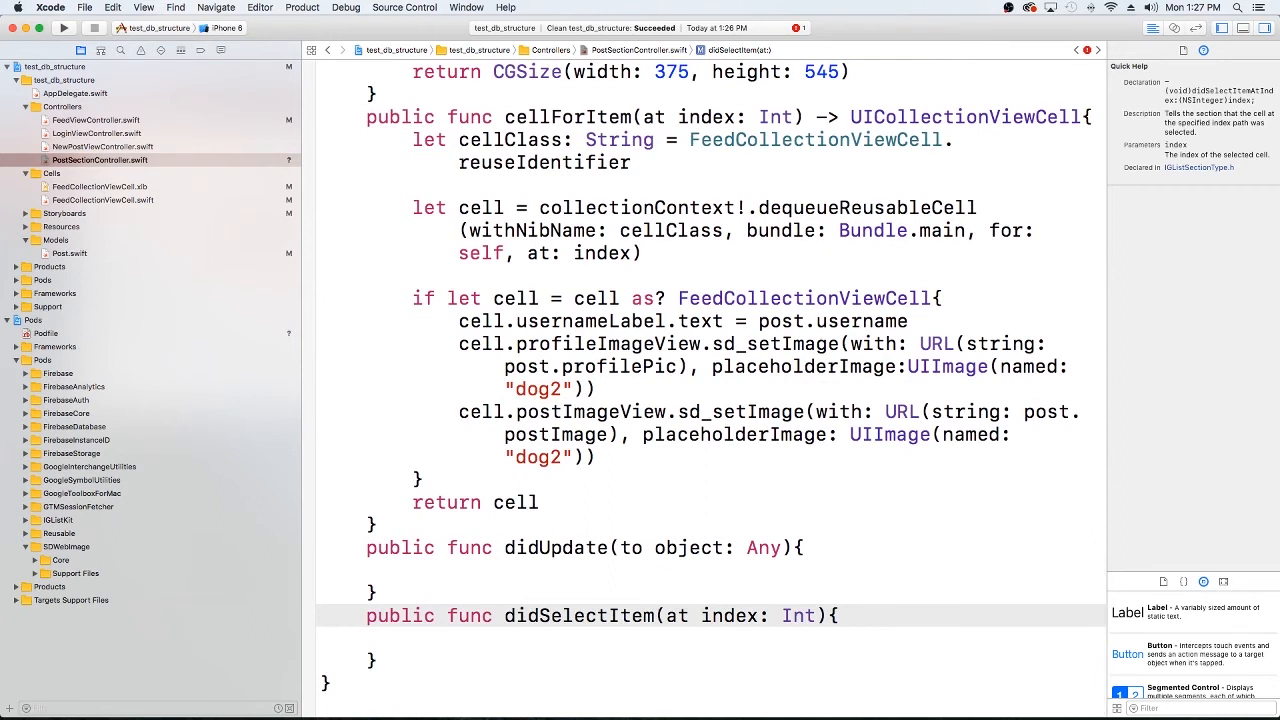
pyautogui.click(568, 548)
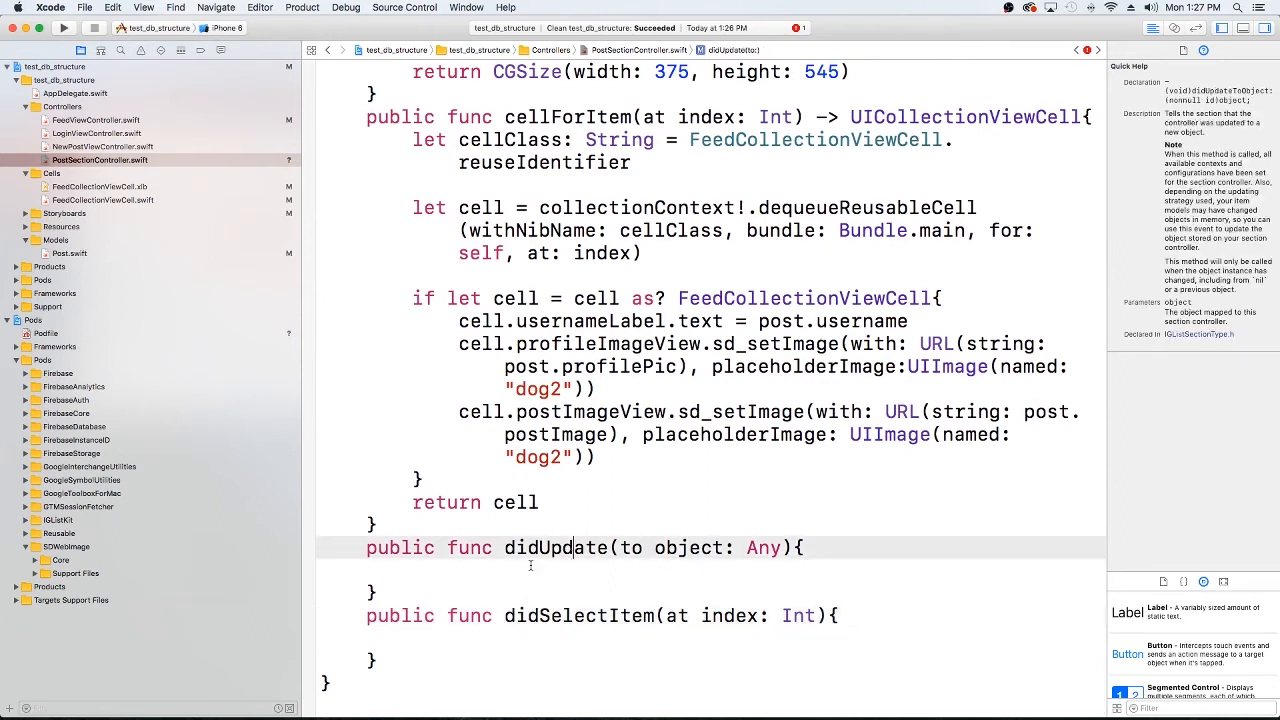
pyautogui.click(534, 566)
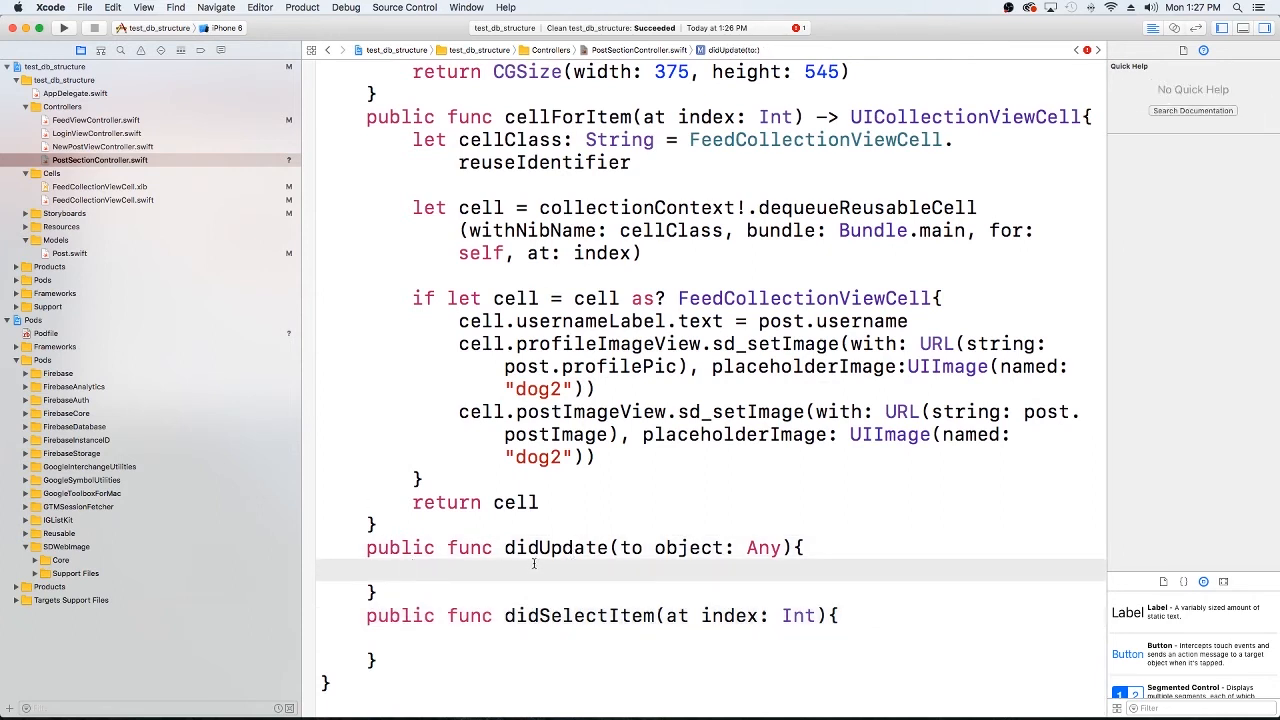
pyautogui.write('post')
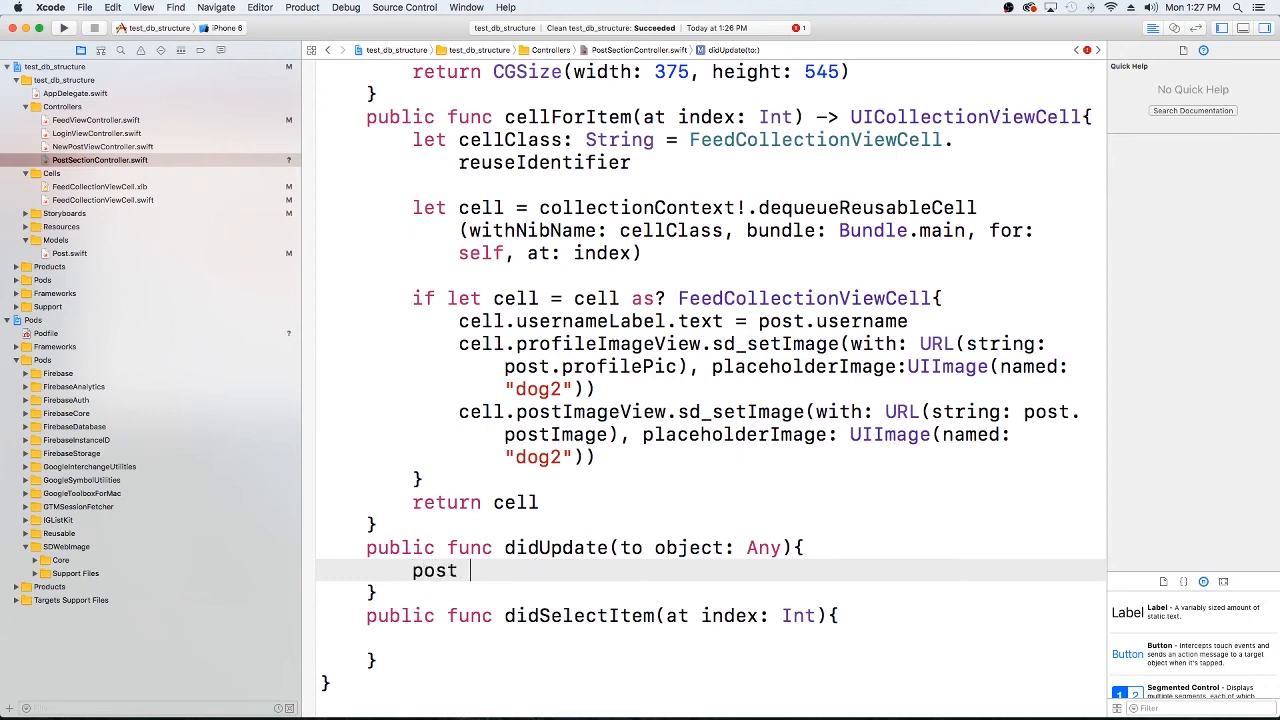
pyautogui.write('= object as? Post')
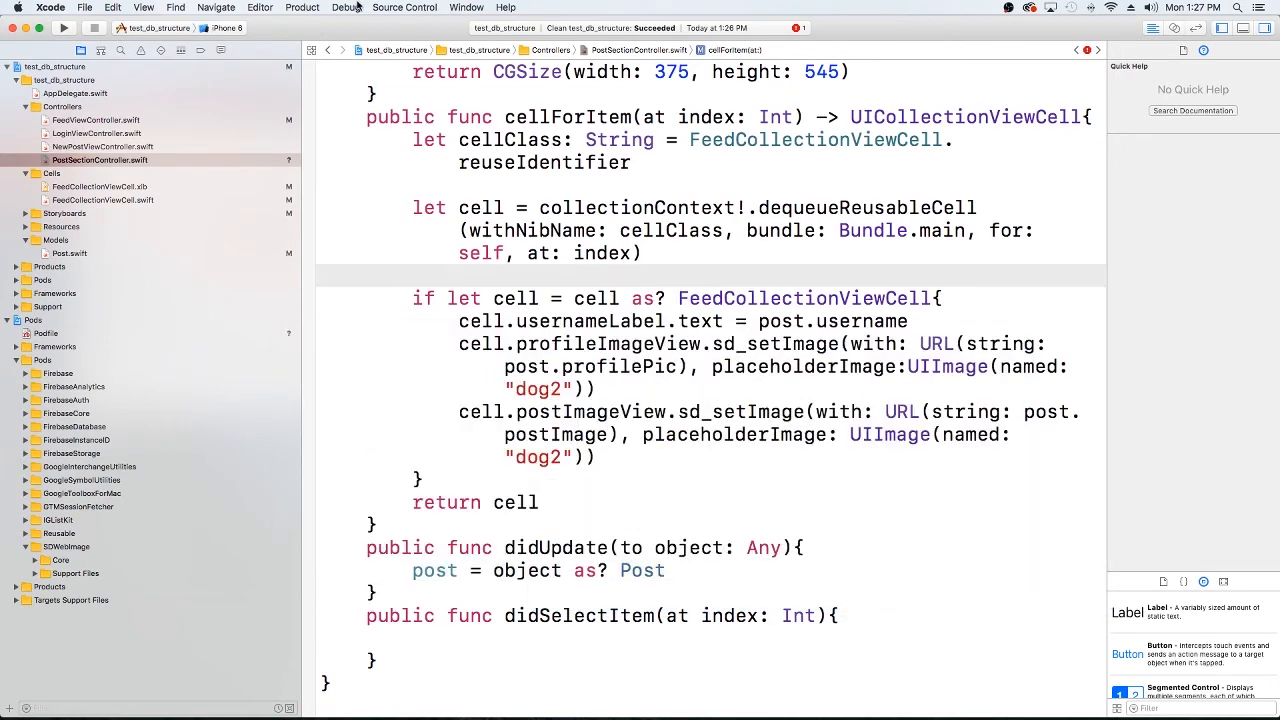
# Build and run the app in the iOS Simulator.
pyautogui.click(300, 8)
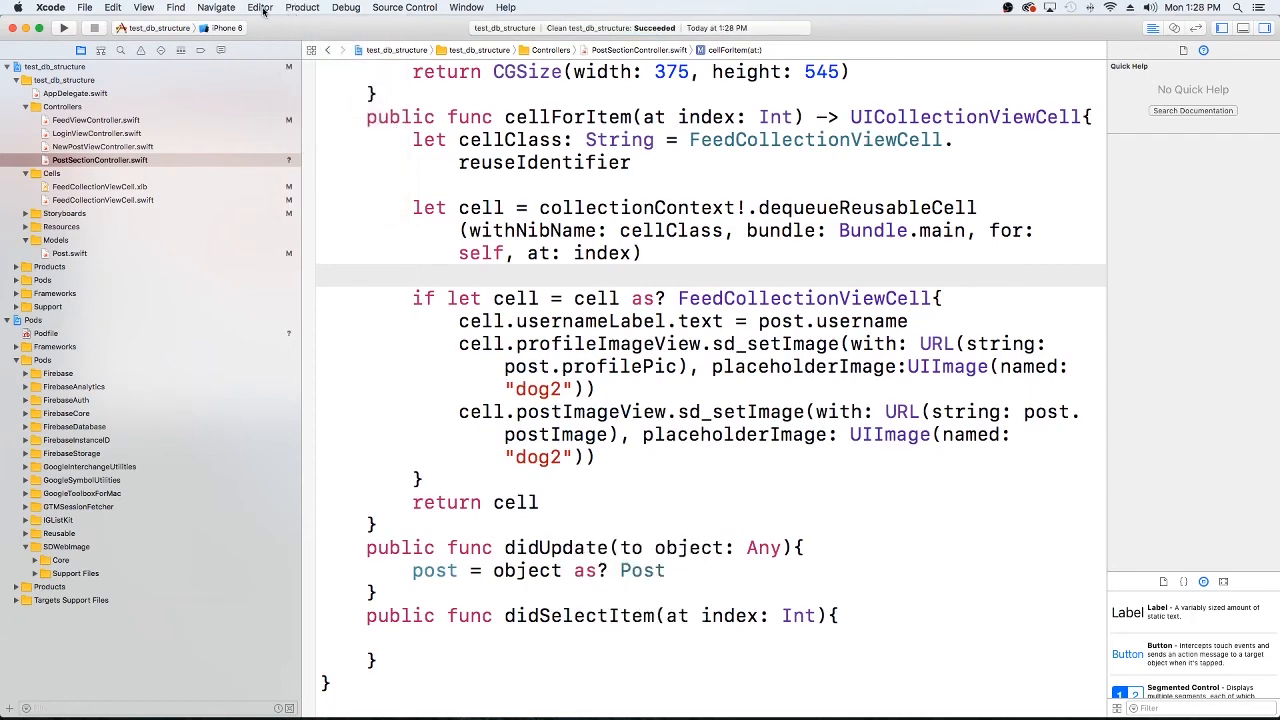
pyautogui.click(62, 28)
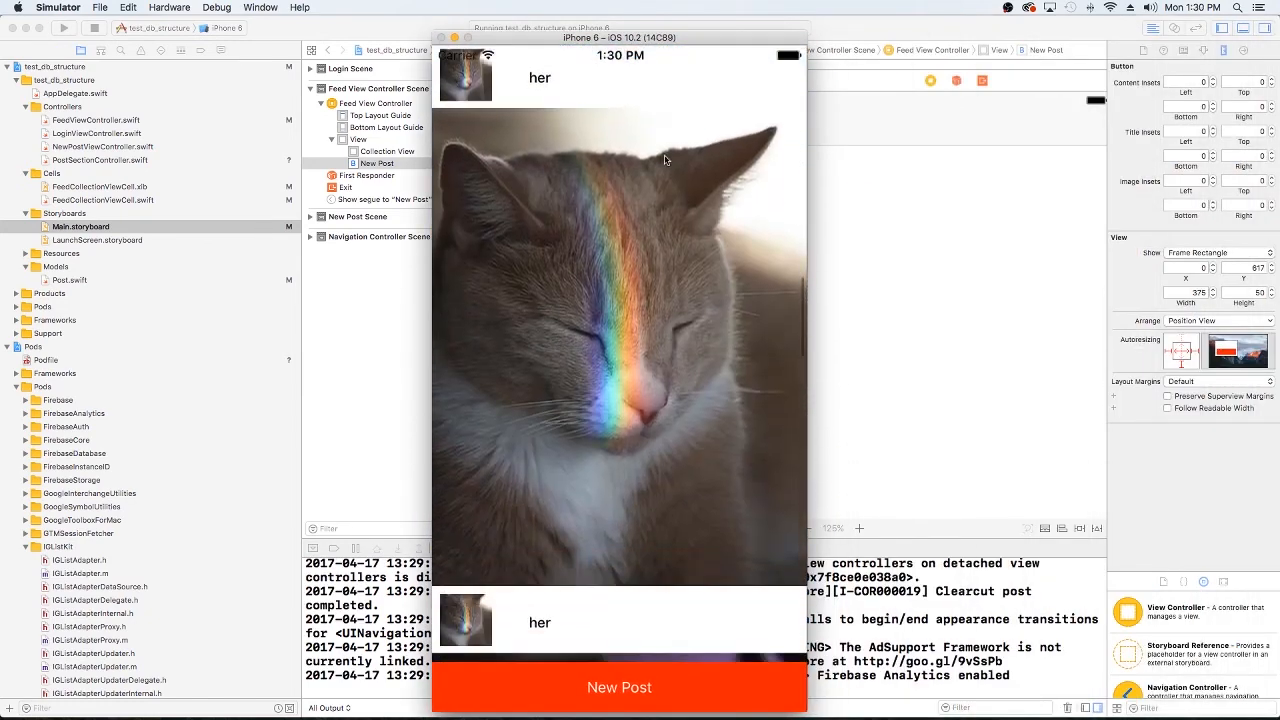
# Scroll through the feed to verify cat and dog posts load with usernames "you" and "her".
pyautogui.scroll(-3)
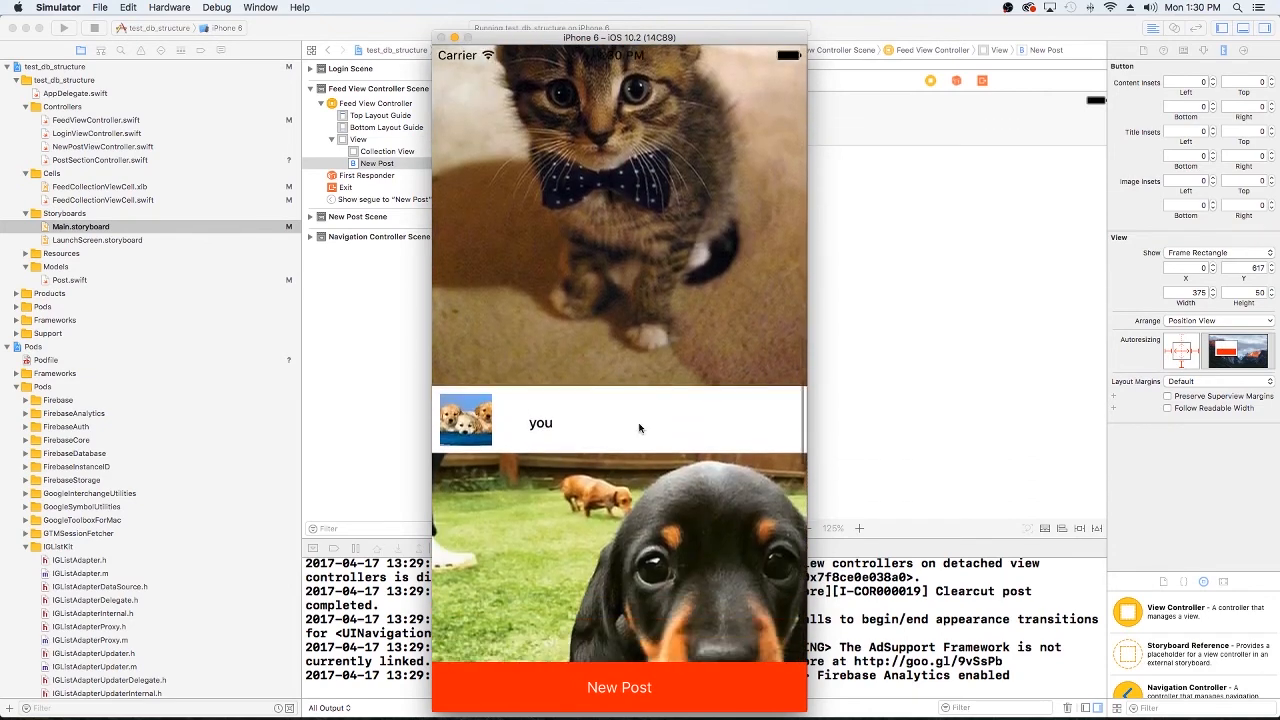
pyautogui.scroll(-3)
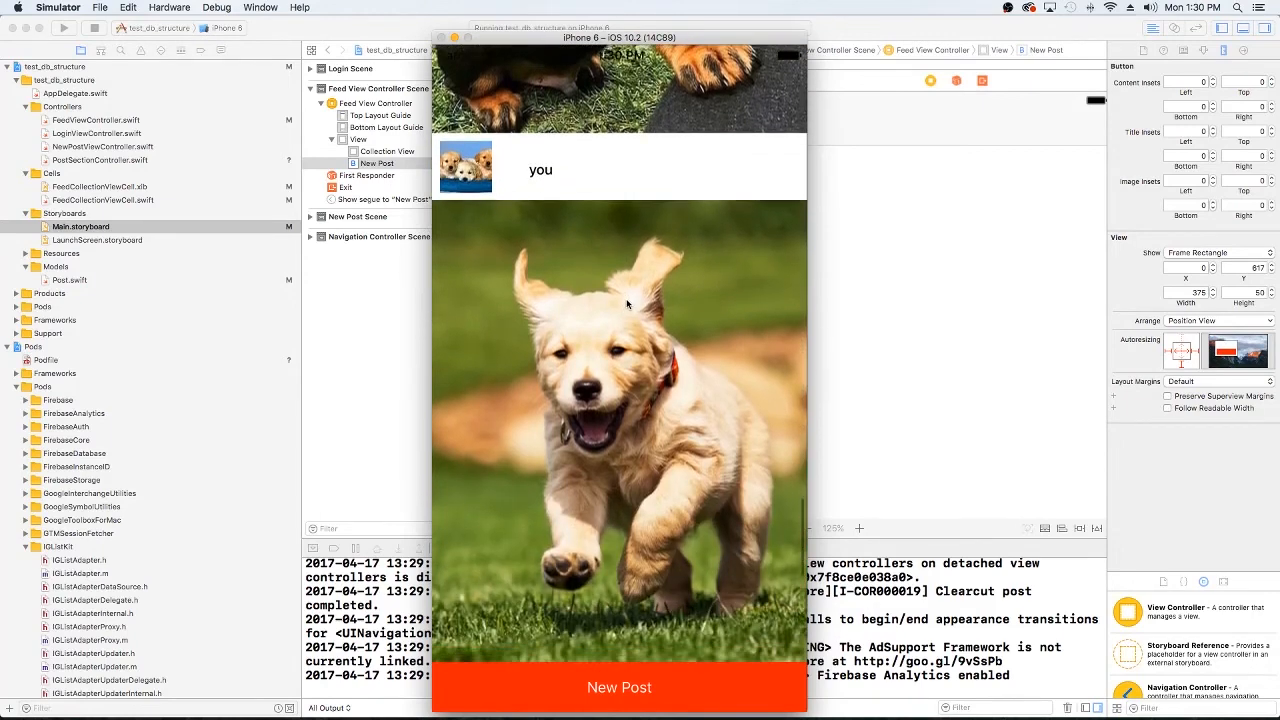
pyautogui.scroll(-3)
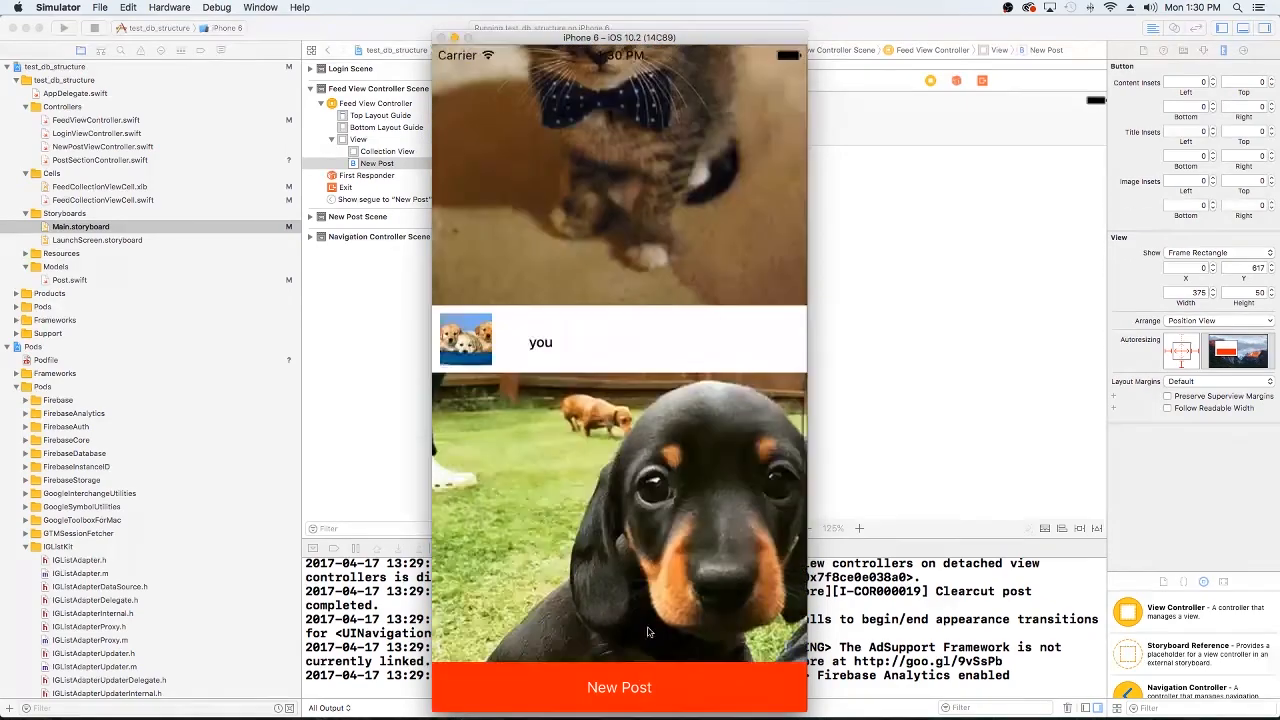
pyautogui.scroll(3)
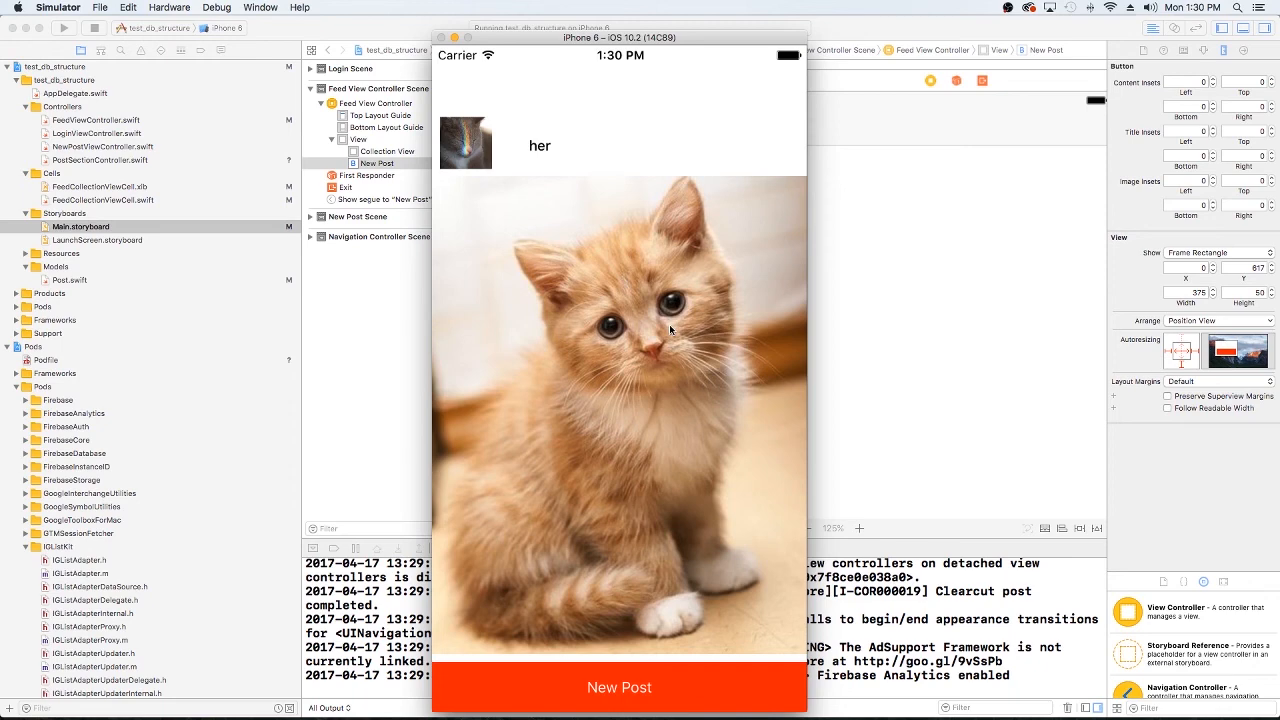
pyautogui.scroll(-3)
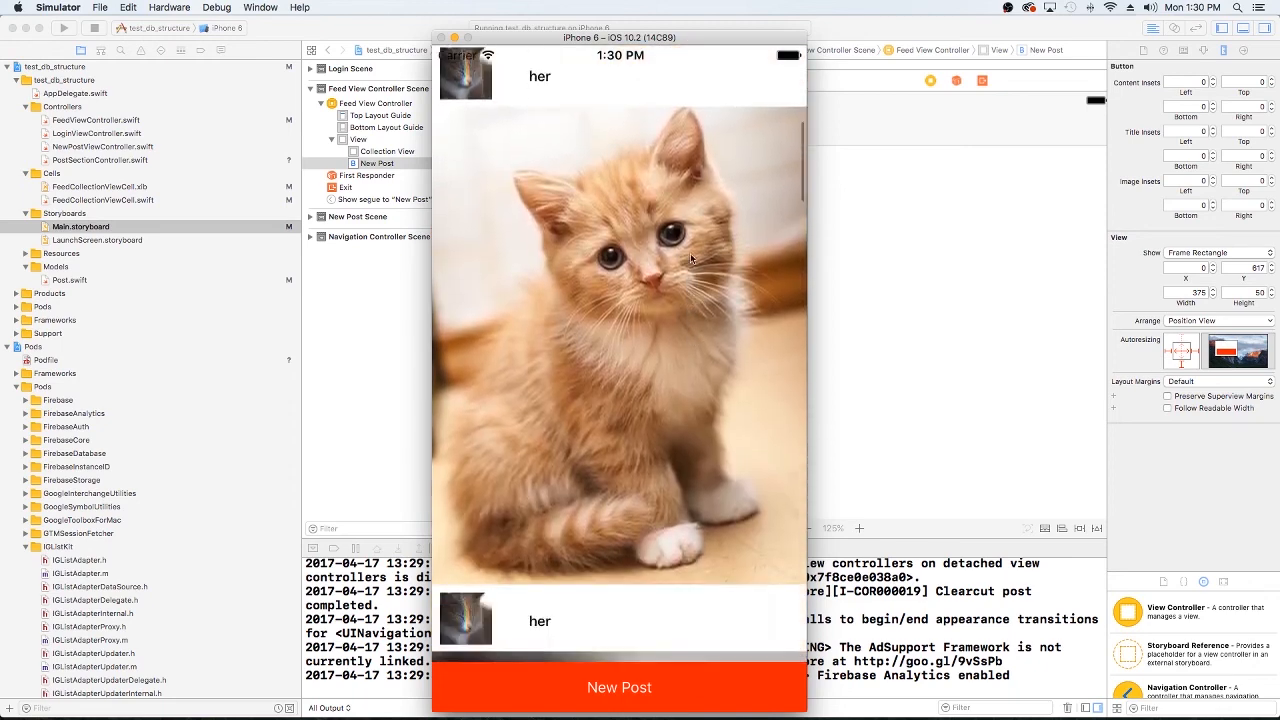
pyautogui.scroll(-3)
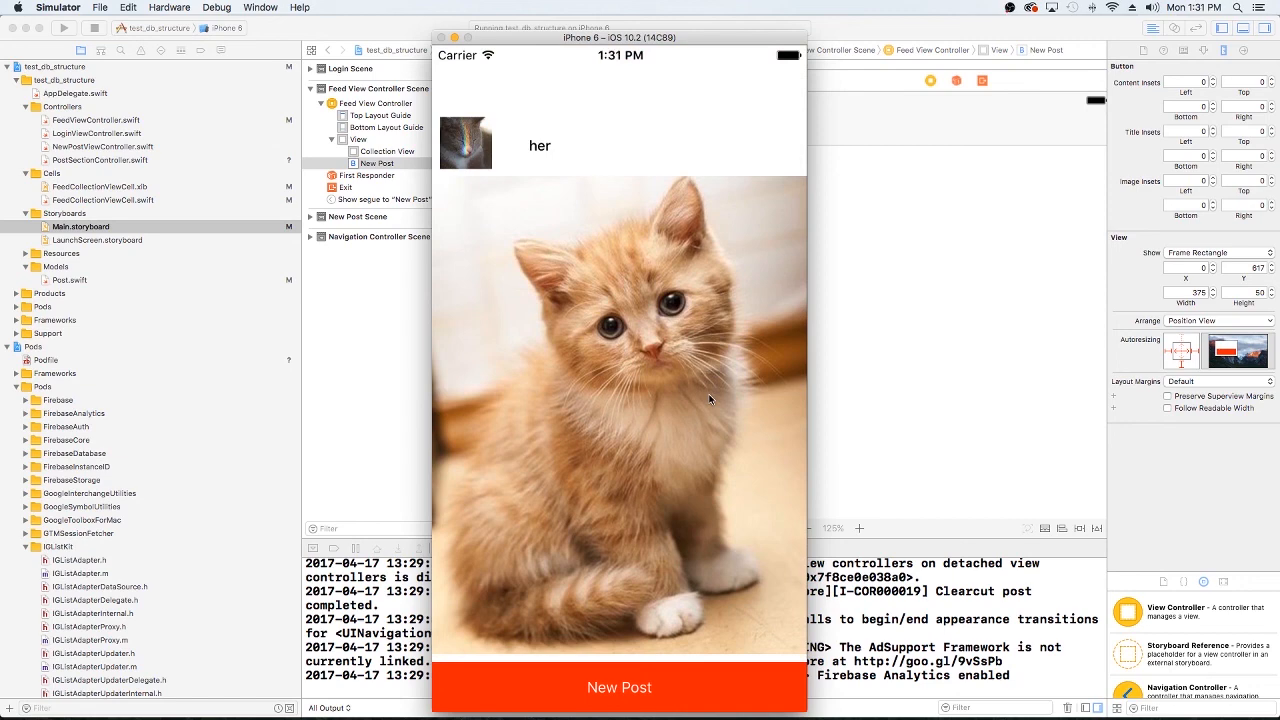
pyautogui.scroll(-3)
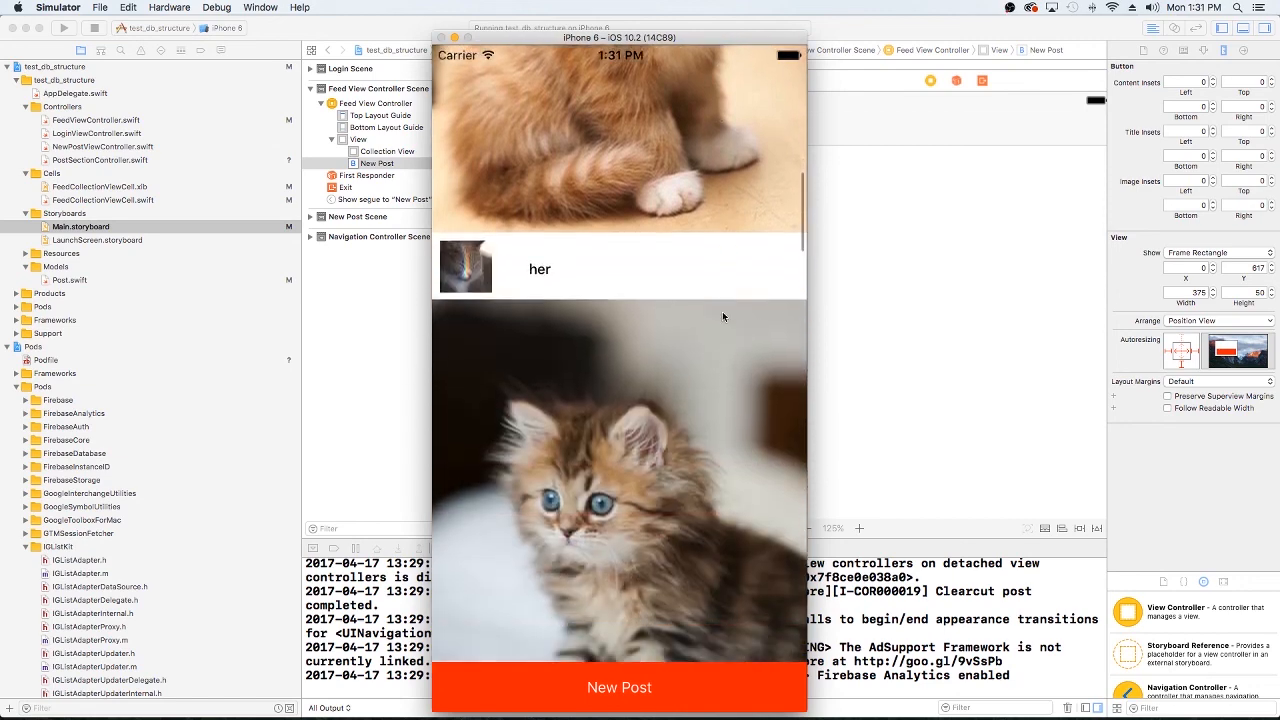
pyautogui.scroll(-3)
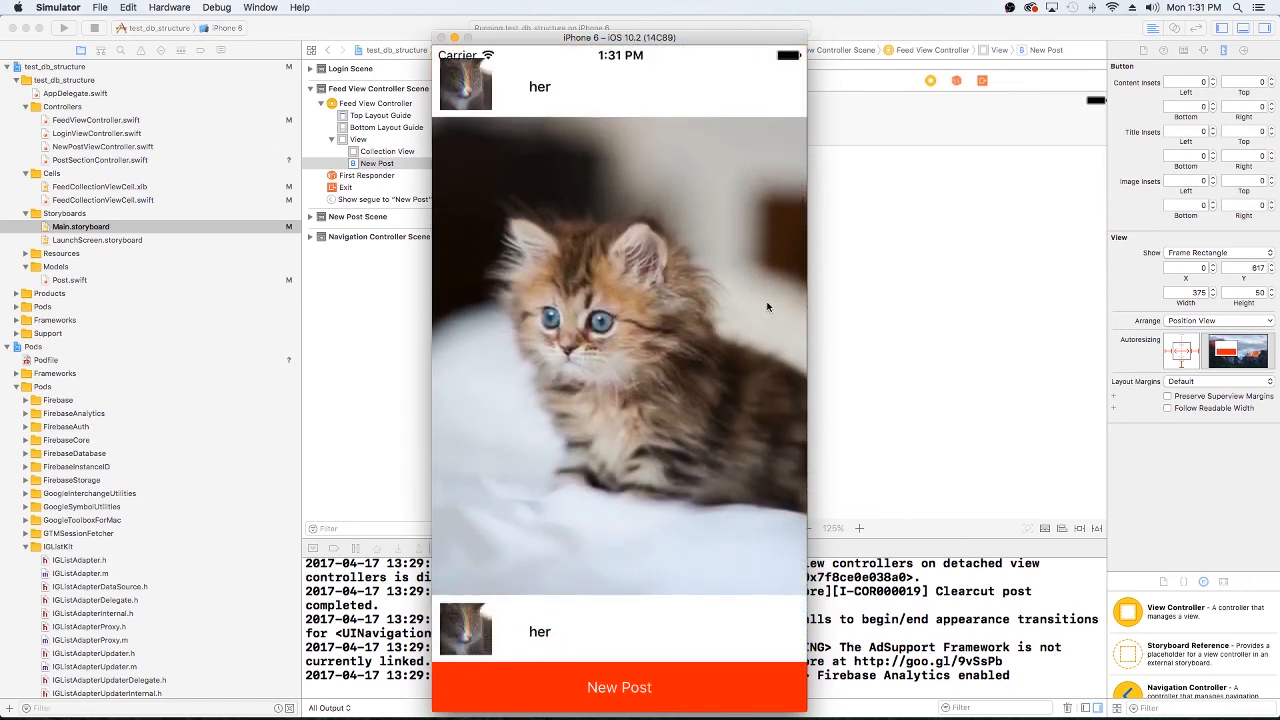